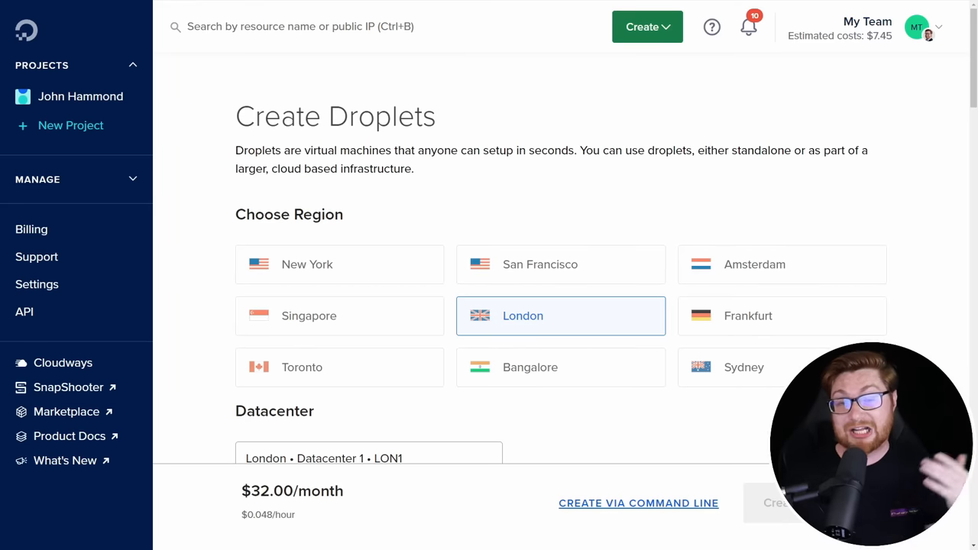
{"action": "mouse_move", "coordinate": [555, 314]}
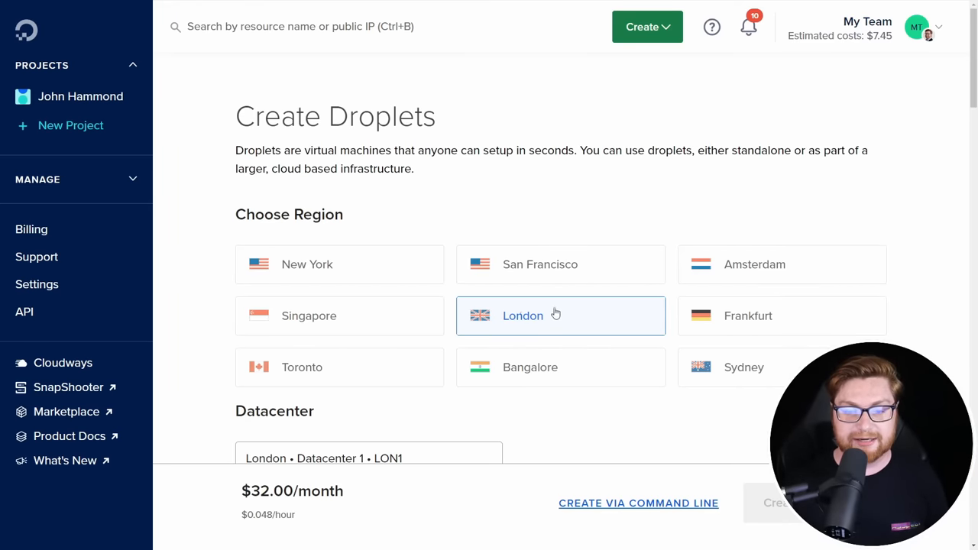
Create a London Ubuntu 23.04 droplet on the $32 Premium Intel plan, password auth, hostname temp-tor
{"action": "scroll", "scroll_direction": "down", "scroll_amount": 3}
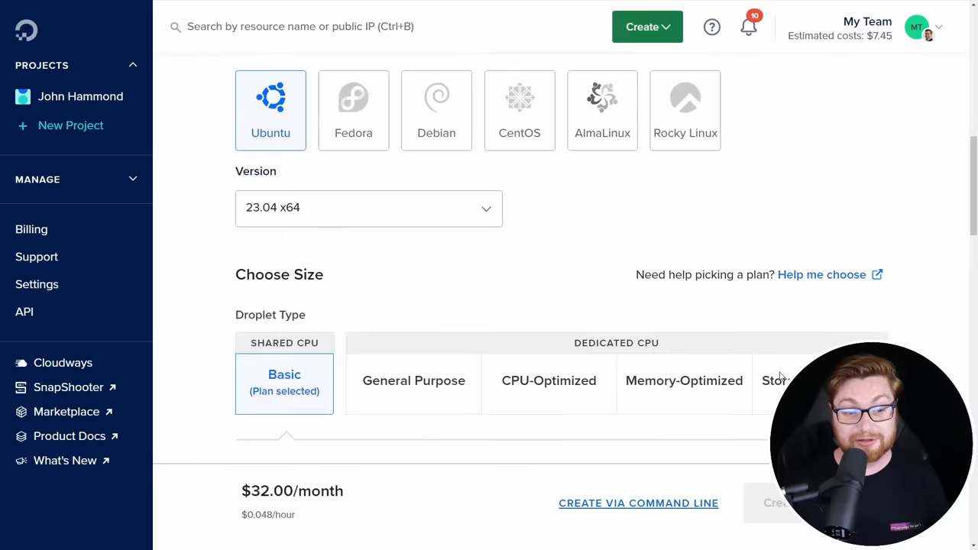
{"action": "scroll", "scroll_direction": "down", "scroll_amount": 3}
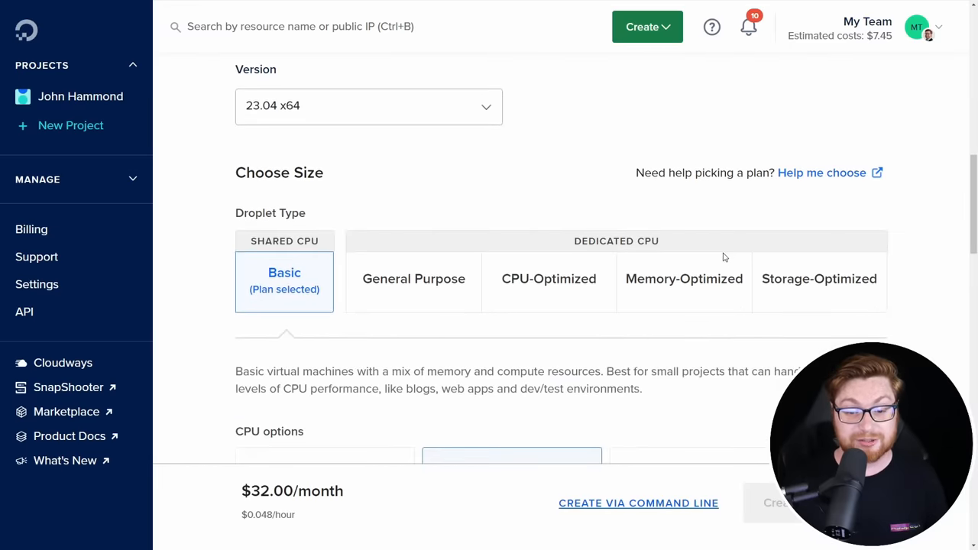
{"action": "scroll", "scroll_direction": "down", "scroll_amount": 3}
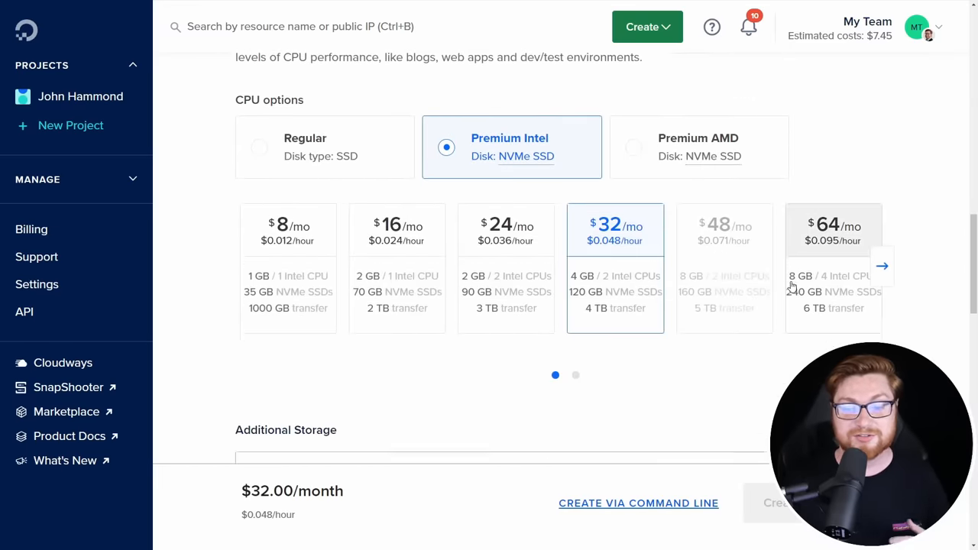
{"action": "scroll", "scroll_direction": "down", "scroll_amount": 3}
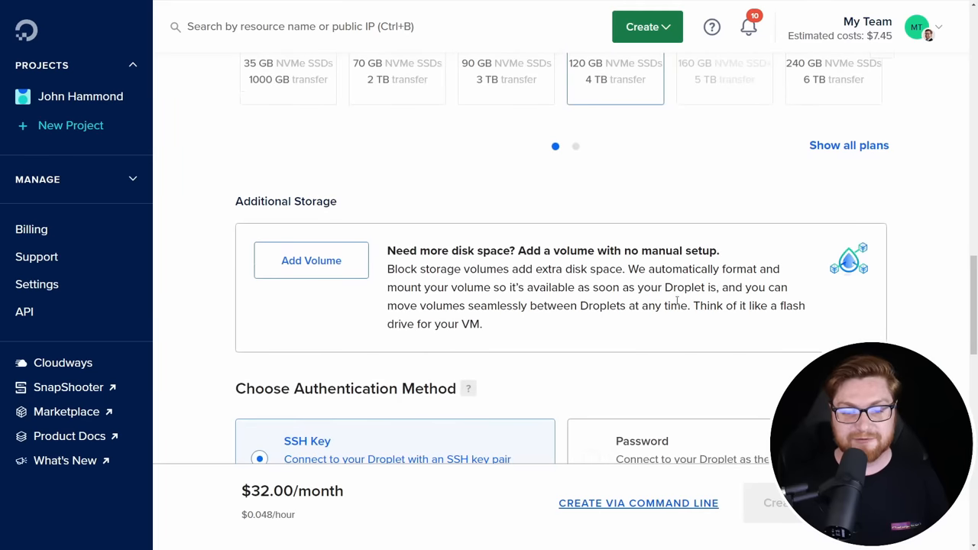
{"action": "scroll", "scroll_direction": "down", "scroll_amount": 3}
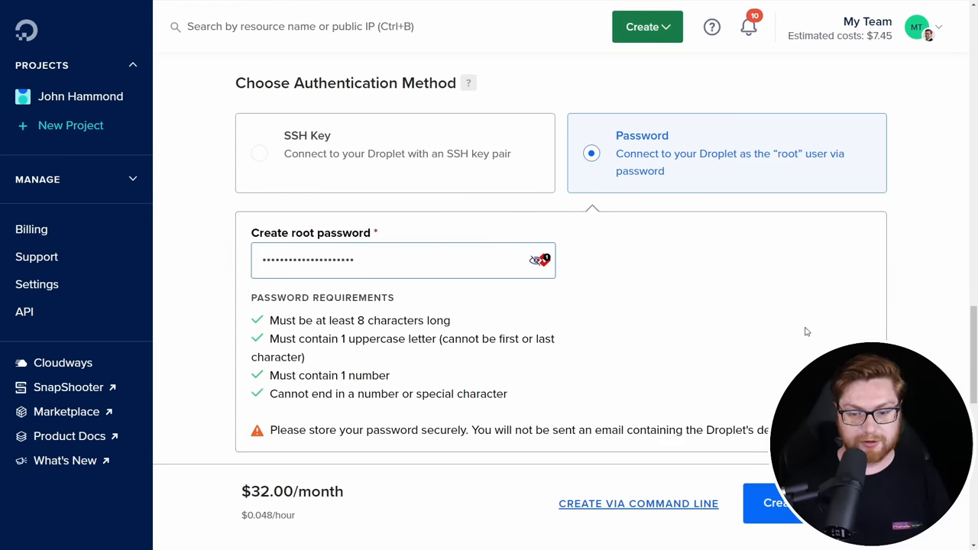
{"action": "scroll", "scroll_direction": "down", "scroll_amount": 3}
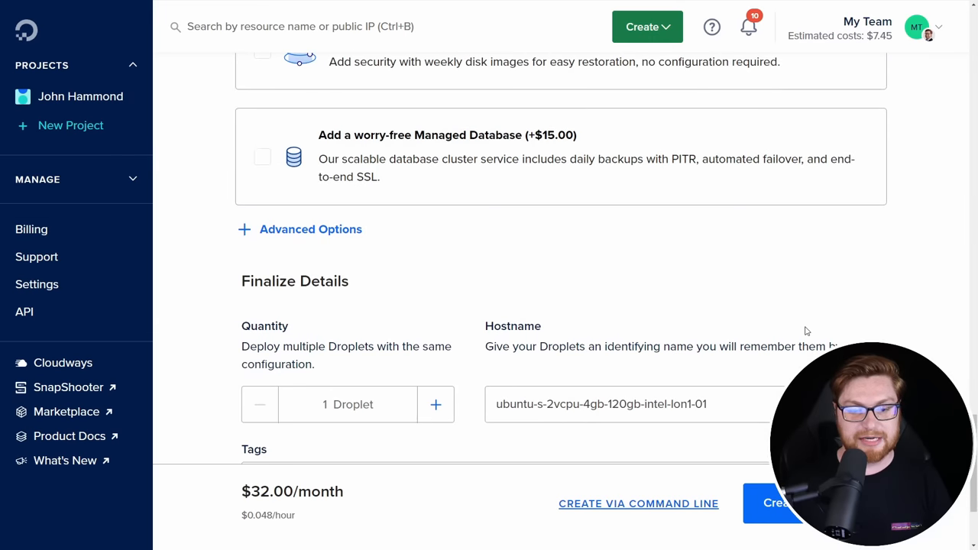
{"action": "type", "text": "temp-"}
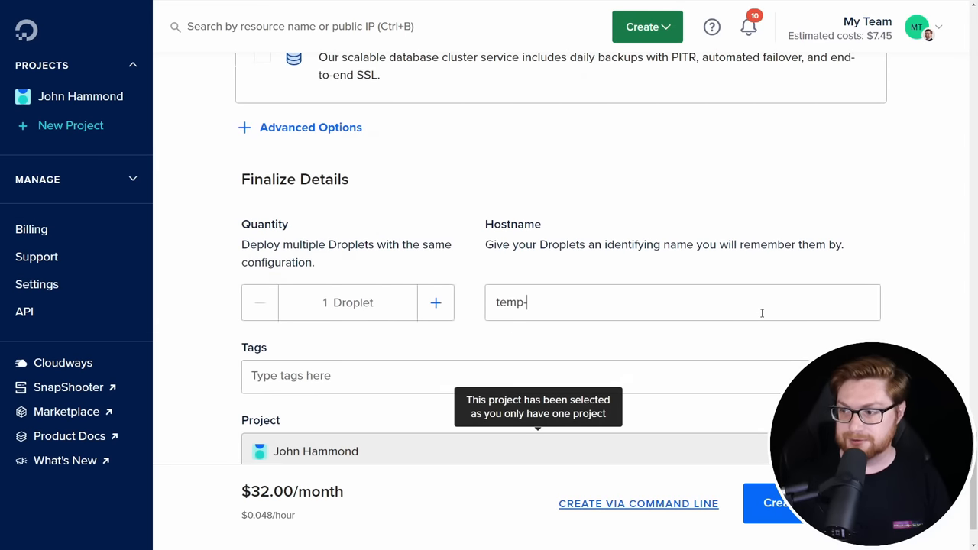
{"action": "type", "text": "tor"}
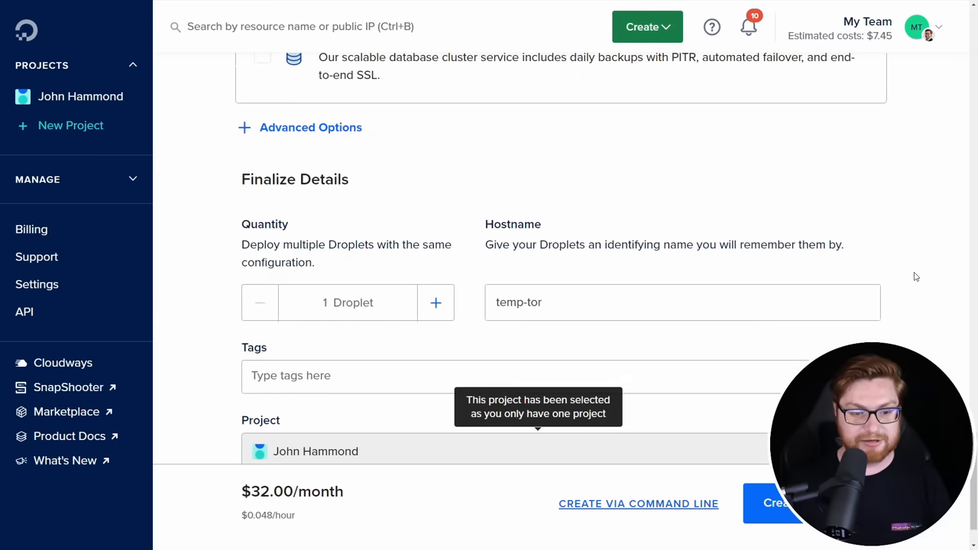
{"action": "scroll", "scroll_direction": "down", "scroll_amount": 3}
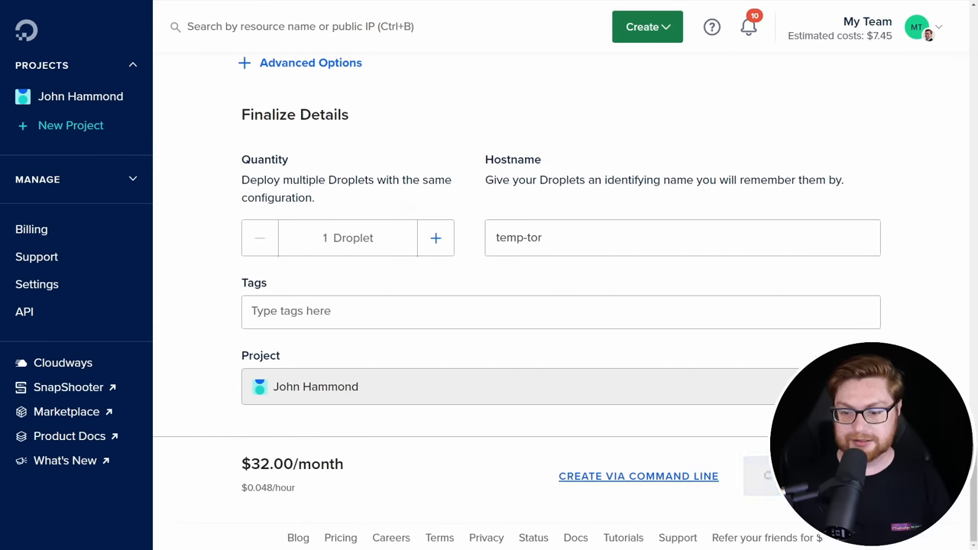
{"action": "left_click", "coordinate": [772, 477]}
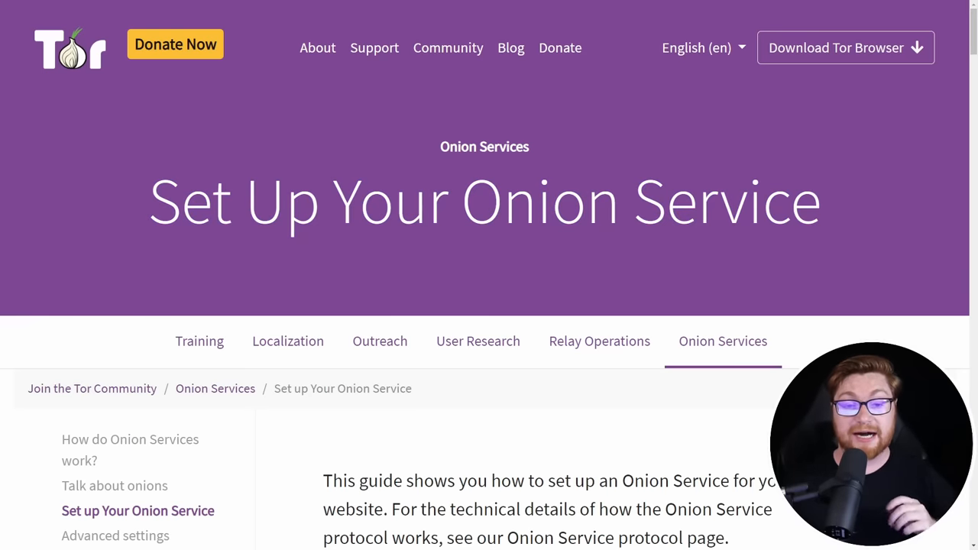
Scroll the onion-service guide through Step 0, Step 1 and the Apache/Nginx install sections
{"action": "scroll", "scroll_direction": "down", "scroll_amount": 3}
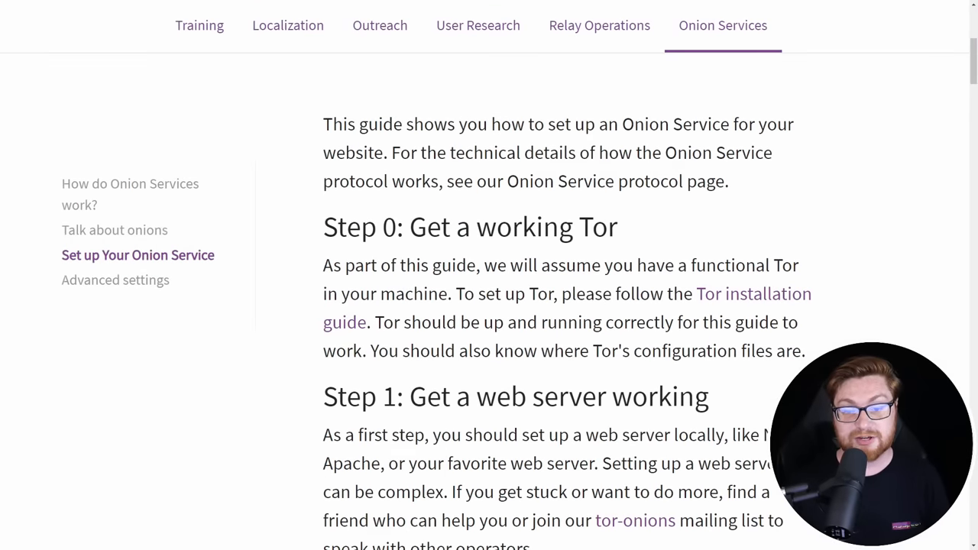
{"action": "scroll", "scroll_direction": "down", "scroll_amount": 3}
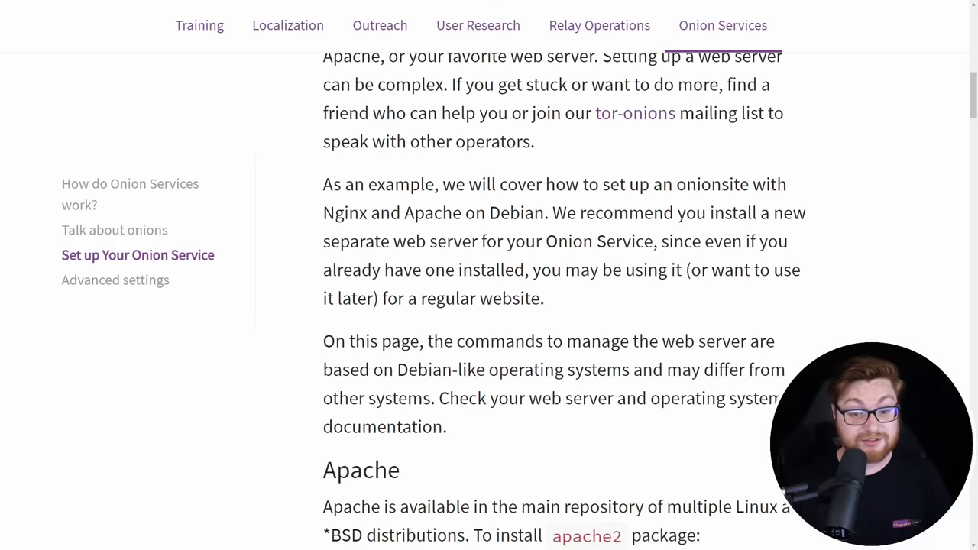
{"action": "scroll", "scroll_direction": "down", "scroll_amount": 3}
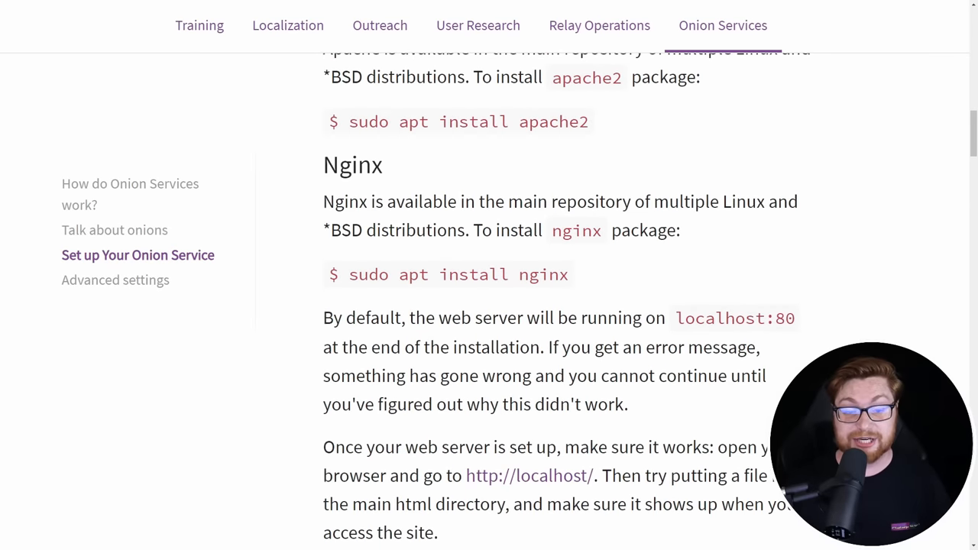
{"action": "scroll", "scroll_direction": "down", "scroll_amount": 3}
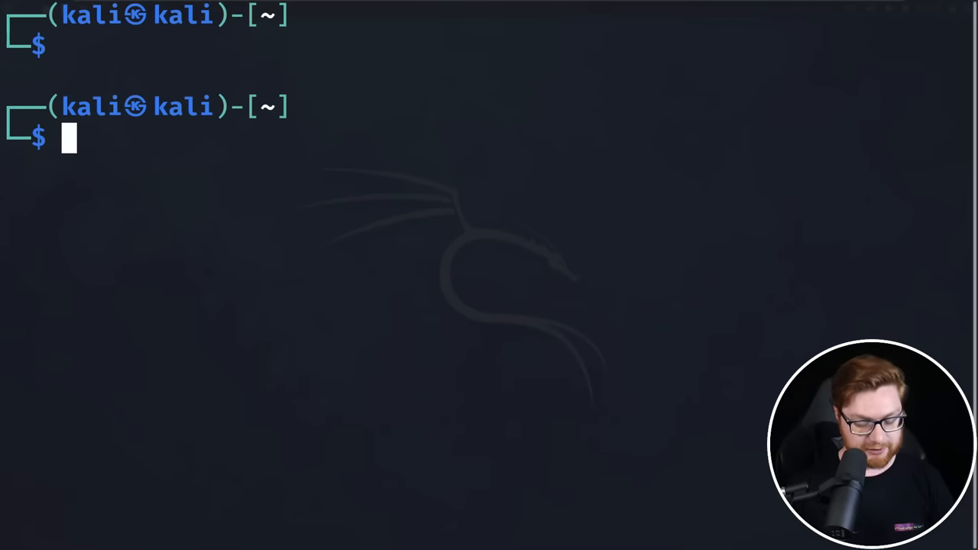
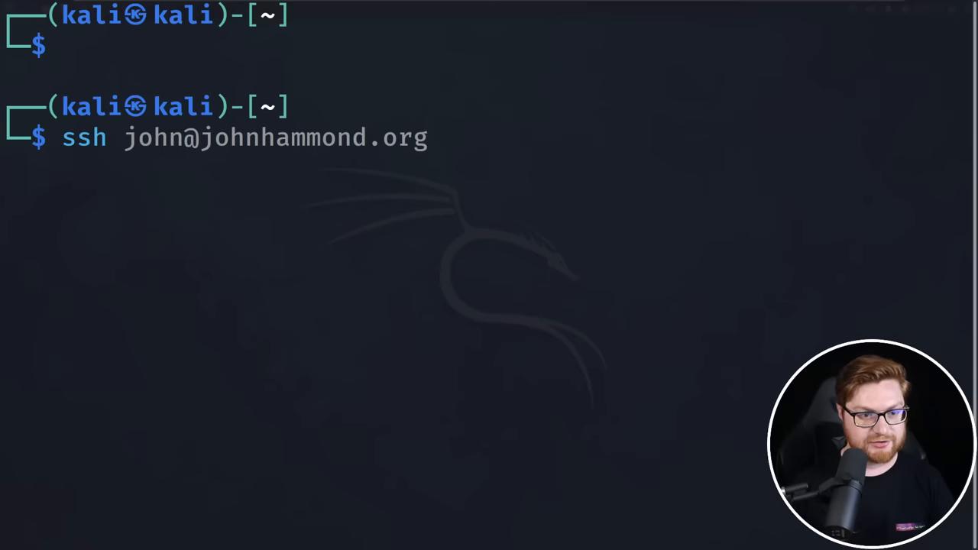
{"action": "type", "text": "root@165.227.232.180"}
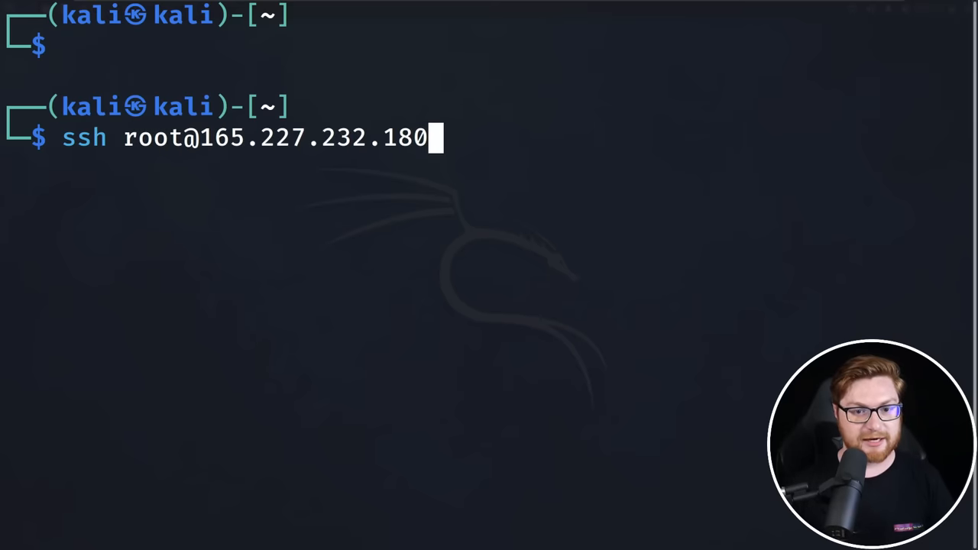
{"action": "key", "text": "Enter"}
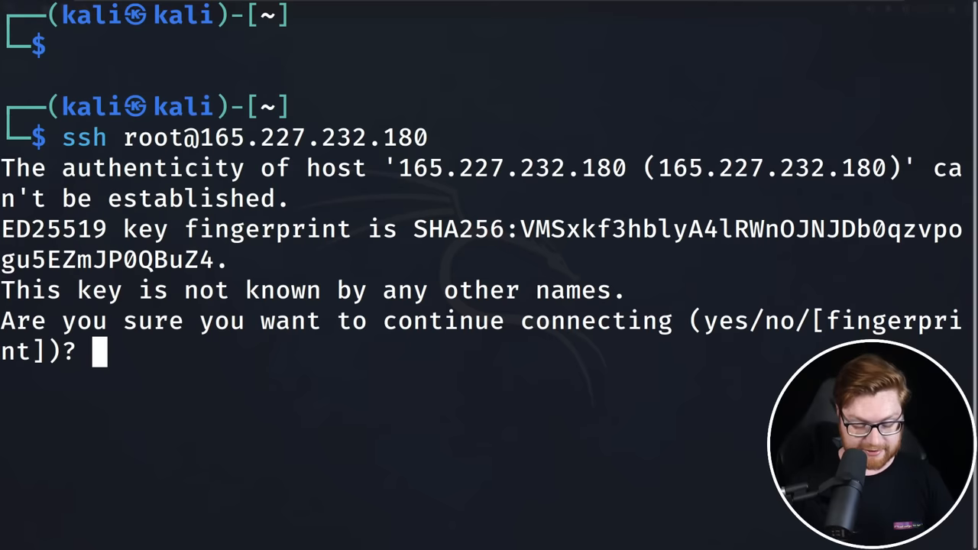
{"action": "type", "text": "yes"}
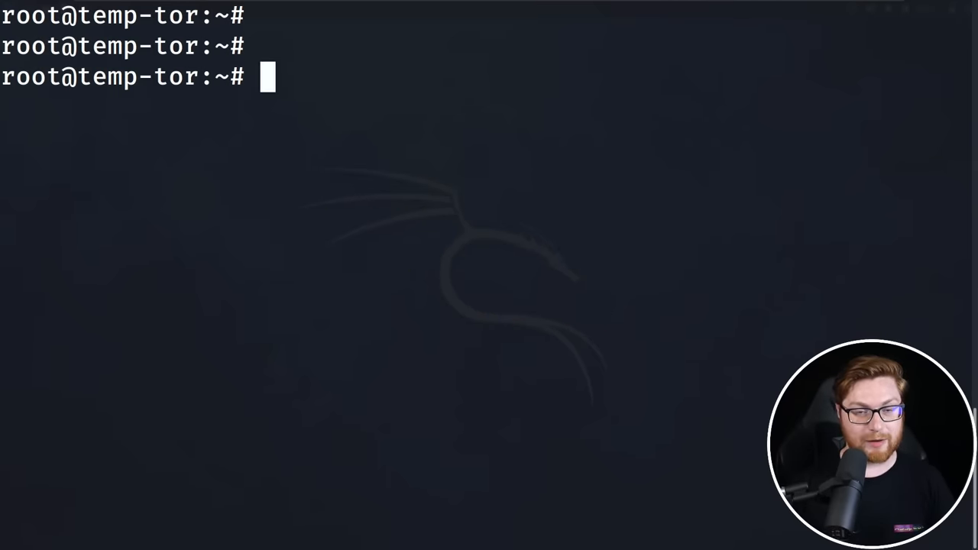
Make a www folder and write index.html with 'Hello Tor, Please Subscribe!' in nano, saving it
{"action": "type", "text": "mkdir www"}
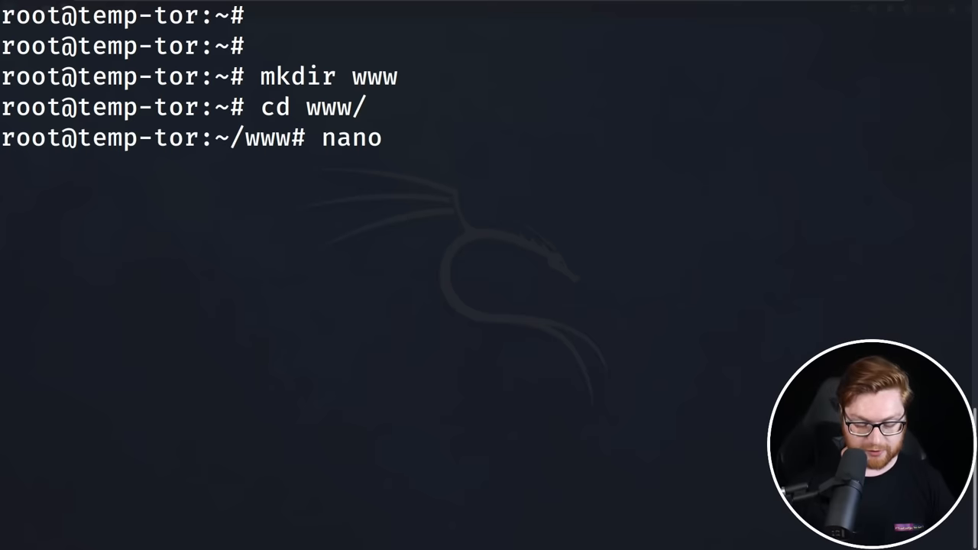
{"action": "type", "text": "index.html"}
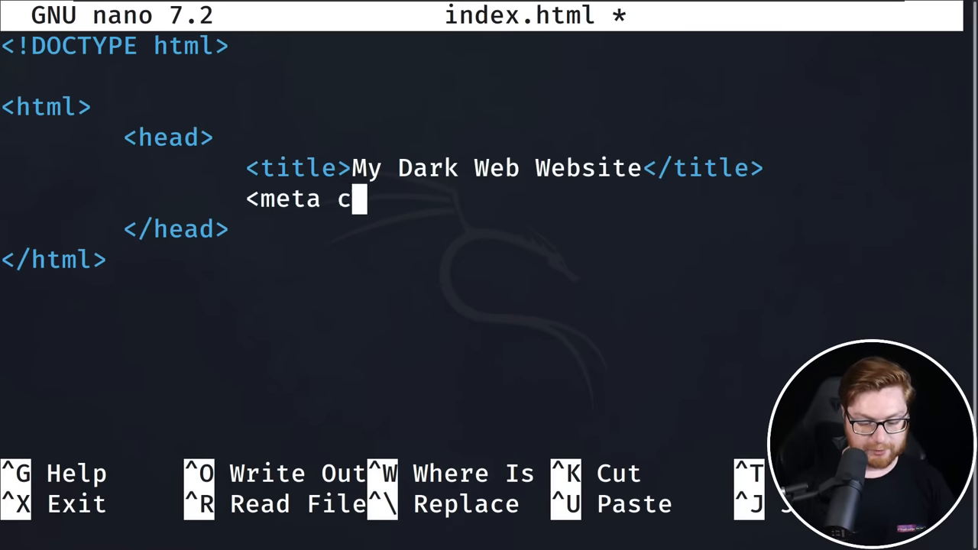
{"action": "type", "text": "harset=\"utf-8\">"}
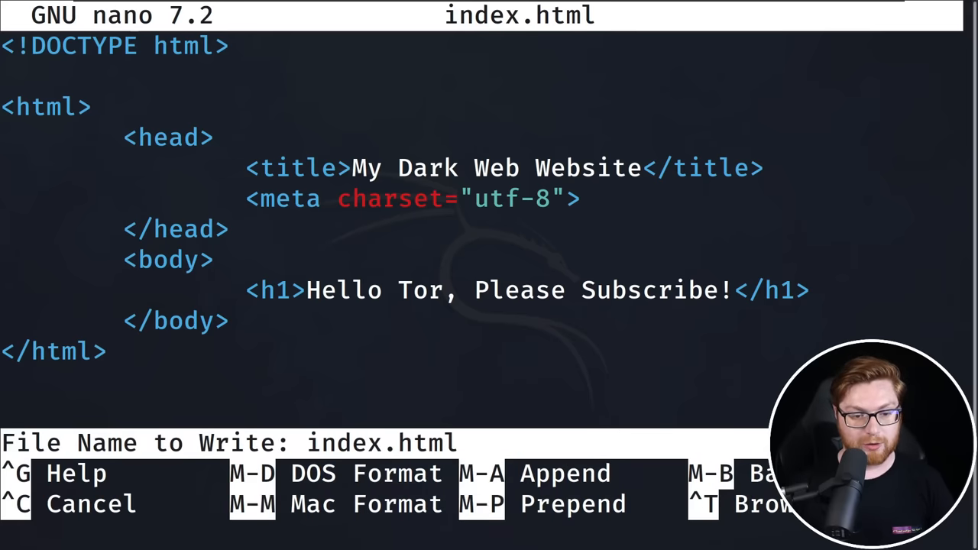
{"action": "key", "text": "Enter"}
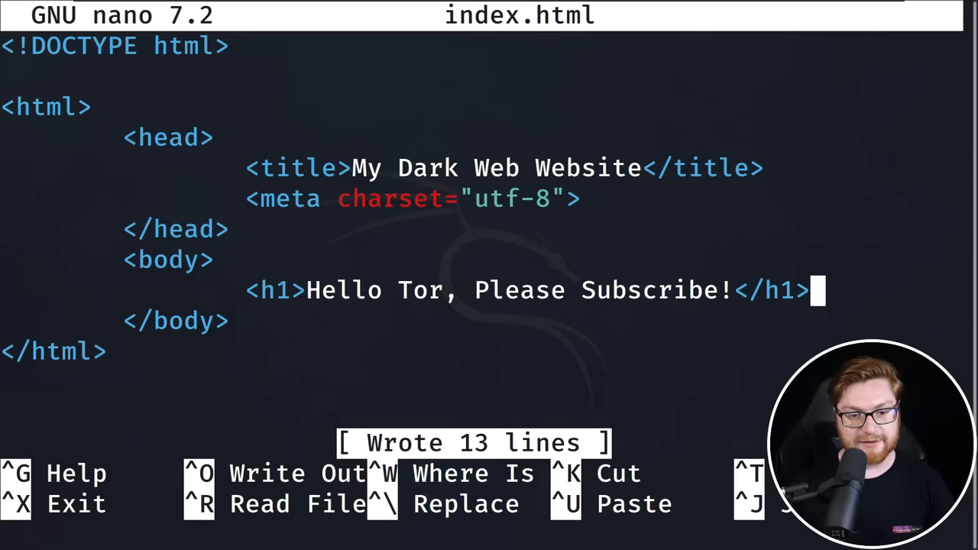
{"action": "key", "text": "ctrl+x"}
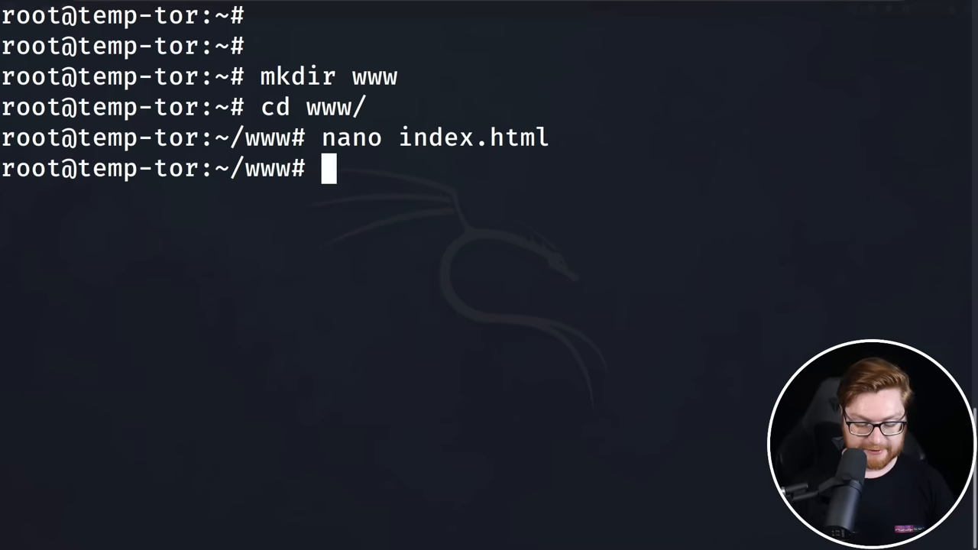
Run python3 -m http.server 80 from the www directory
{"action": "type", "text": "python"}
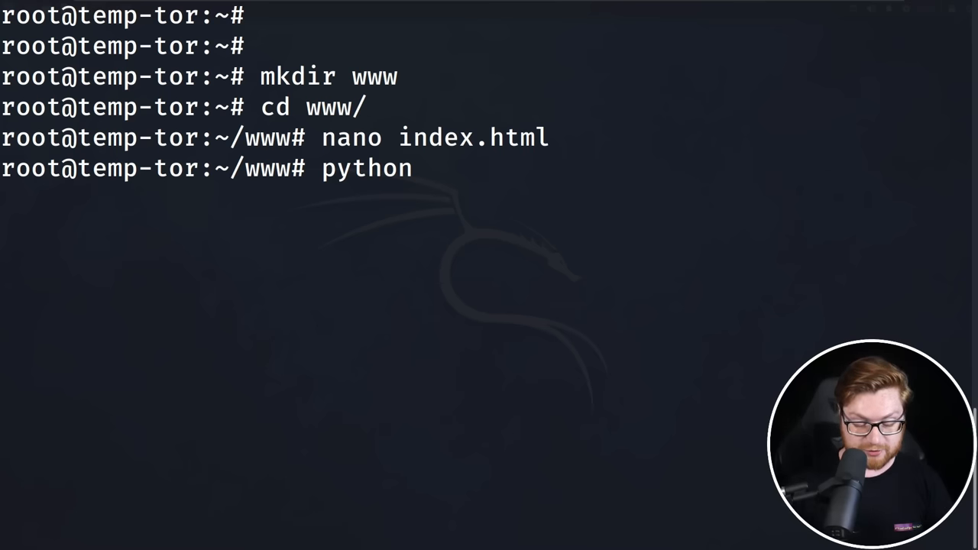
{"action": "type", "text": "3 -"}
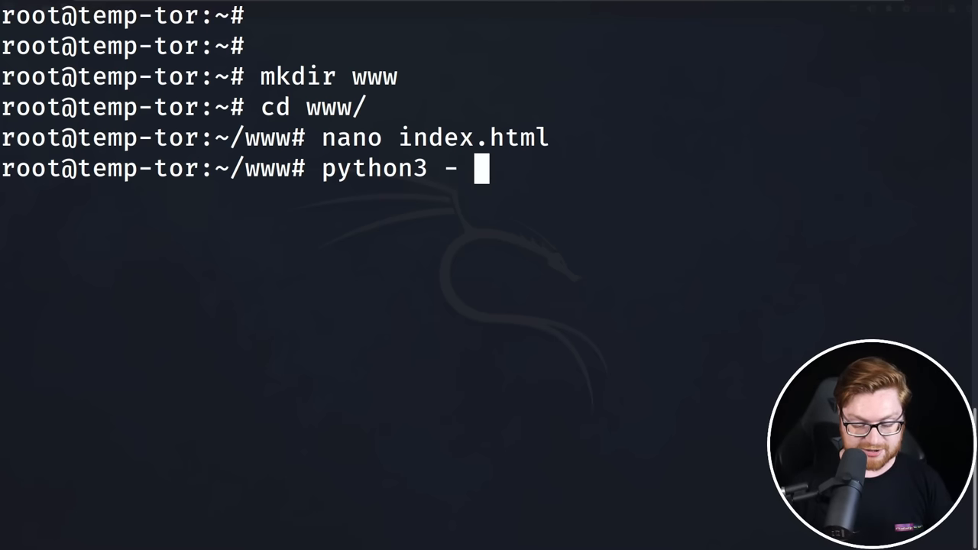
{"action": "type", "text": "http.server 80"}
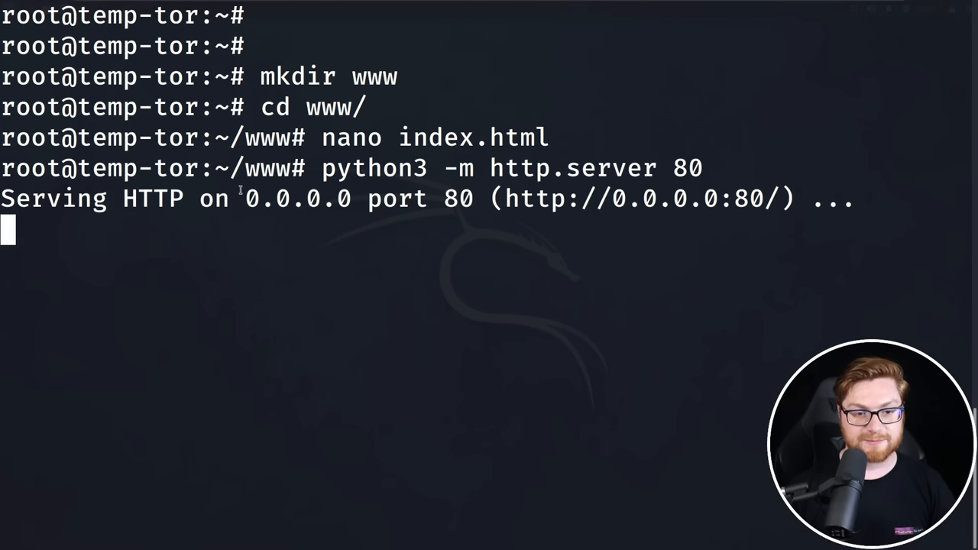
{"action": "left_click_drag", "start_coordinate": [237, 198], "coordinate": [775, 198]}
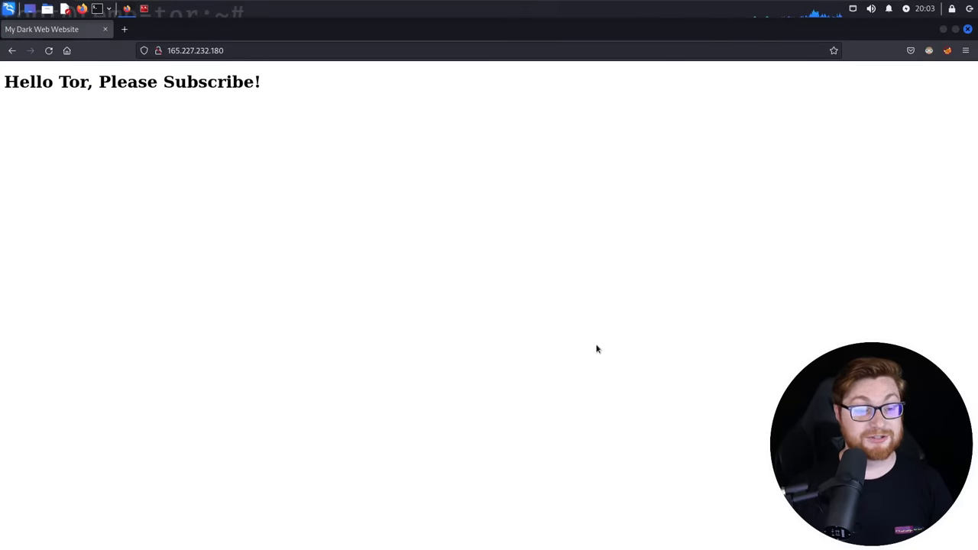
Zoom in on the Hello Tor page and view its 'Connection not secure' site information
{"action": "key", "text": "ctrl+plus"}
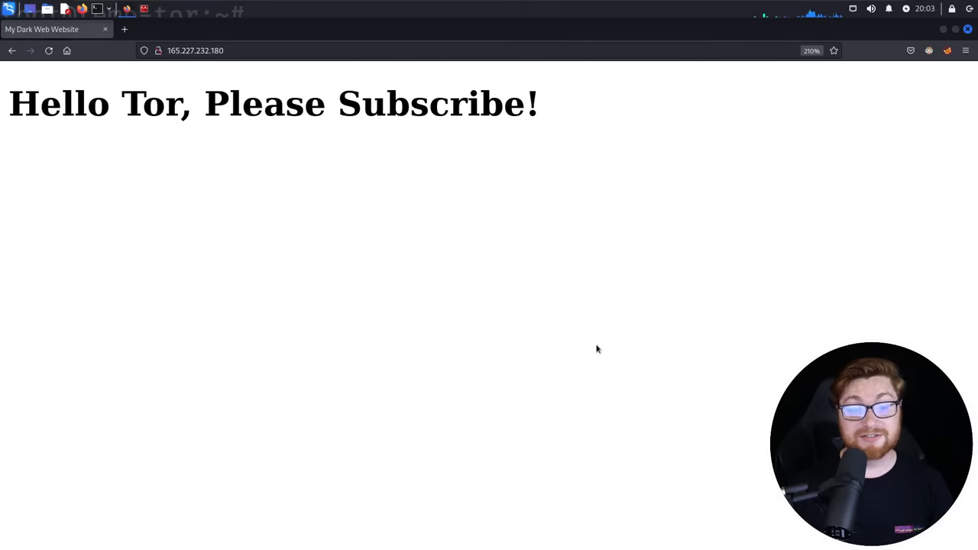
{"action": "mouse_move", "coordinate": [585, 343]}
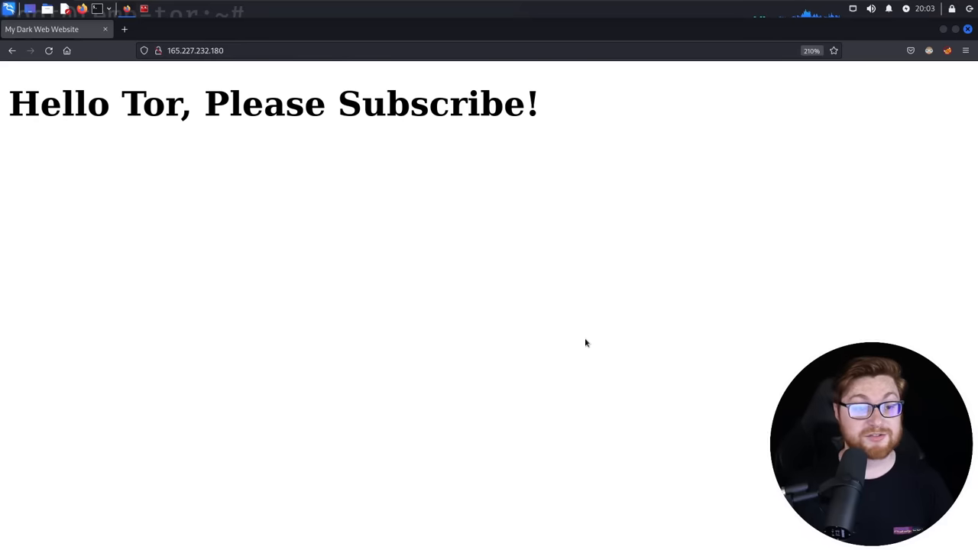
{"action": "mouse_move", "coordinate": [342, 258]}
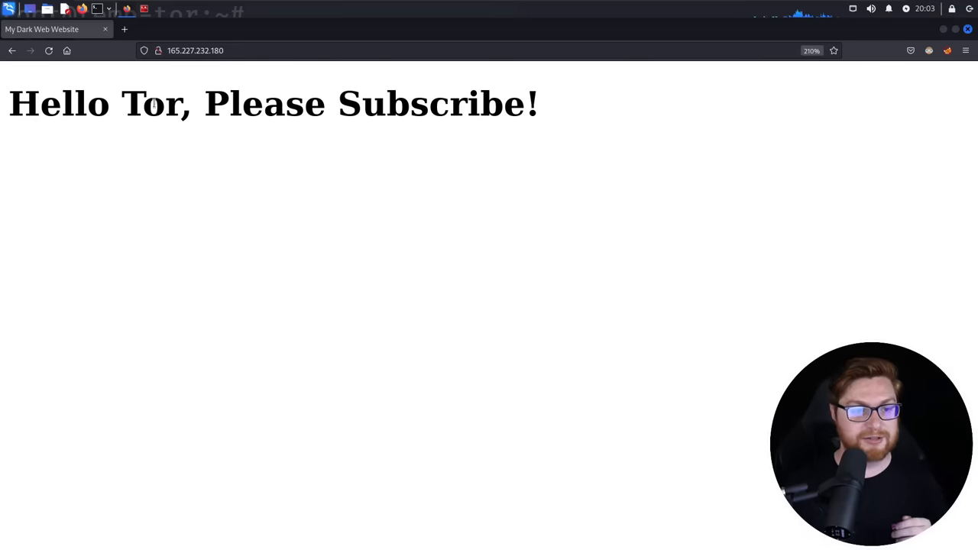
{"action": "left_click", "coordinate": [159, 50]}
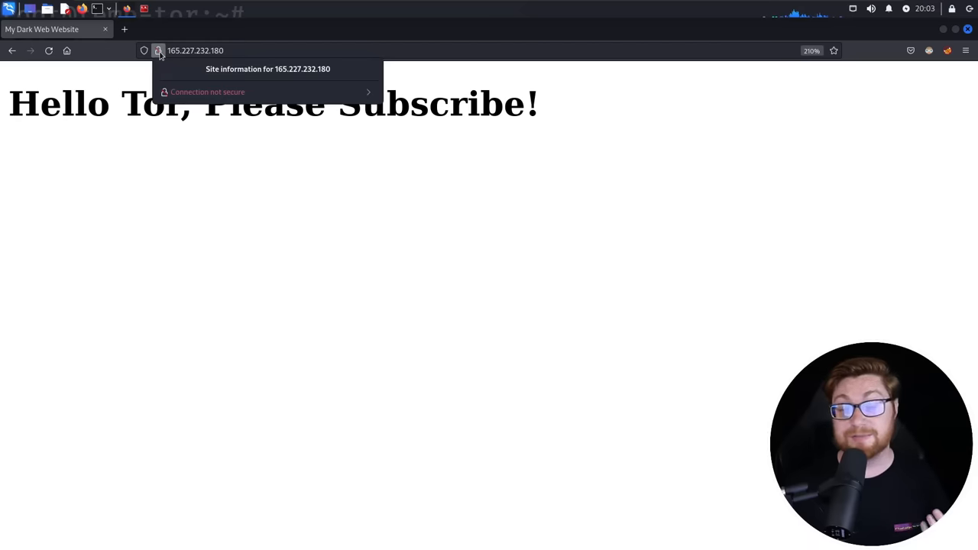
{"action": "mouse_move", "coordinate": [305, 97]}
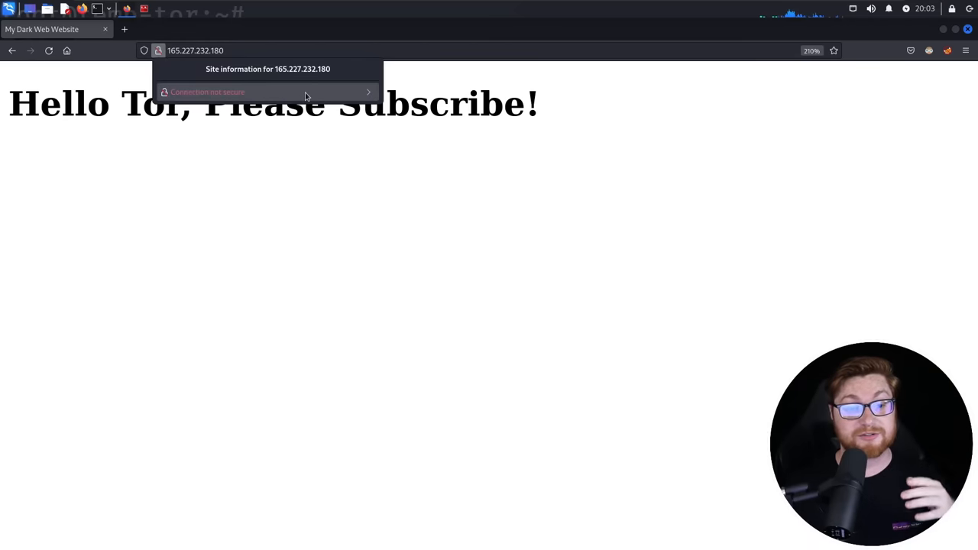
{"action": "left_click", "coordinate": [267, 92]}
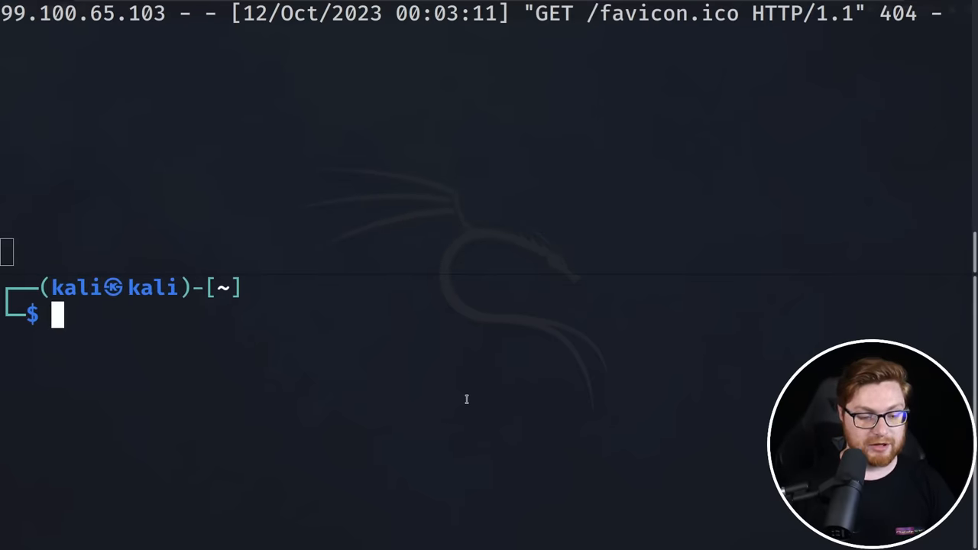
{"action": "type", "text": "ssh root@"}
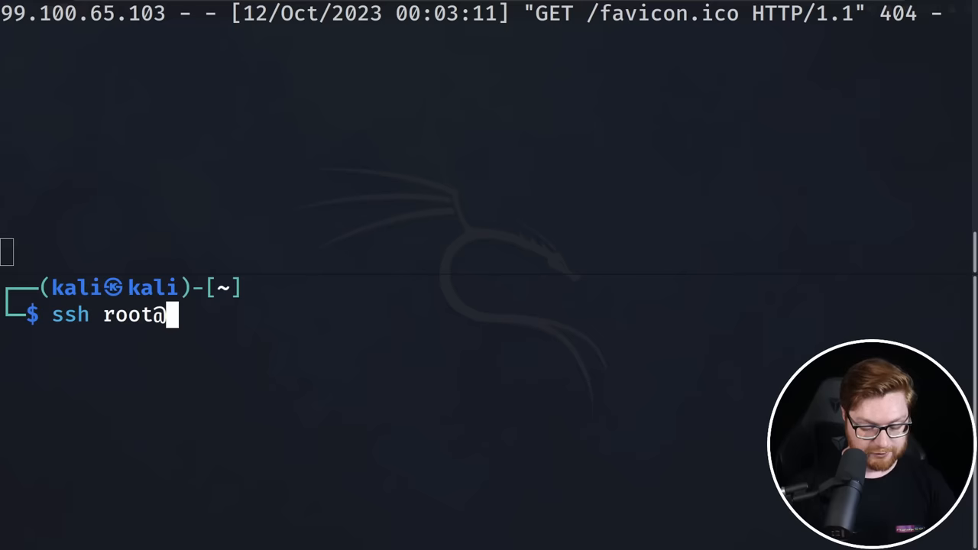
{"action": "type", "text": "165.227.232.180"}
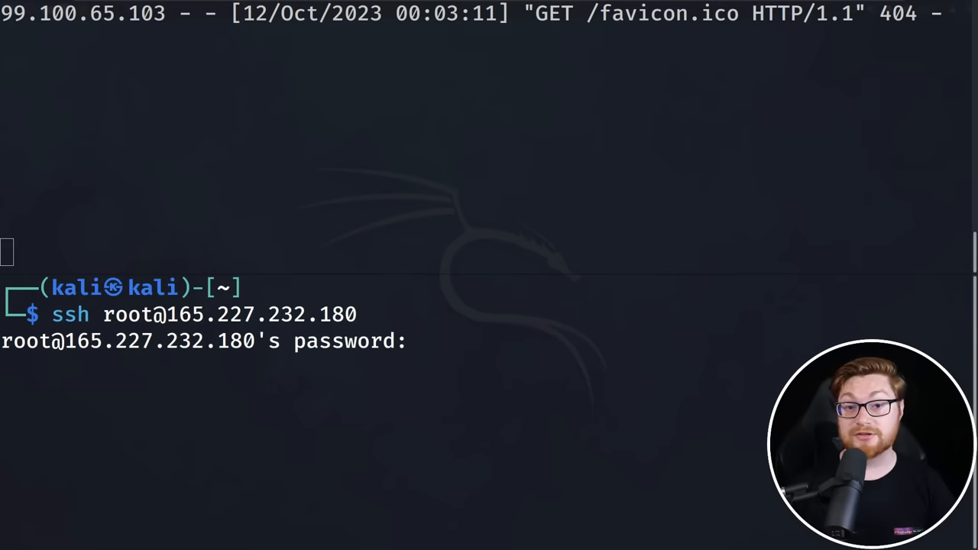
{"action": "key", "text": "Enter"}
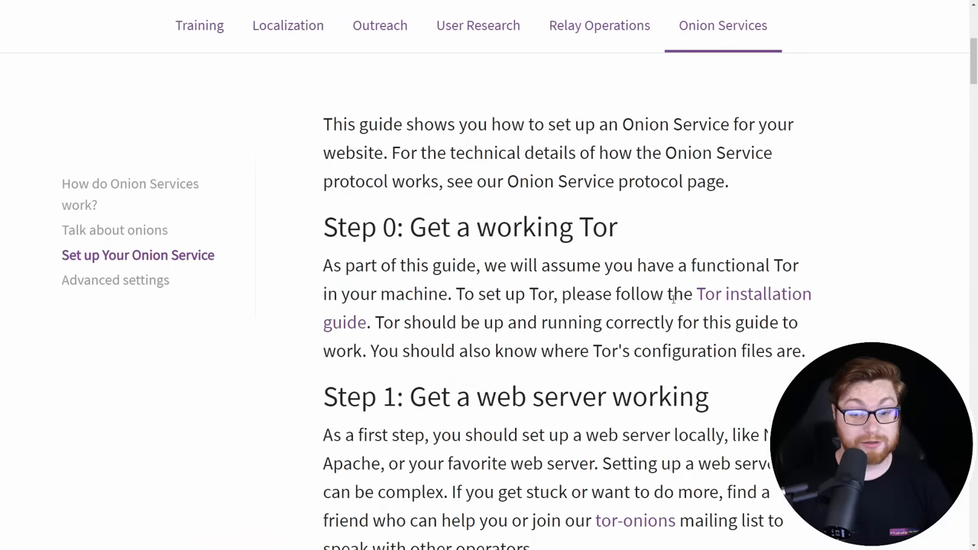
{"action": "mouse_move", "coordinate": [773, 301]}
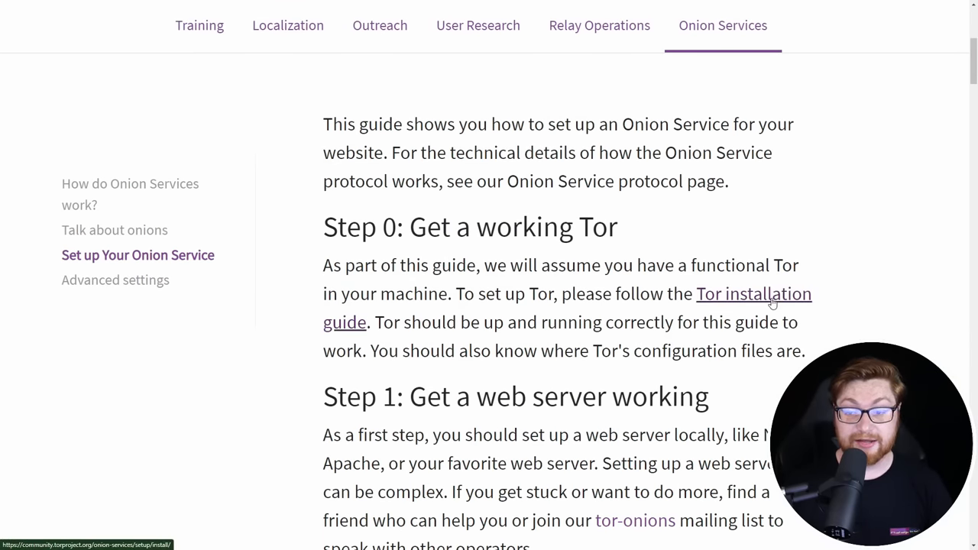
Open the Tor installation guide and scroll down to its Debian / Ubuntu section
{"action": "left_click", "coordinate": [753, 294]}
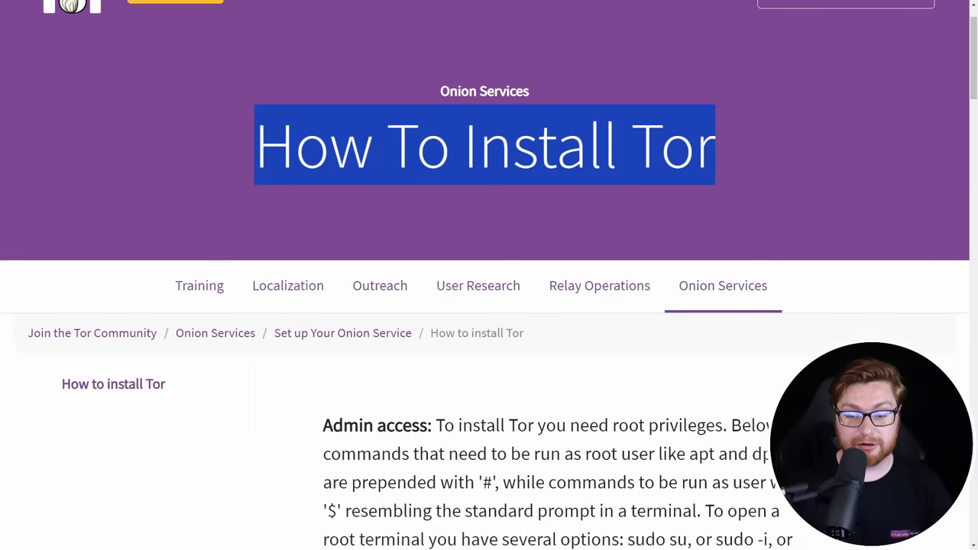
{"action": "scroll", "scroll_direction": "down", "scroll_amount": 3}
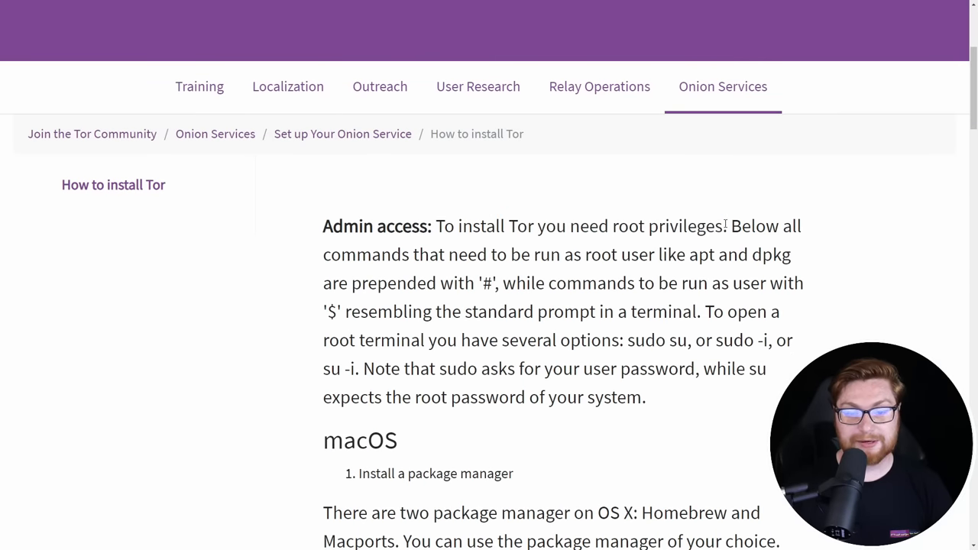
{"action": "scroll", "scroll_direction": "down", "scroll_amount": 3}
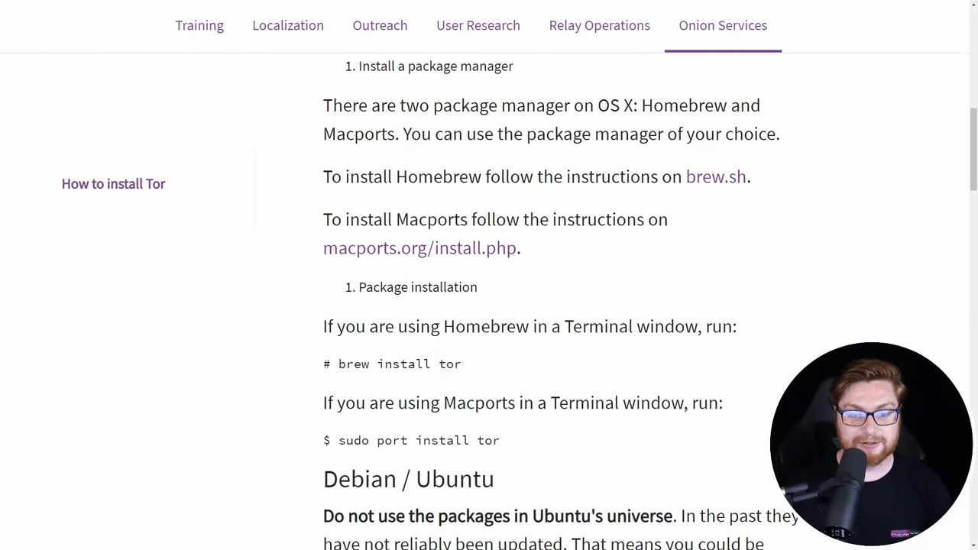
{"action": "scroll", "scroll_direction": "down", "scroll_amount": 3}
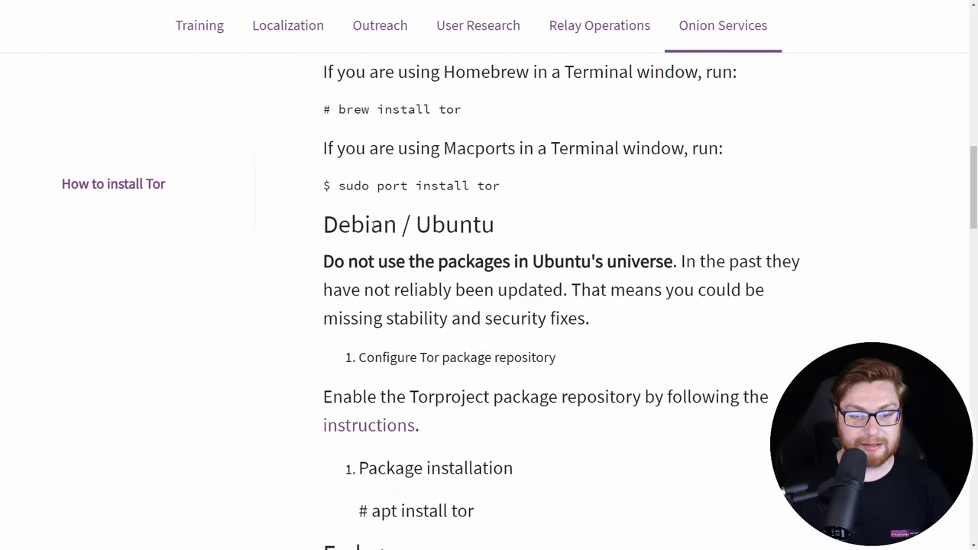
{"action": "scroll", "scroll_direction": "down", "scroll_amount": 3}
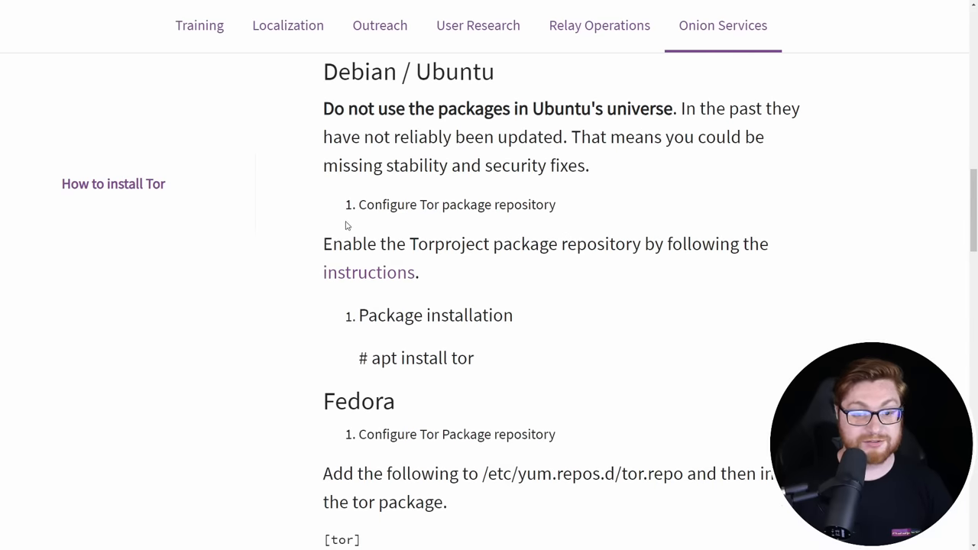
{"action": "double_click", "coordinate": [421, 357]}
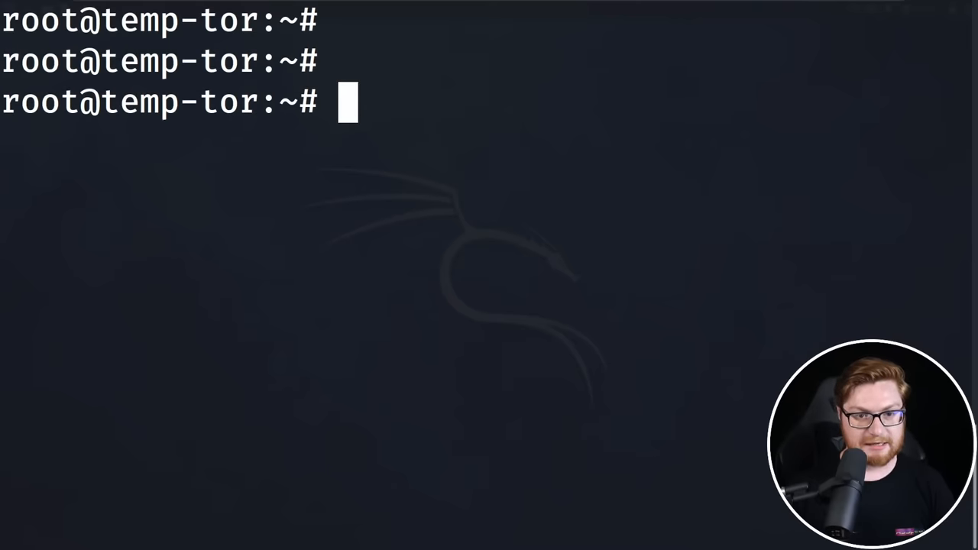
Install Tor with apt install tor, then begin typing the service tor command
{"action": "type", "text": "apt install tor"}
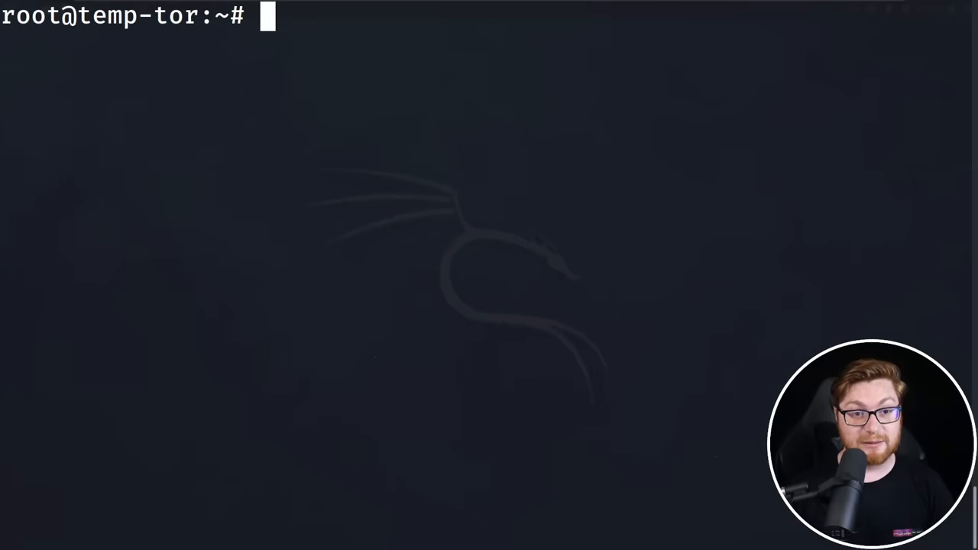
{"action": "type", "text": "servi"}
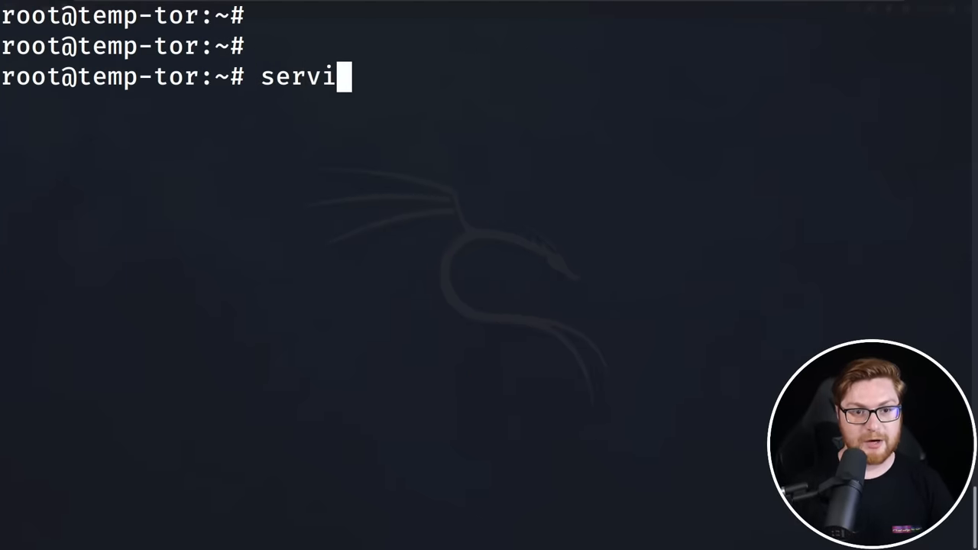
{"action": "type", "text": "ce tor"}
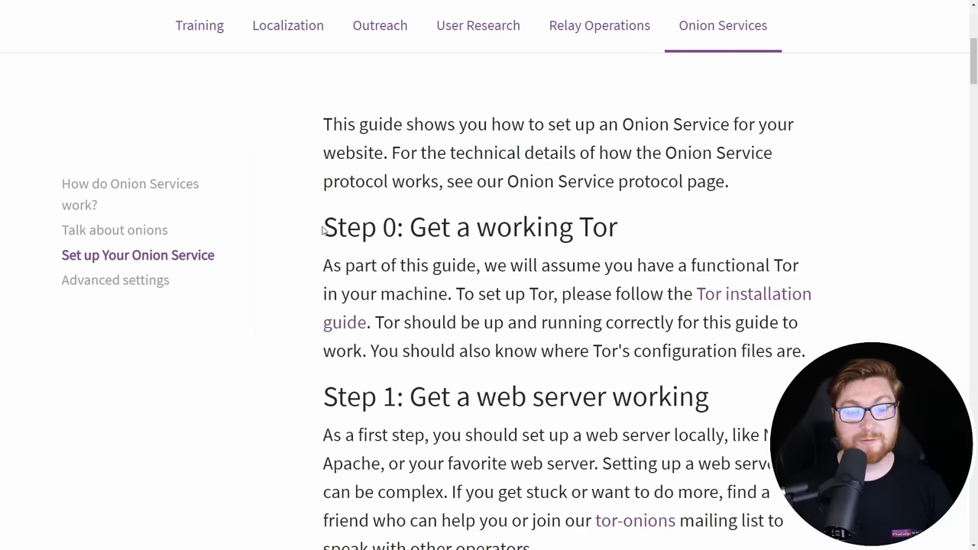
Scroll the onion-service guide to Step 2 and highlight the sentence about the two torrc lines
{"action": "scroll", "scroll_direction": "down", "scroll_amount": 3}
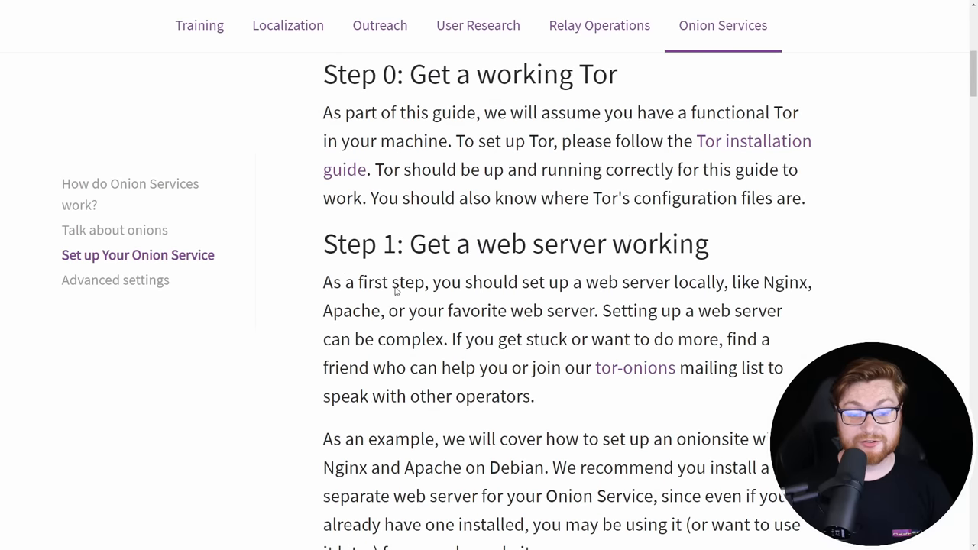
{"action": "scroll", "scroll_direction": "down", "scroll_amount": 3}
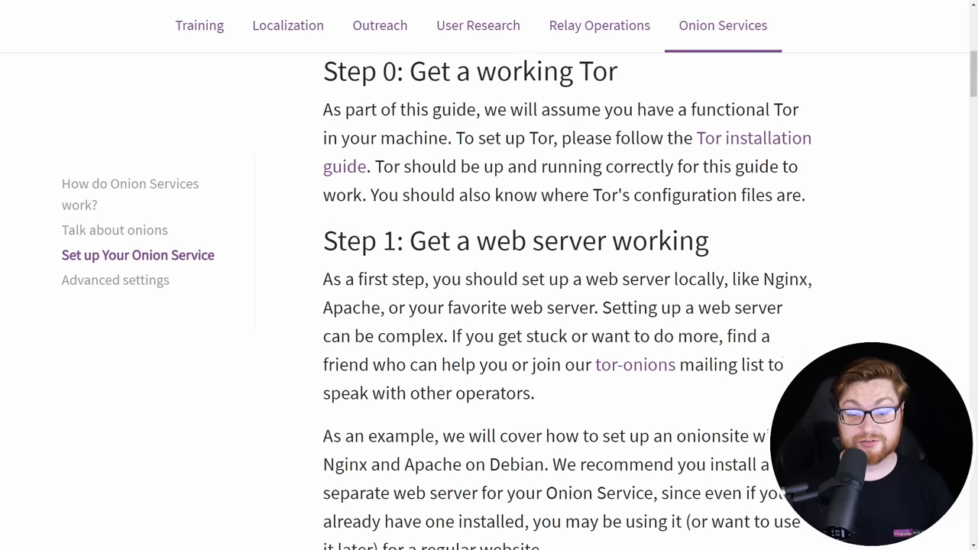
{"action": "scroll", "scroll_direction": "down", "scroll_amount": 3}
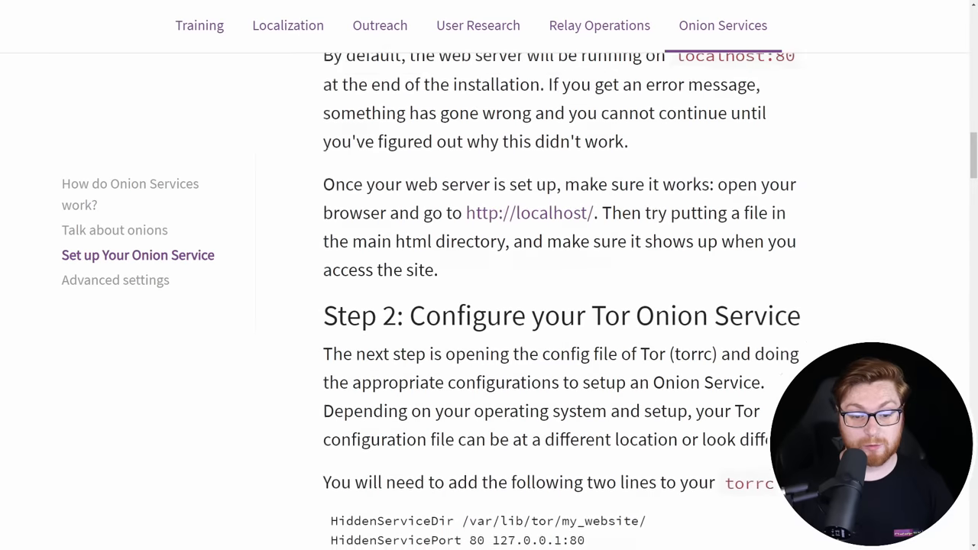
{"action": "scroll", "scroll_direction": "down", "scroll_amount": 3}
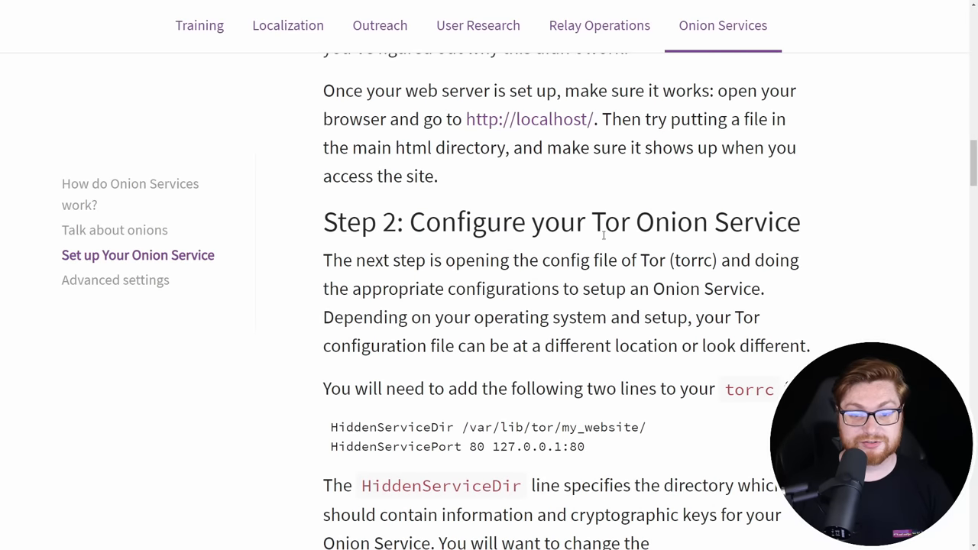
{"action": "scroll", "scroll_direction": "down", "scroll_amount": 3}
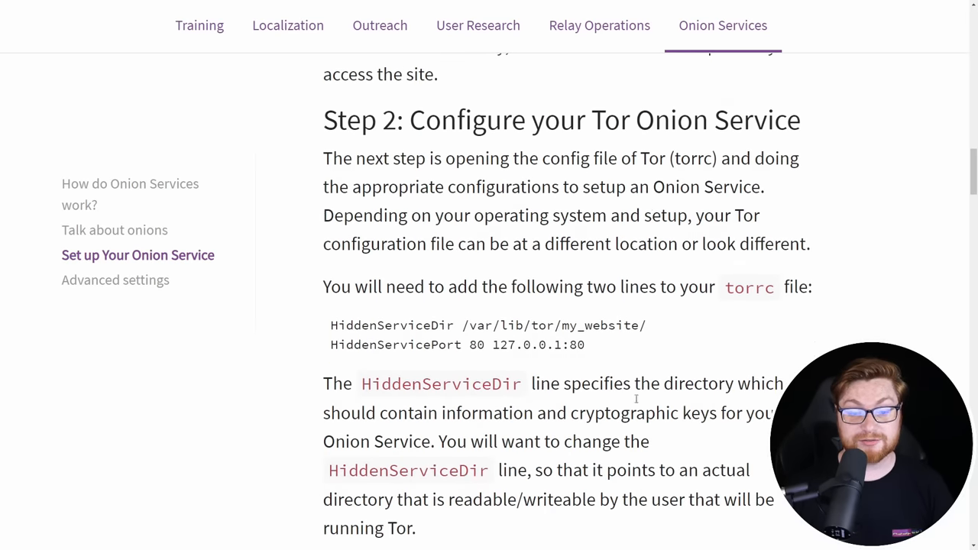
{"action": "left_click_drag", "start_coordinate": [322, 286], "coordinate": [678, 286]}
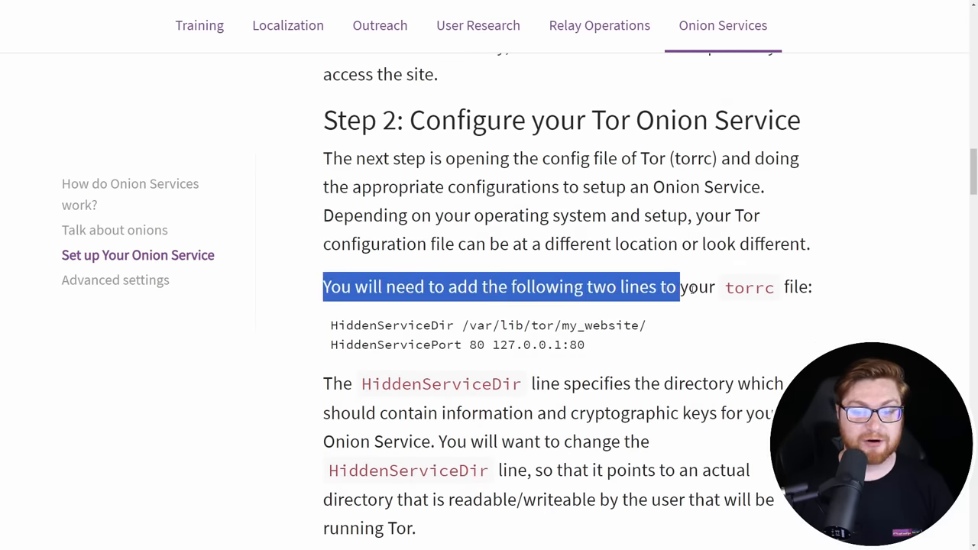
{"action": "double_click", "coordinate": [747, 287]}
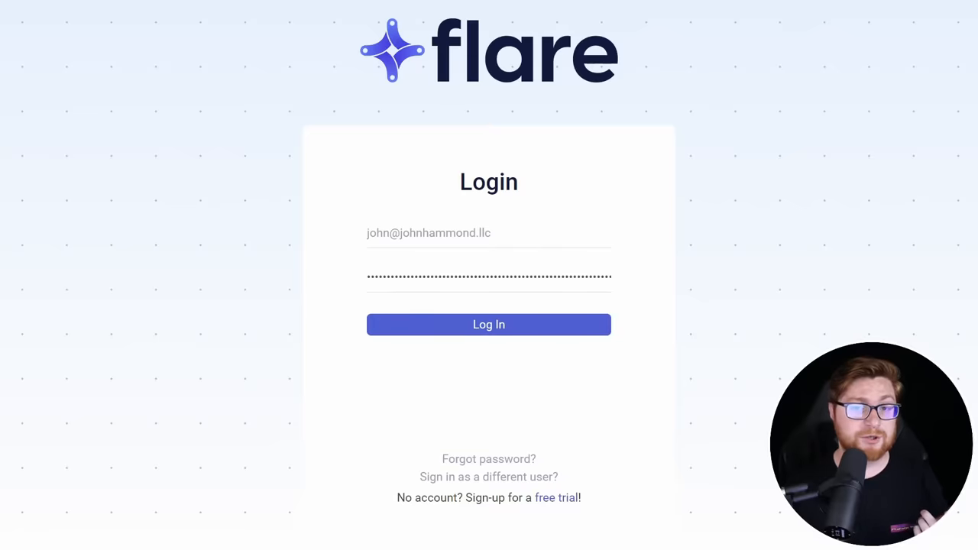
Sign into Flare and open the Events list of 3,360 ransom-leak events
{"action": "left_click", "coordinate": [489, 325]}
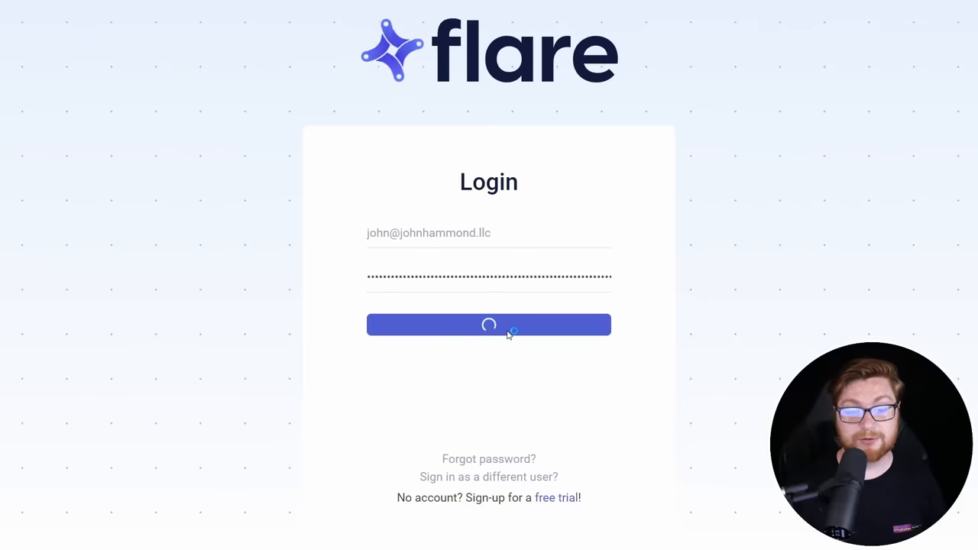
{"action": "left_click", "coordinate": [488, 325]}
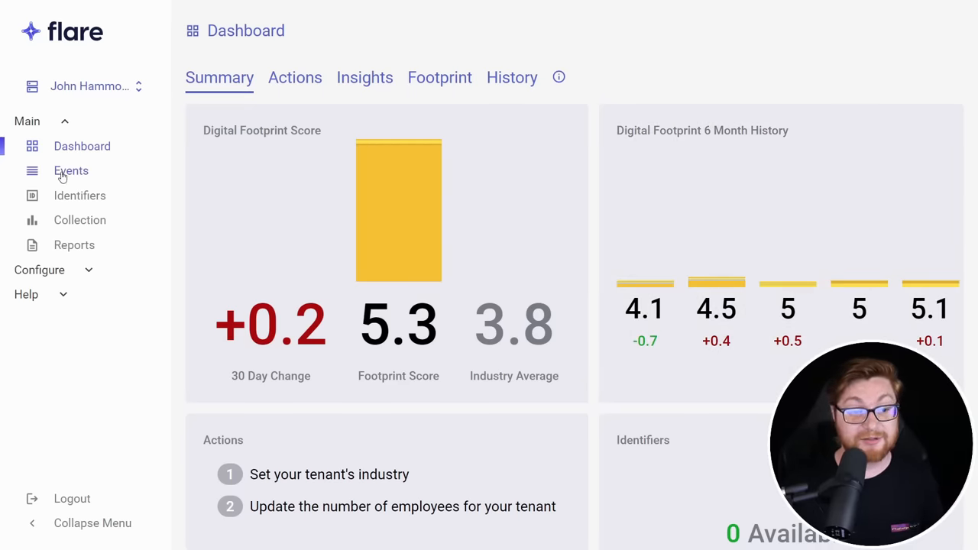
{"action": "left_click", "coordinate": [71, 170]}
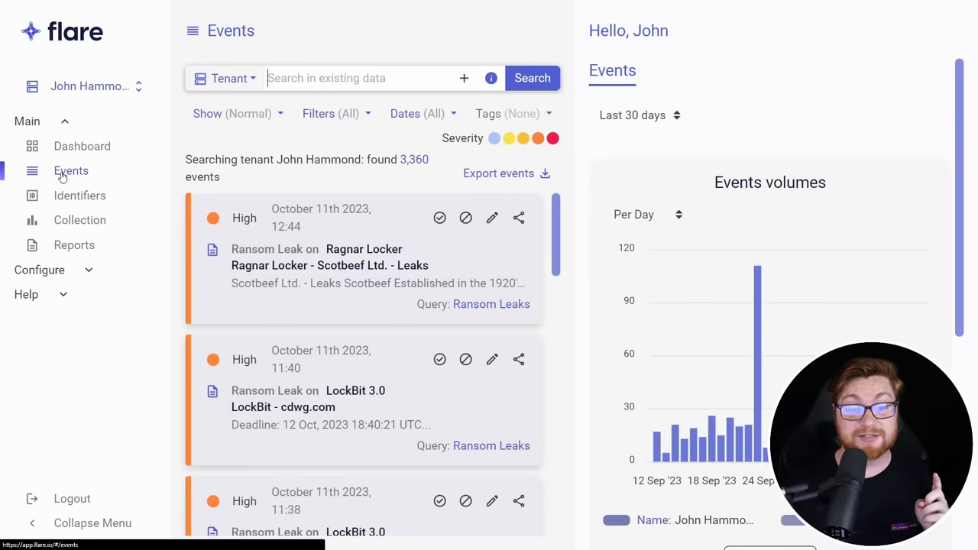
{"action": "mouse_move", "coordinate": [578, 181]}
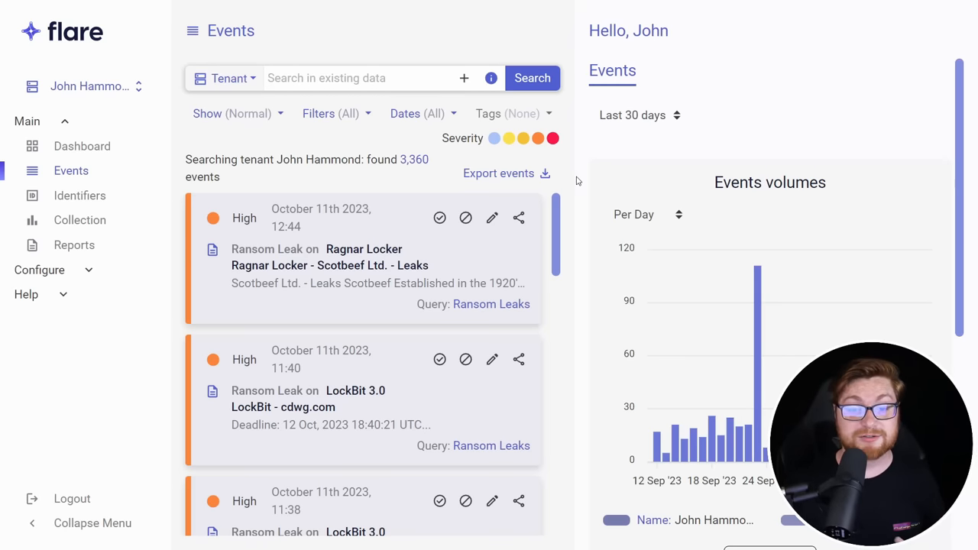
{"action": "mouse_move", "coordinate": [98, 219]}
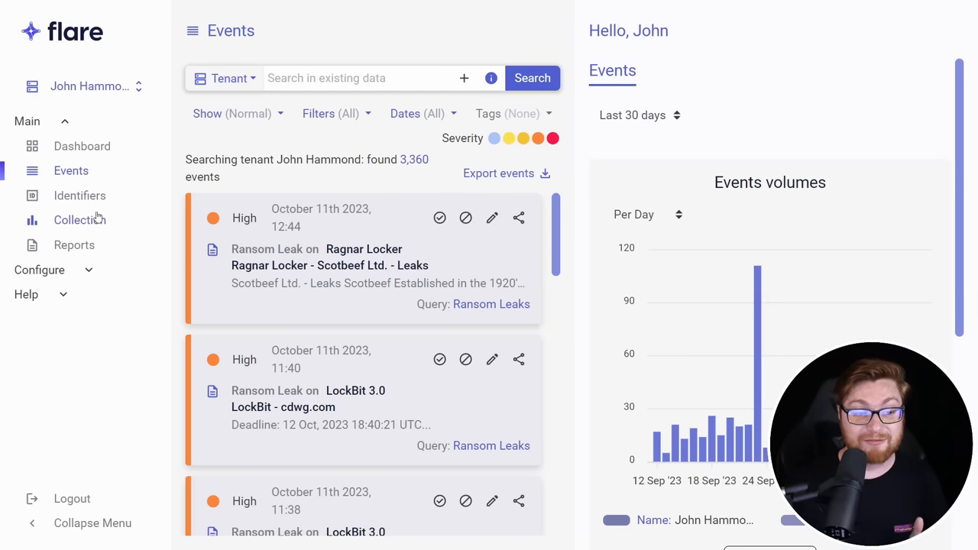
{"action": "left_click", "coordinate": [80, 220]}
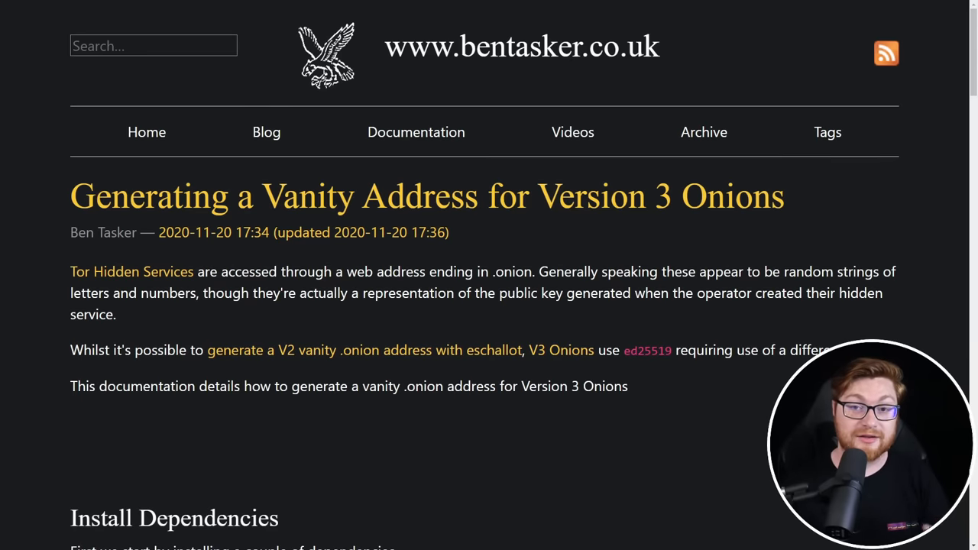
Scroll the vanity onion guide and highlight the sentence about V3 onions needing another tool
{"action": "scroll", "scroll_direction": "down", "scroll_amount": 3}
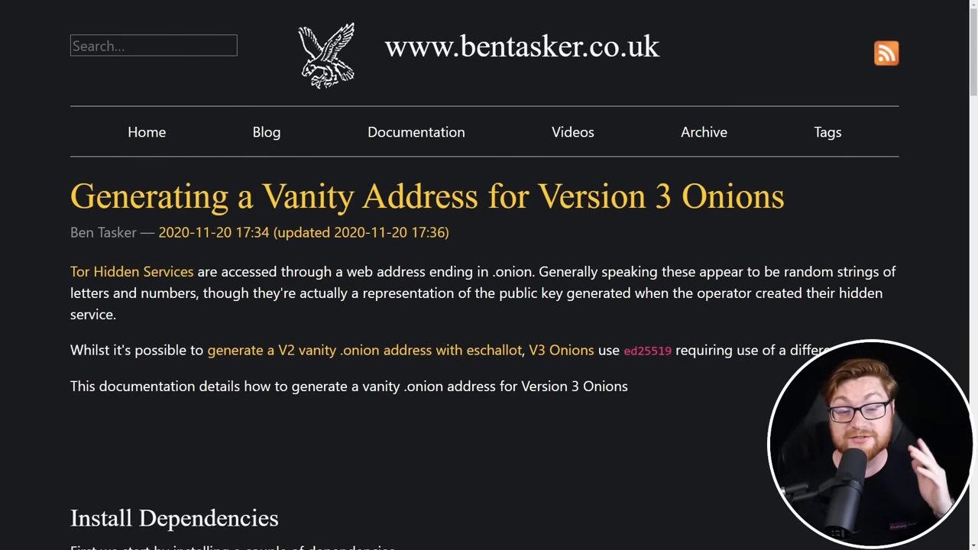
{"action": "scroll", "scroll_direction": "down", "scroll_amount": 3}
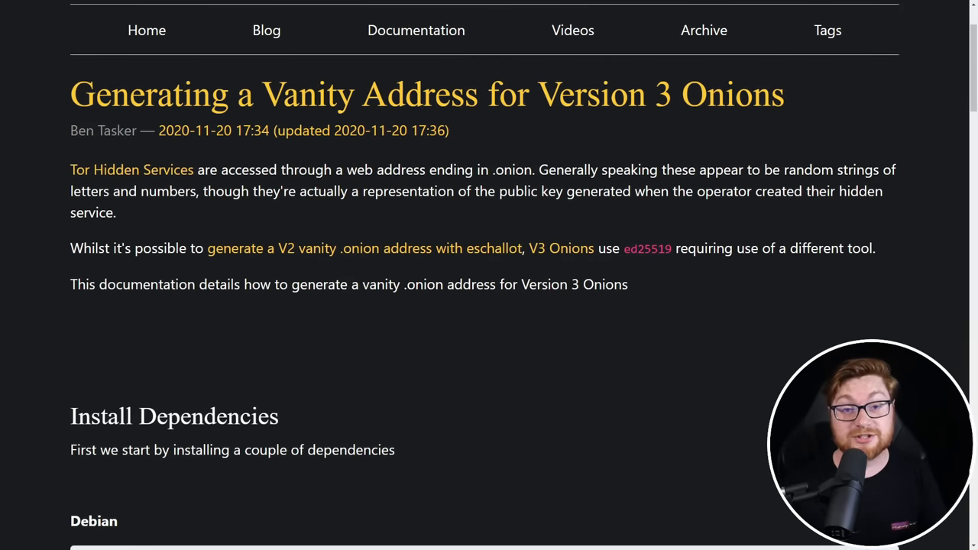
{"action": "scroll", "scroll_direction": "down", "scroll_amount": 3}
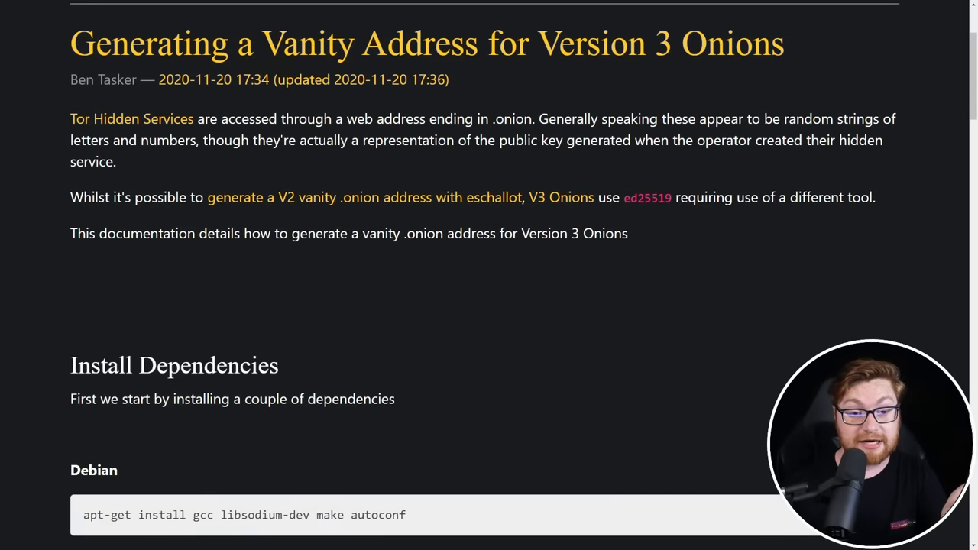
{"action": "scroll", "scroll_direction": "down", "scroll_amount": 3}
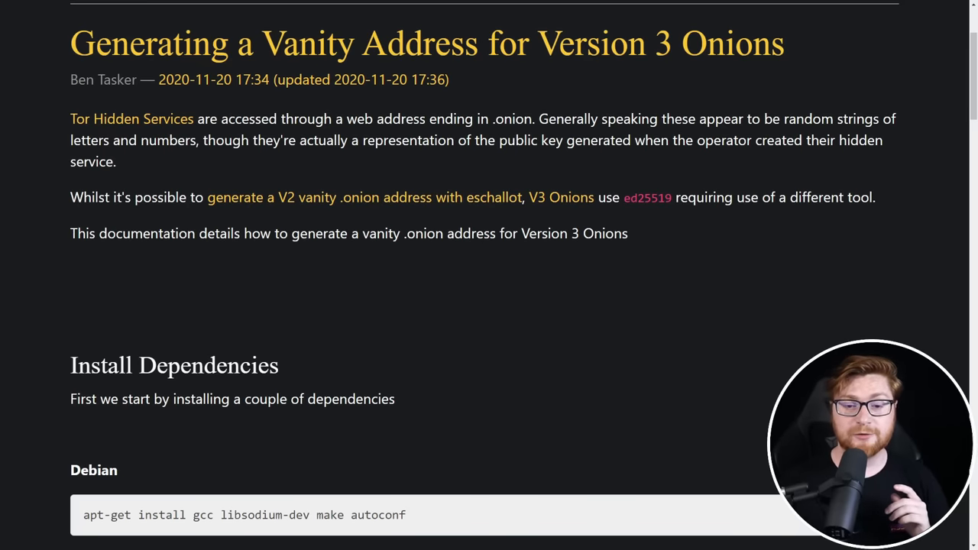
{"action": "left_click_drag", "start_coordinate": [528, 197], "coordinate": [877, 197]}
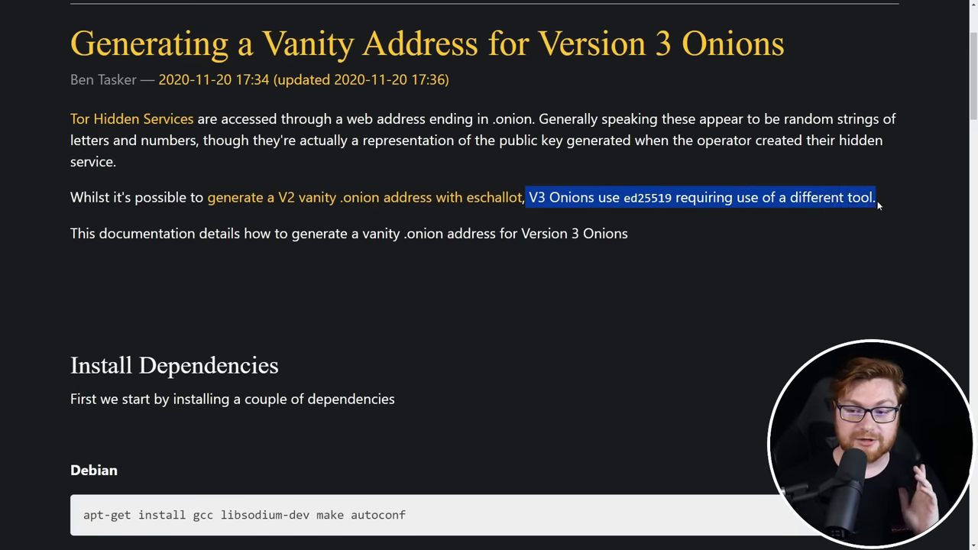
{"action": "left_click", "coordinate": [862, 203]}
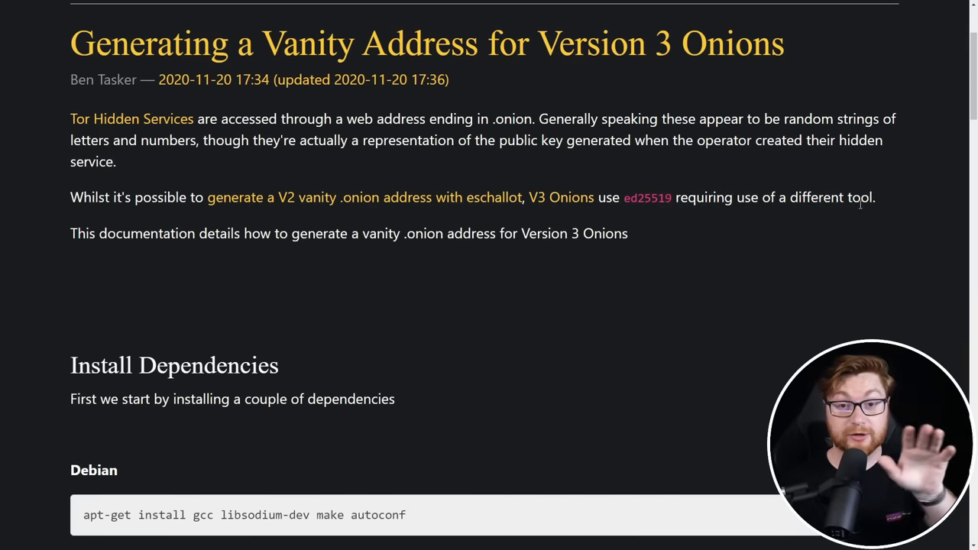
{"action": "mouse_move", "coordinate": [854, 212]}
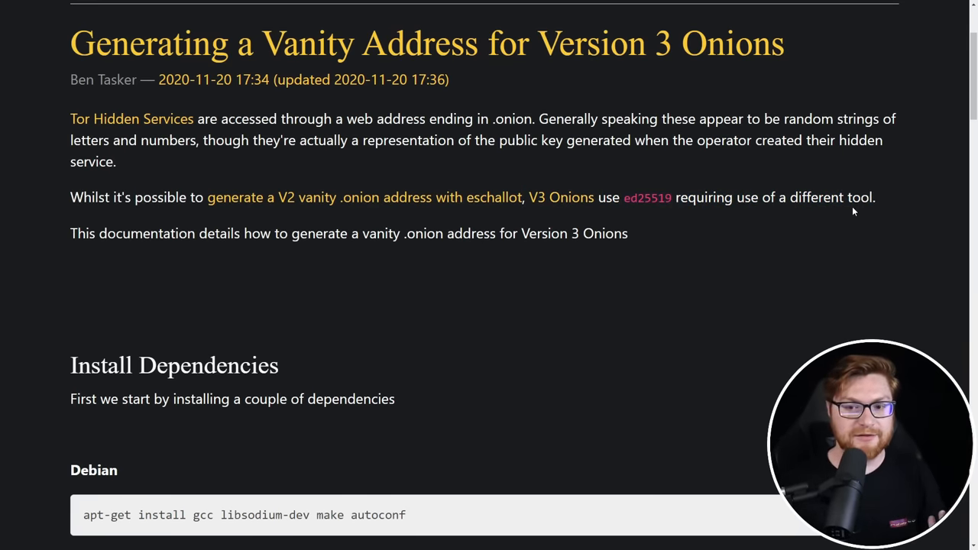
Highlight ed25519 and the eschallot V2 note, then reach the Install Dependencies section
{"action": "double_click", "coordinate": [647, 197]}
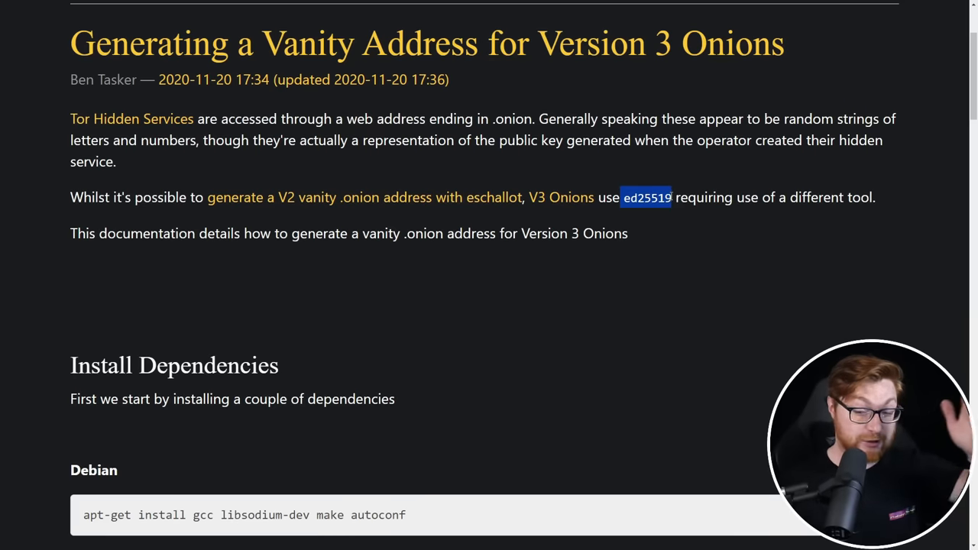
{"action": "mouse_move", "coordinate": [734, 241]}
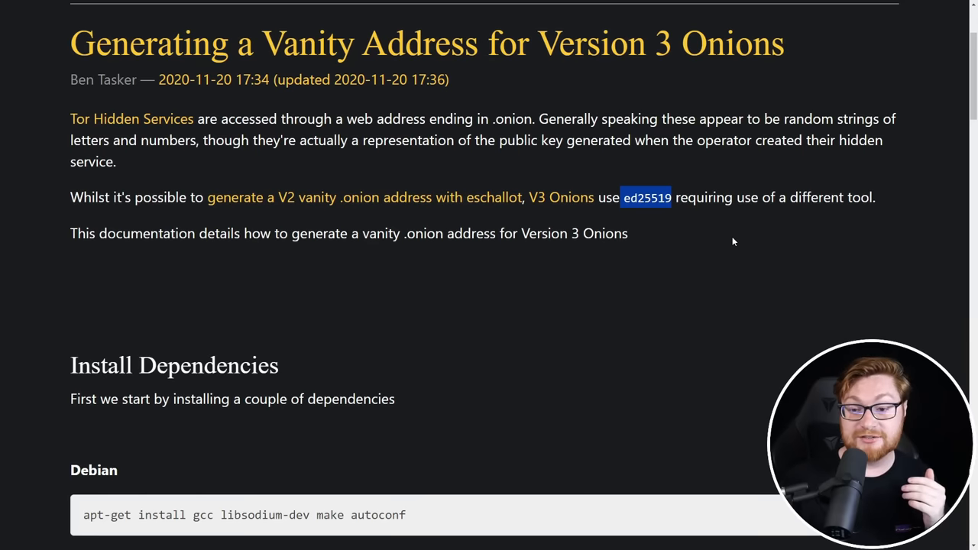
{"action": "left_click_drag", "start_coordinate": [787, 197], "coordinate": [875, 197]}
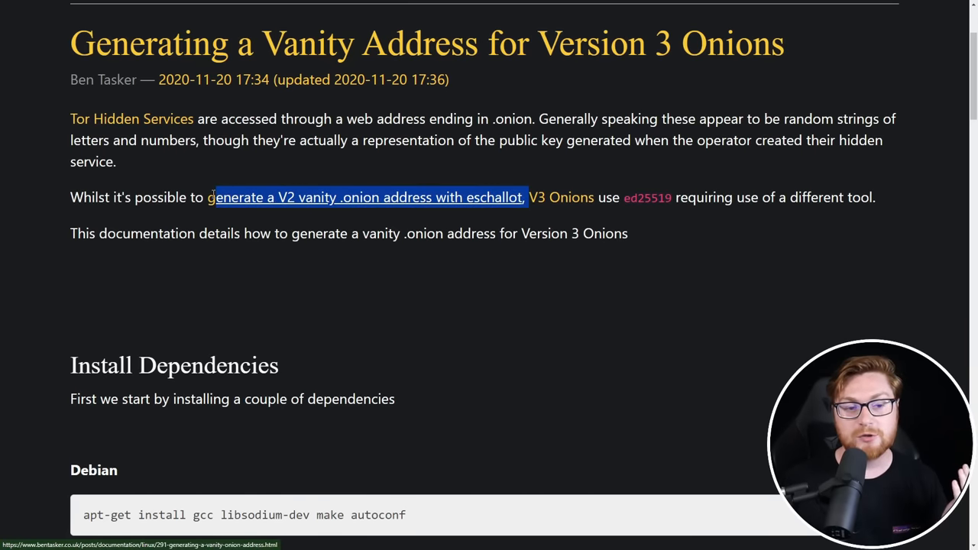
{"action": "scroll", "scroll_direction": "down", "scroll_amount": 3}
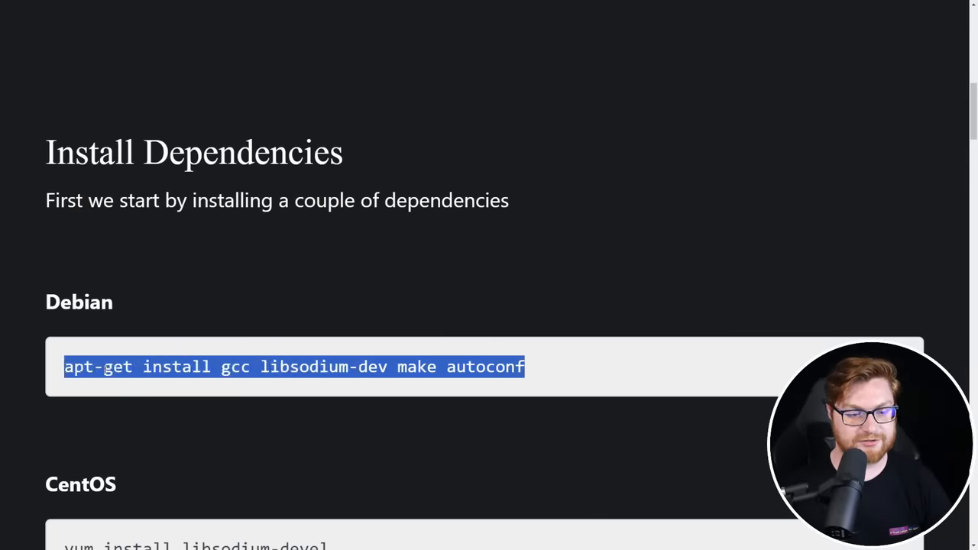
{"action": "scroll", "scroll_direction": "down", "scroll_amount": 3}
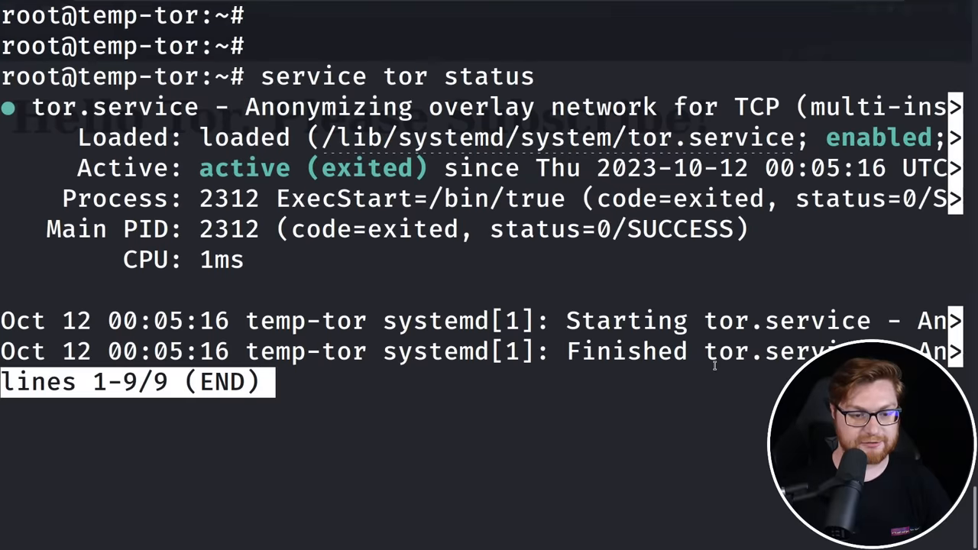
Quit the tor status output and install gcc and libsodium-dev, confirming with Y
{"action": "key", "text": "q"}
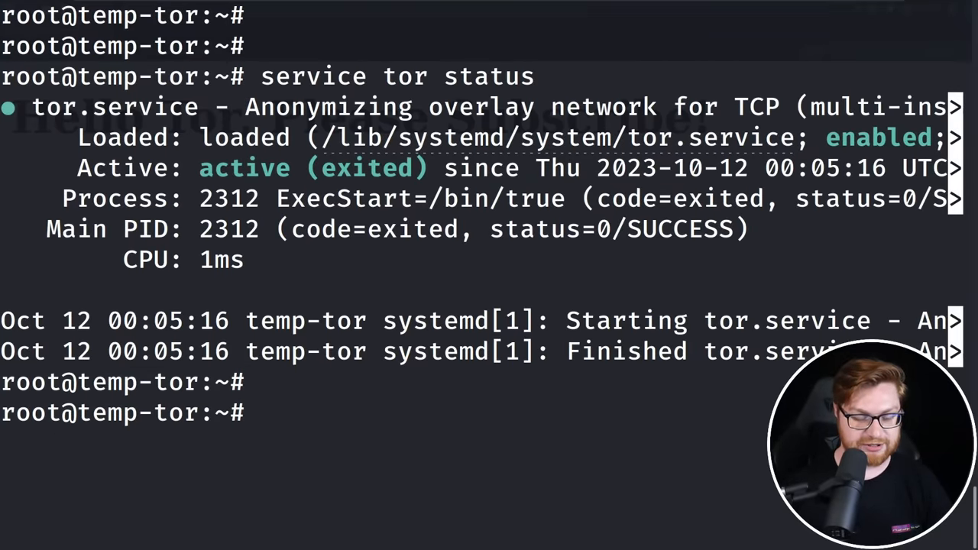
{"action": "type", "text": "apt-get install gcc libsodium-dev"}
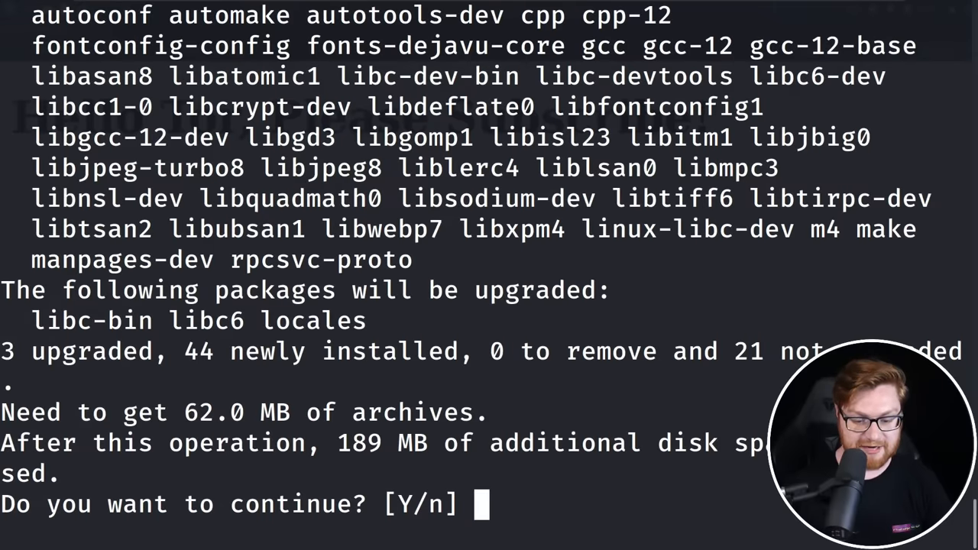
{"action": "type", "text": "Y"}
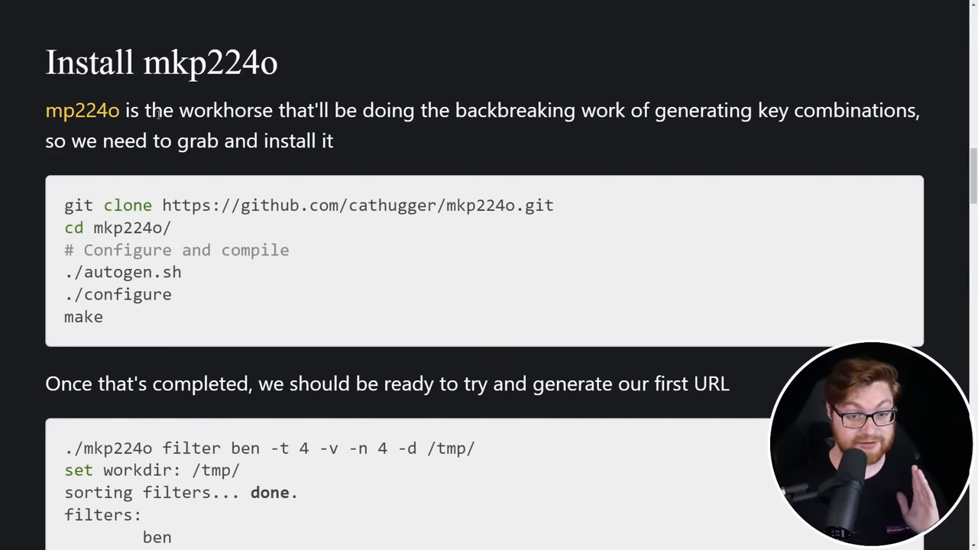
Select text in the guide's Install mkp224o section with its clone, configure and make commands
{"action": "left_click_drag", "start_coordinate": [163, 110], "coordinate": [847, 110]}
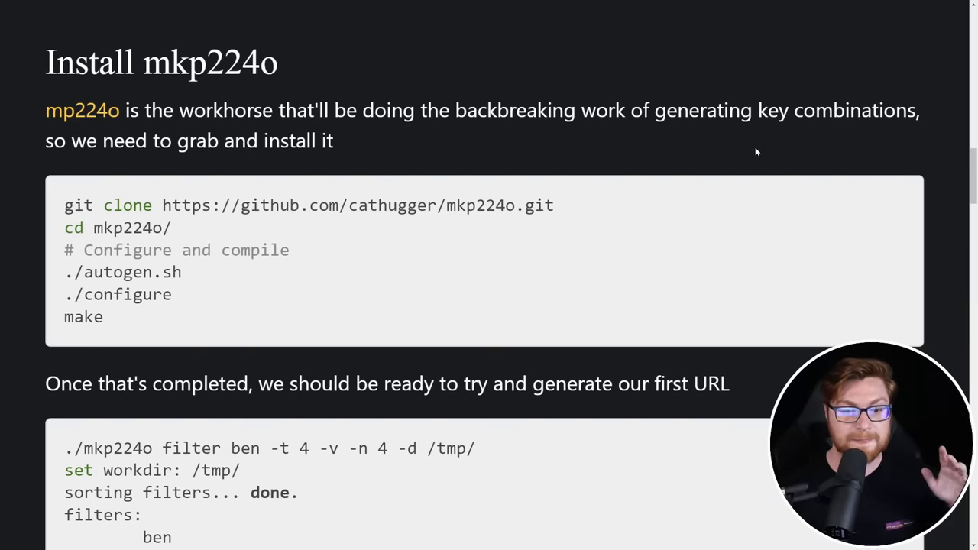
{"action": "mouse_move", "coordinate": [718, 178]}
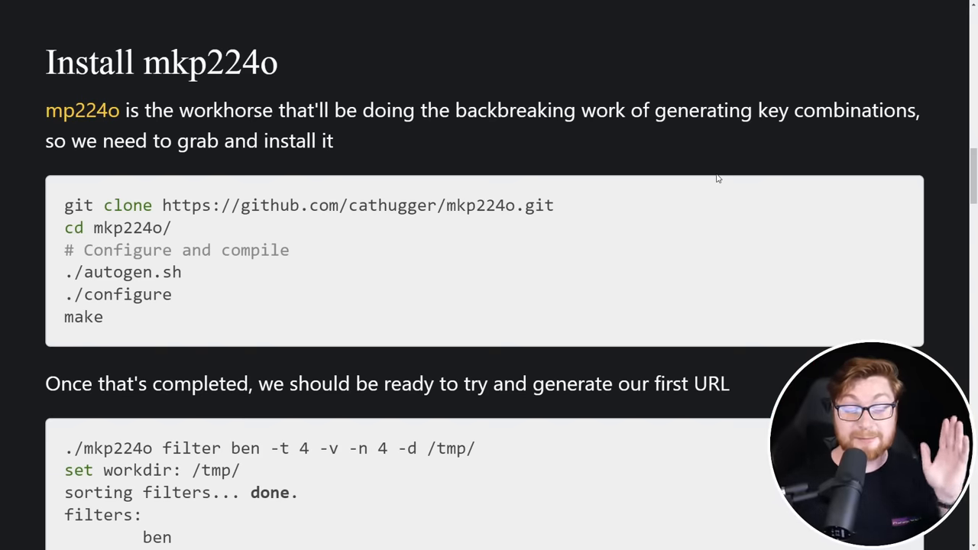
{"action": "mouse_move", "coordinate": [660, 184]}
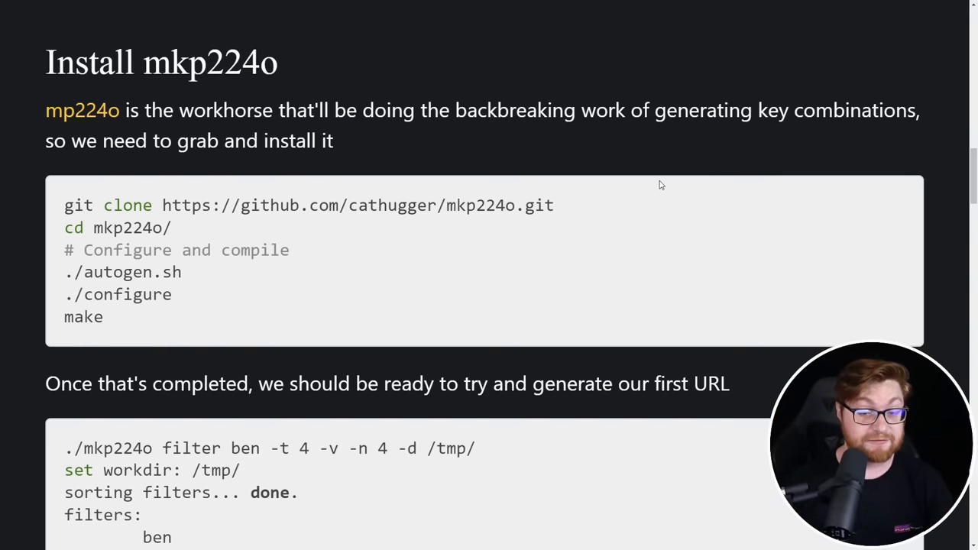
{"action": "mouse_move", "coordinate": [636, 225]}
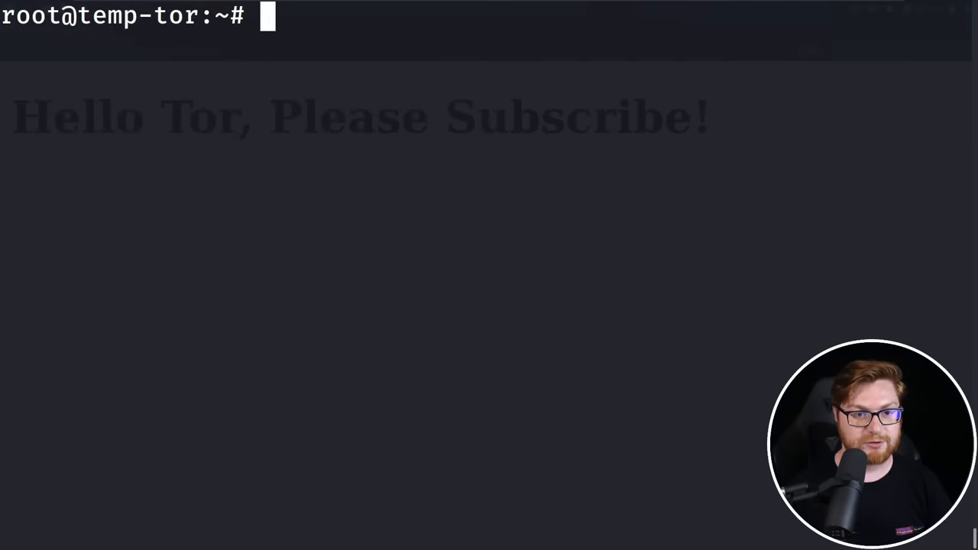
Clone mkp224o from github.com/cathugger and list the built program in its folder
{"action": "type", "text": "git clone https://github.com/cathugger/mkp224o.git"}
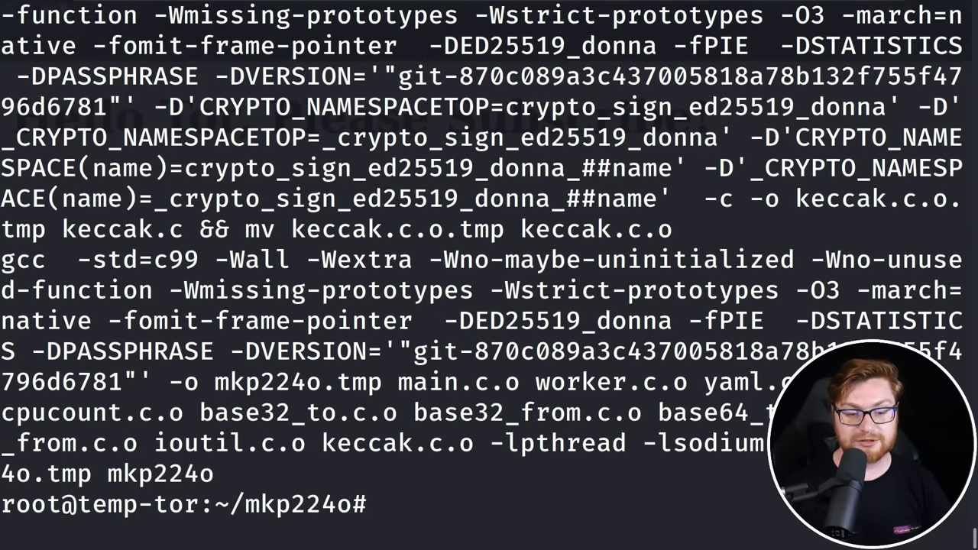
{"action": "key", "text": "Return"}
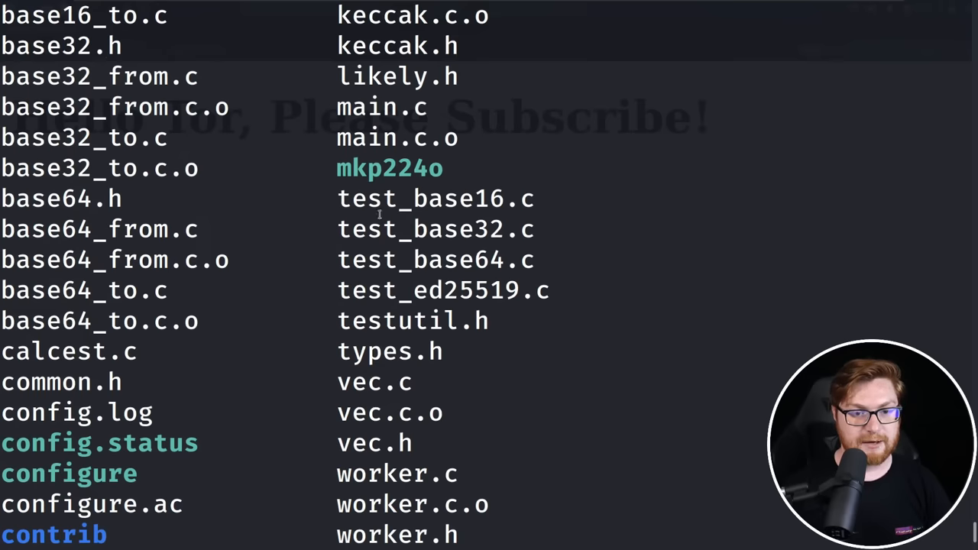
{"action": "double_click", "coordinate": [388, 168]}
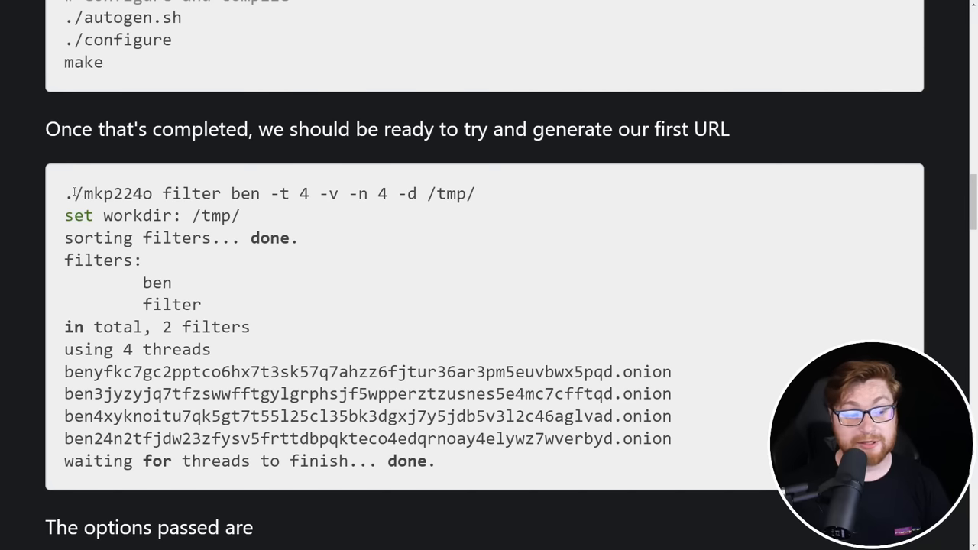
Read the example mkp224o run, highlighting the filter word and the output directory explanation
{"action": "double_click", "coordinate": [189, 193]}
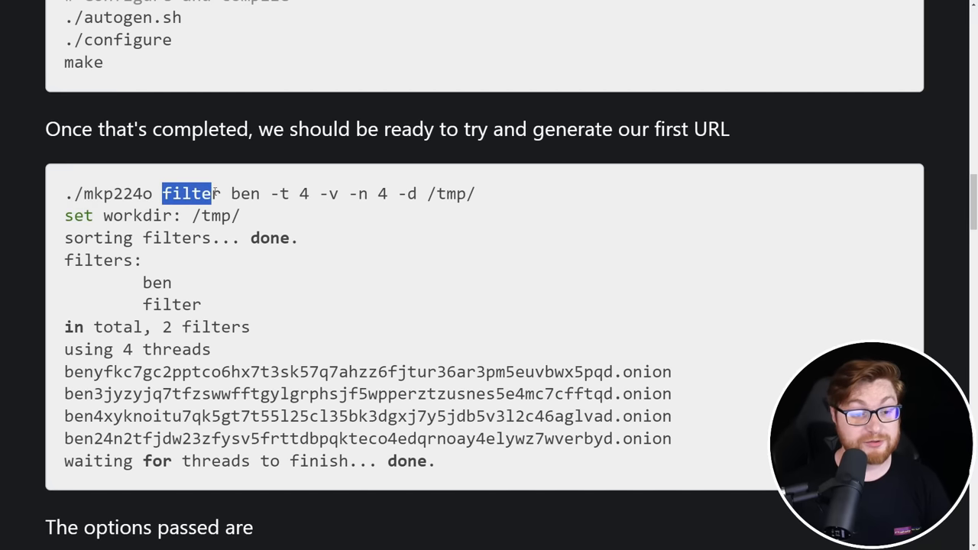
{"action": "double_click", "coordinate": [245, 193]}
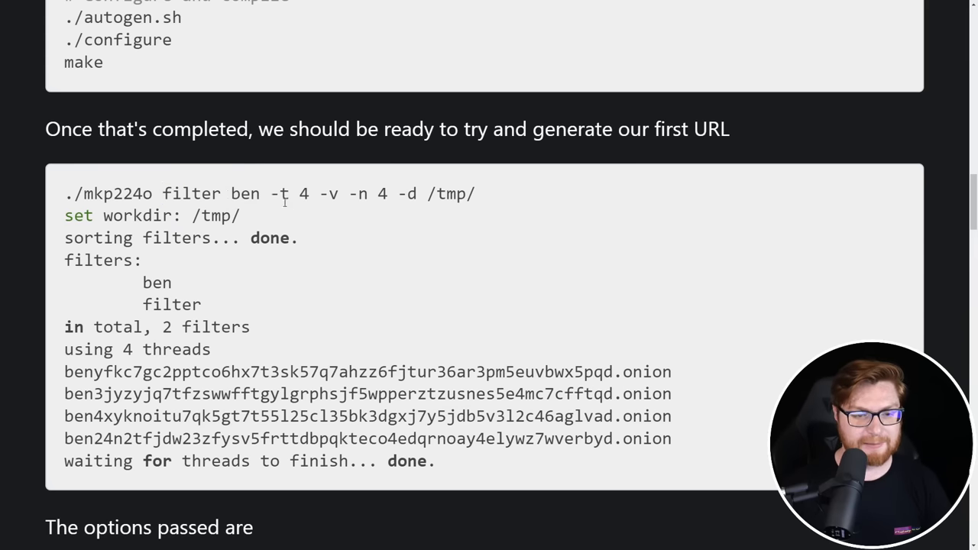
{"action": "scroll", "scroll_direction": "down", "scroll_amount": 3}
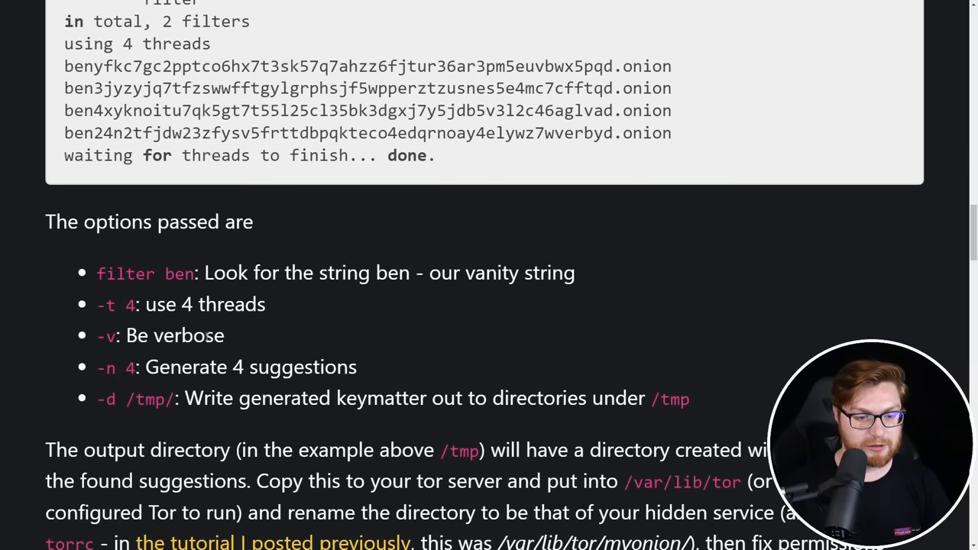
{"action": "scroll", "scroll_direction": "down", "scroll_amount": 3}
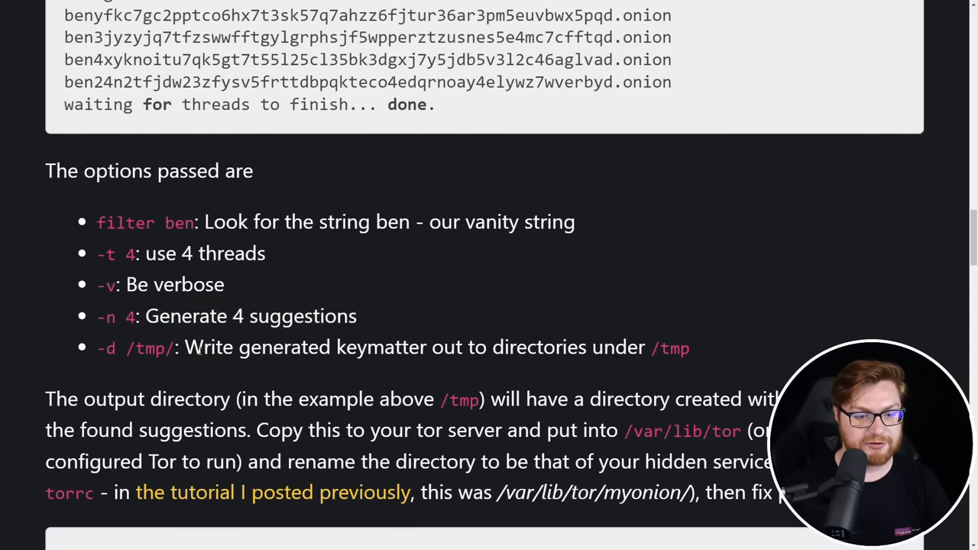
{"action": "left_click_drag", "start_coordinate": [183, 347], "coordinate": [578, 347]}
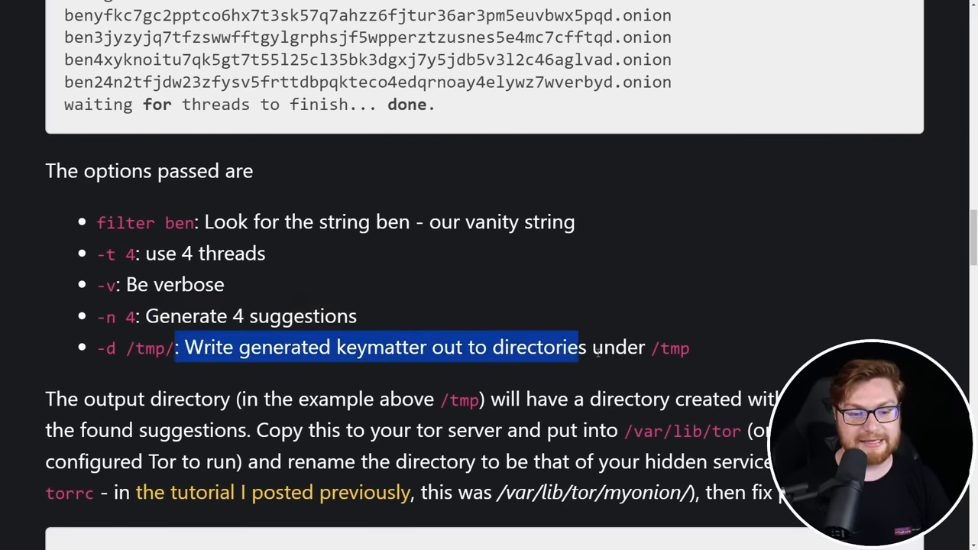
{"action": "scroll", "scroll_direction": "down", "scroll_amount": 3}
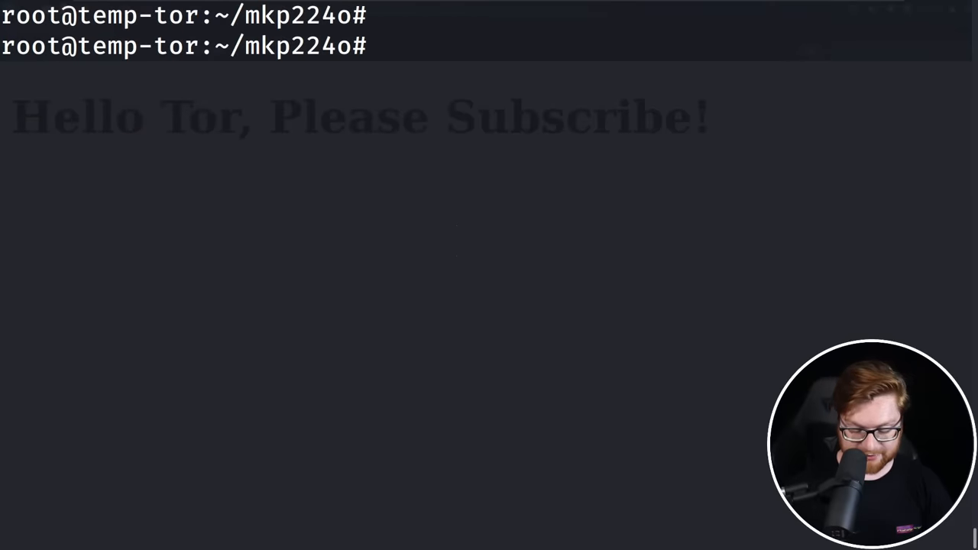
Type ./mkp224o filter subscribe -t 4 -v -n 3 -d at the prompt
{"action": "type", "text": "./m"}
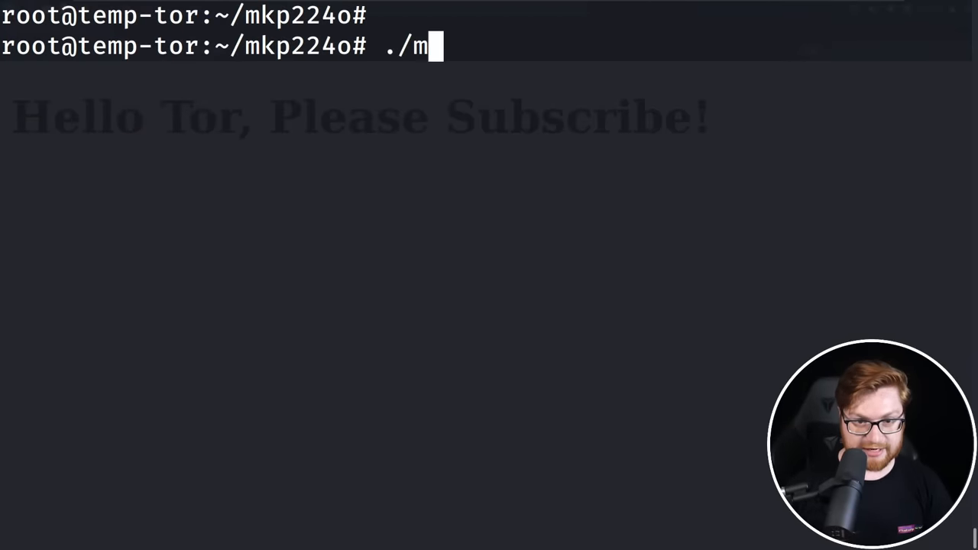
{"action": "type", "text": "kp224o"}
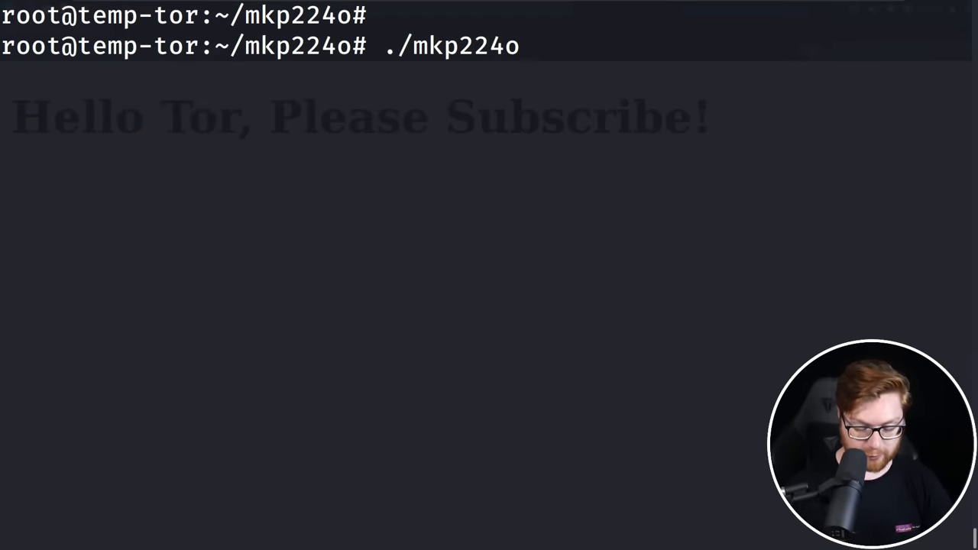
{"action": "type", "text": "fi"}
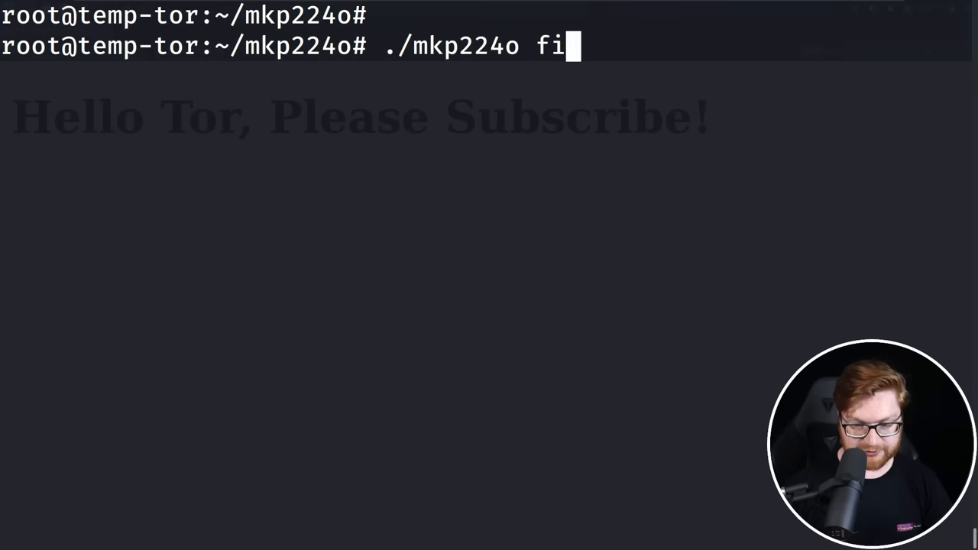
{"action": "type", "text": "lter"}
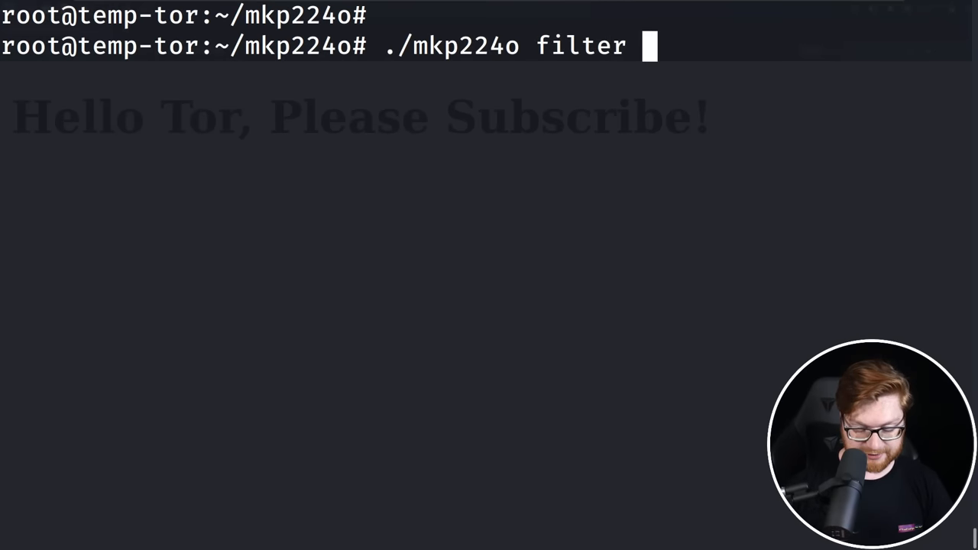
{"action": "type", "text": "subscribe"}
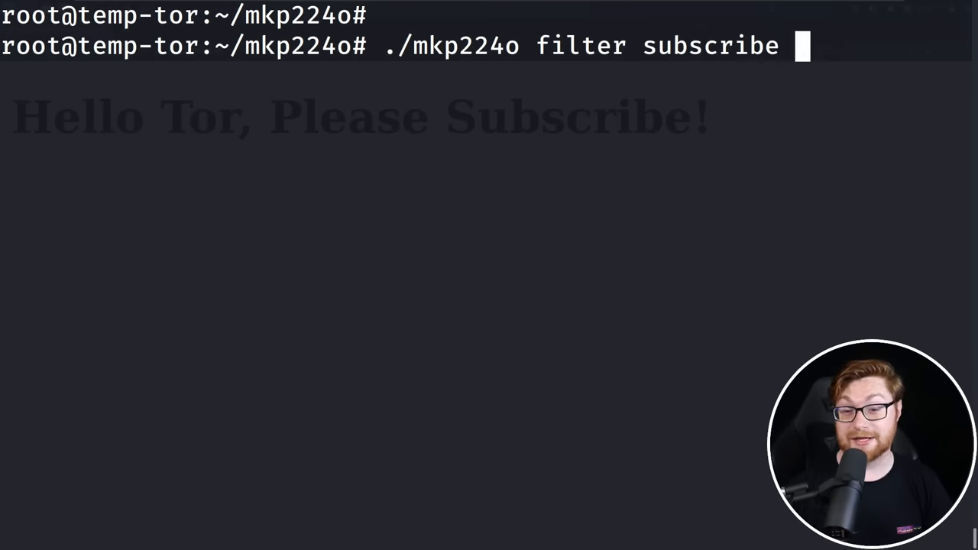
{"action": "double_click", "coordinate": [704, 44]}
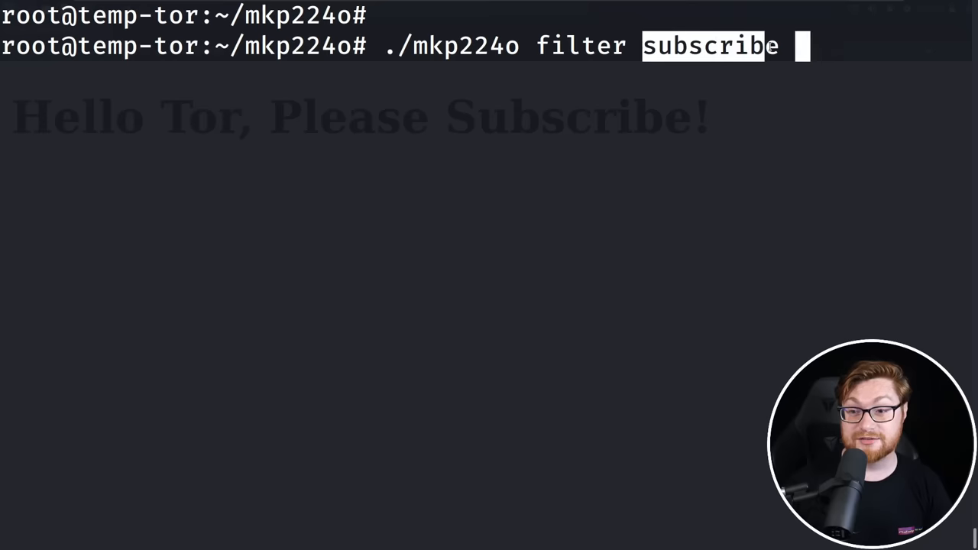
{"action": "type", "text": "-t"}
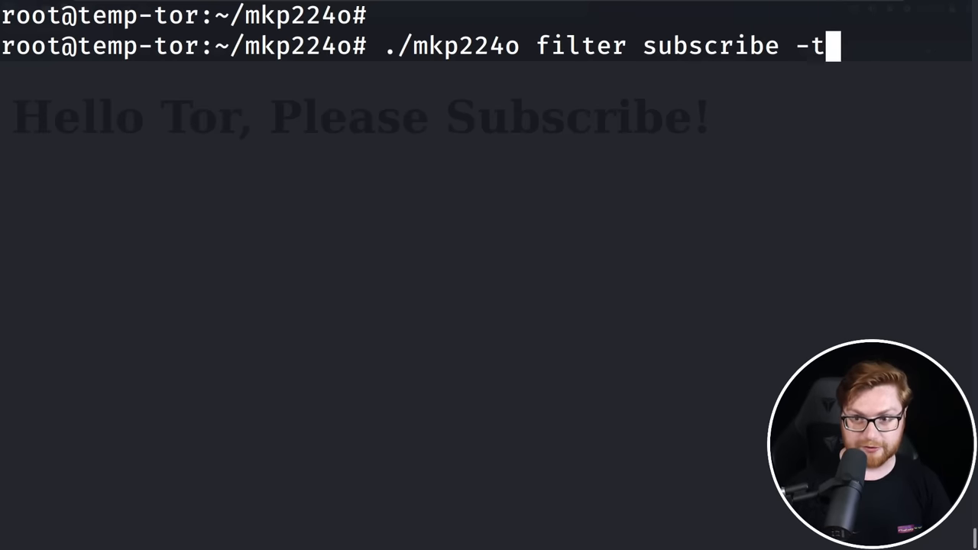
{"action": "type", "text": "4 -v"}
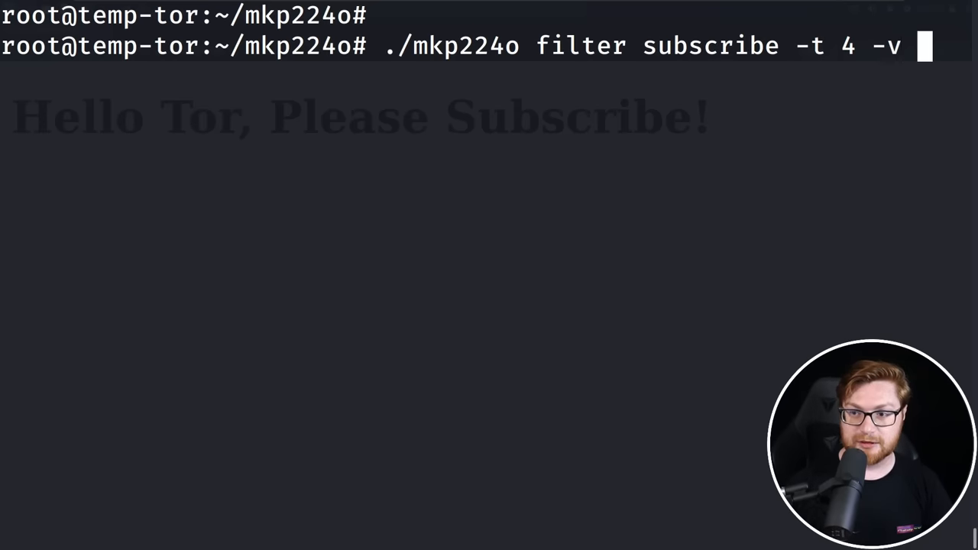
{"action": "type", "text": "-n 3"}
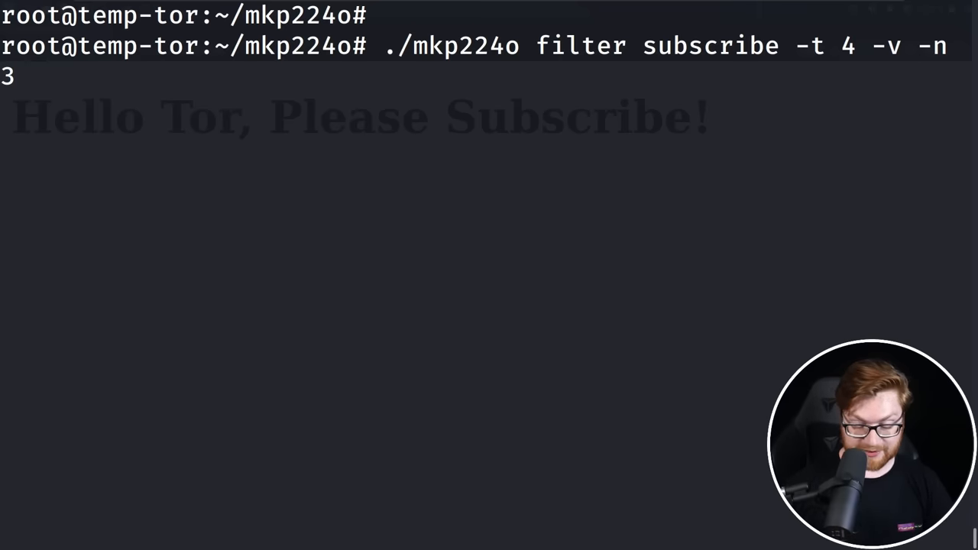
{"action": "type", "text": "-d"}
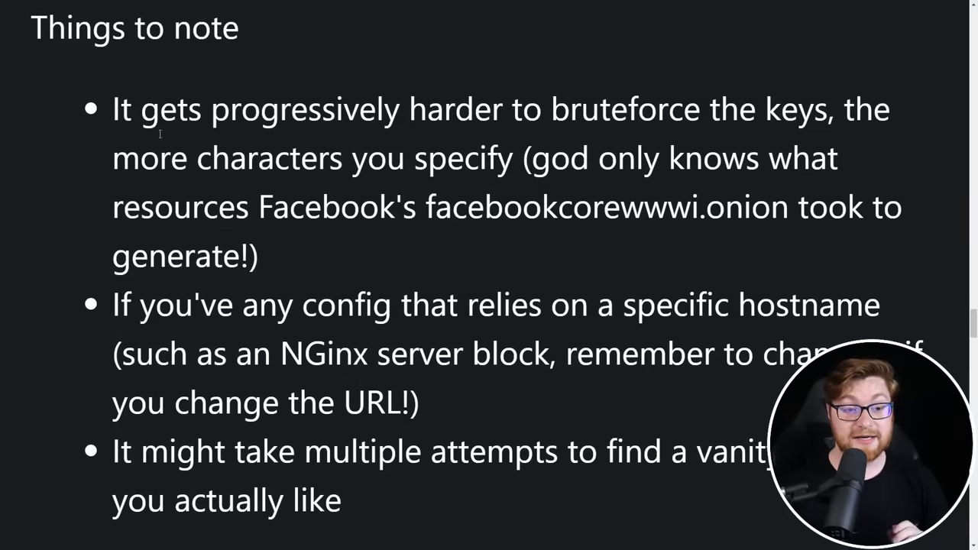
{"action": "left_click_drag", "start_coordinate": [210, 108], "coordinate": [548, 109]}
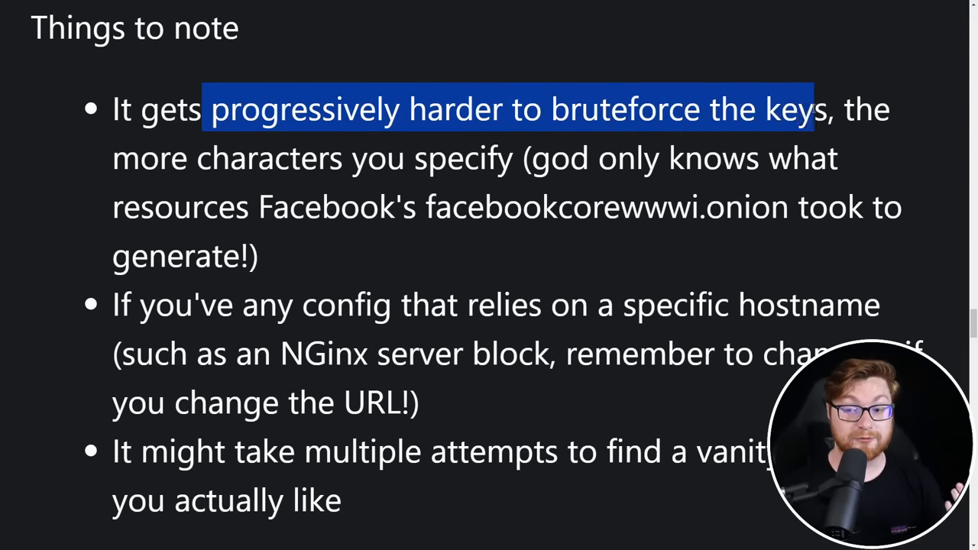
{"action": "left_click", "coordinate": [506, 174]}
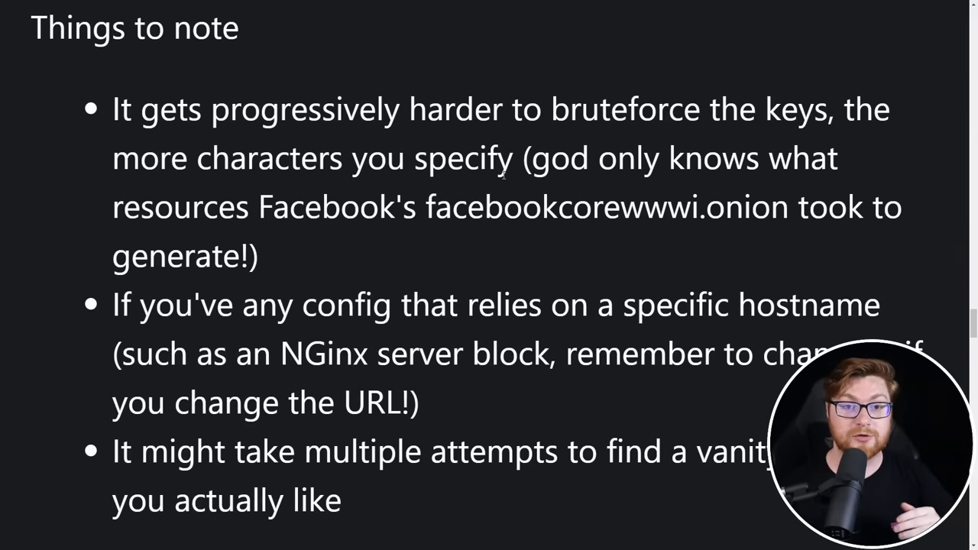
{"action": "mouse_move", "coordinate": [520, 192]}
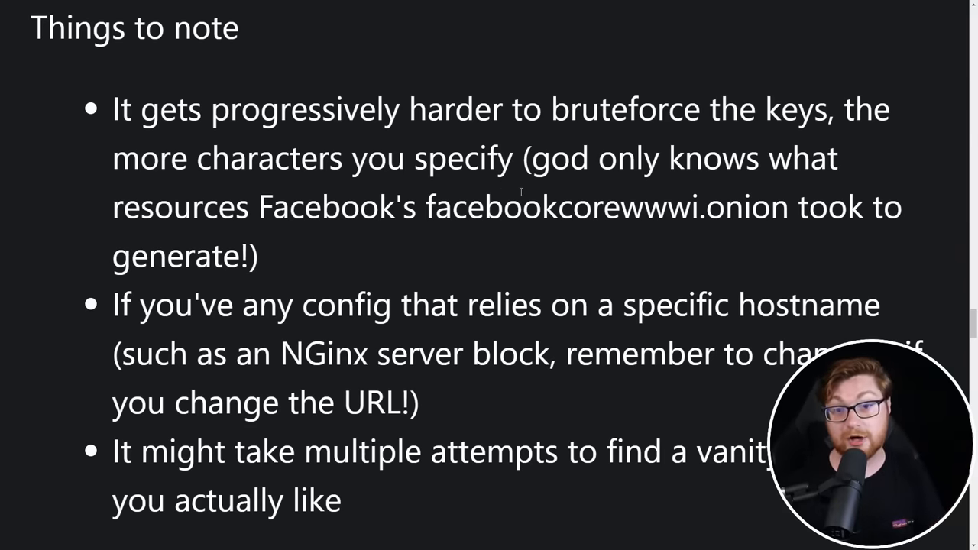
{"action": "left_click_drag", "start_coordinate": [535, 158], "coordinate": [802, 207]}
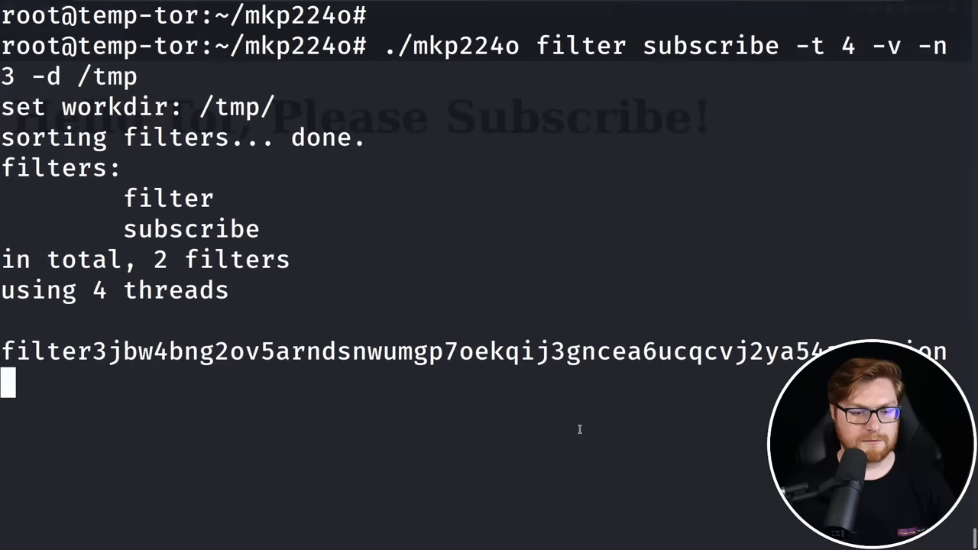
{"action": "mouse_move", "coordinate": [554, 397]}
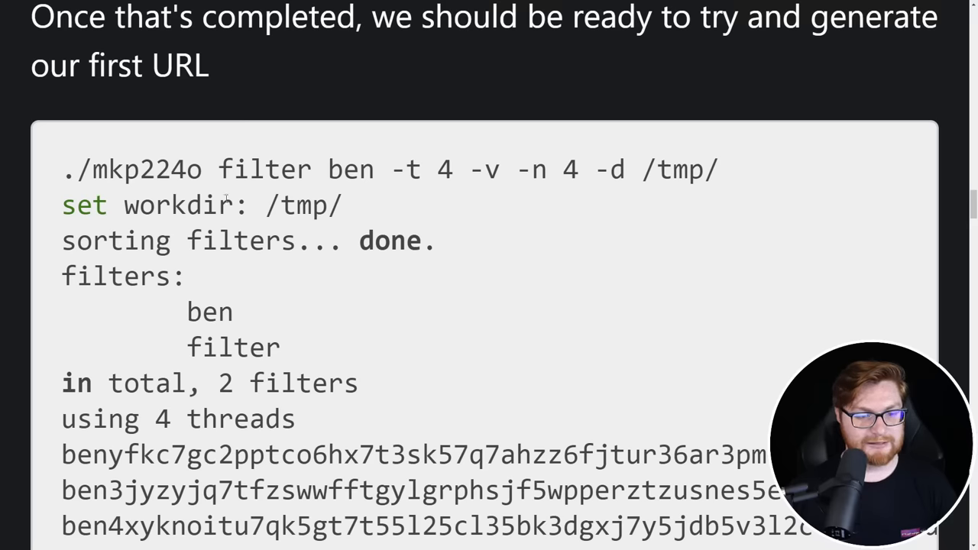
Highlight the subscribe filter and the matching address in the mkp224o output
{"action": "double_click", "coordinate": [232, 347]}
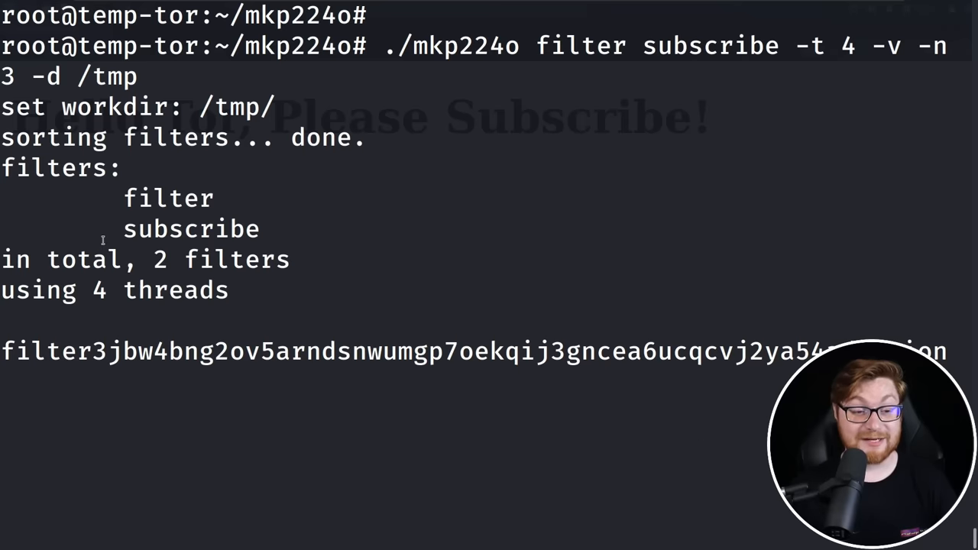
{"action": "mouse_move", "coordinate": [124, 229]}
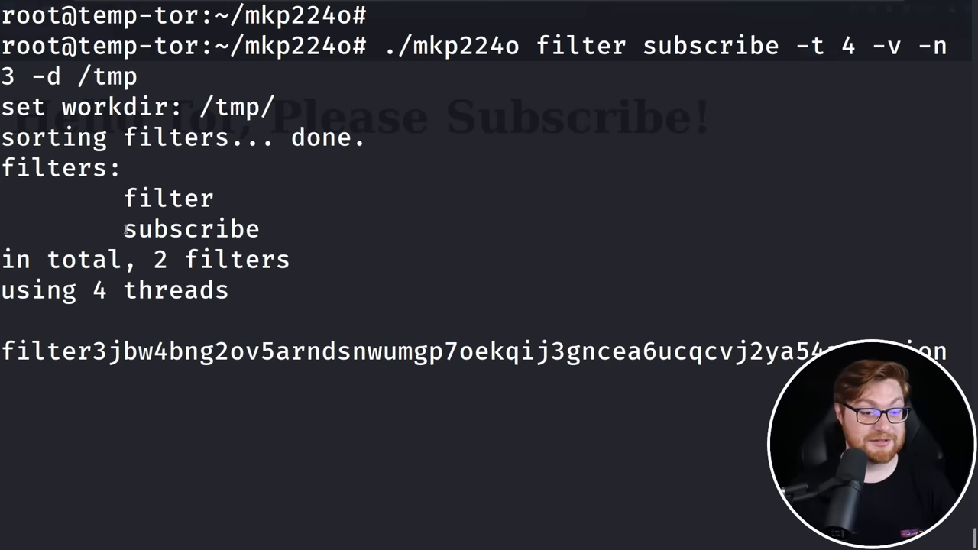
{"action": "double_click", "coordinate": [168, 198]}
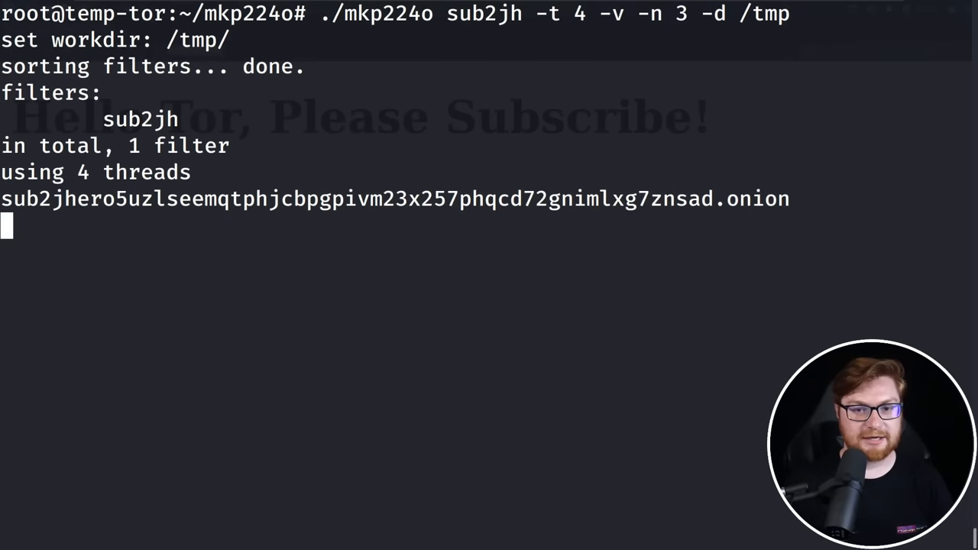
Highlight the sub2jh filter and part of the found sub2jhero5uz… address
{"action": "double_click", "coordinate": [140, 119]}
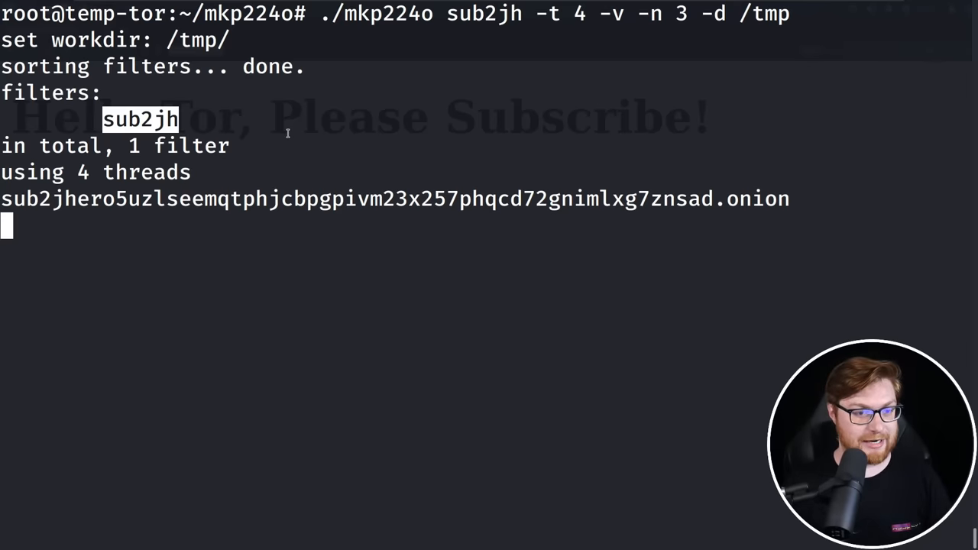
{"action": "mouse_move", "coordinate": [241, 145]}
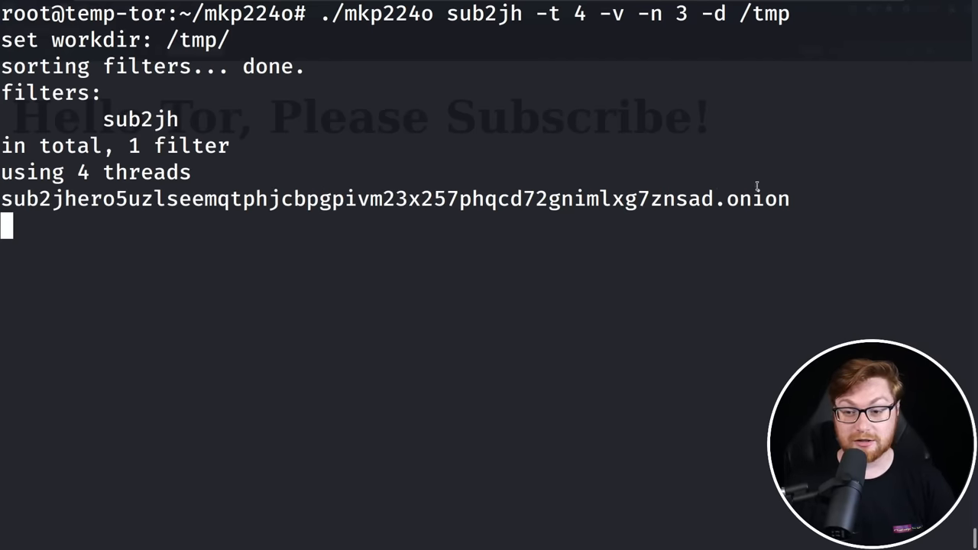
{"action": "double_click", "coordinate": [38, 201]}
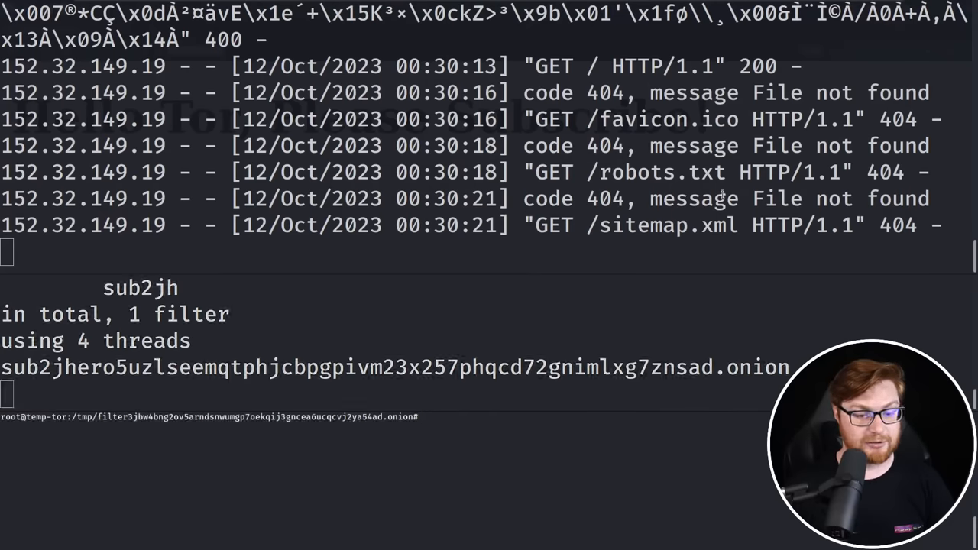
Return to /tmp, copy the sub2jhmebmjw… folder name, enter it and view hostname
{"action": "type", "text": "cd .."}
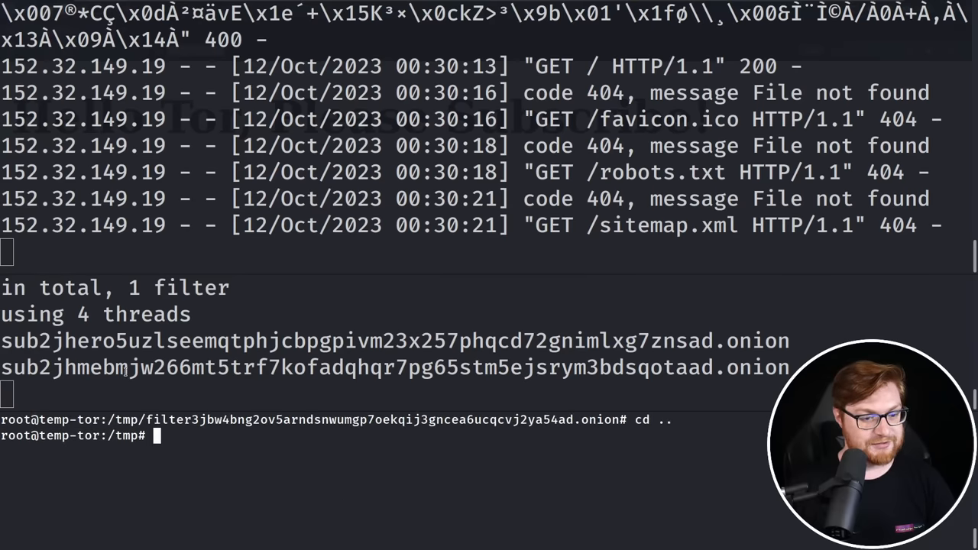
{"action": "left_click_drag", "start_coordinate": [0, 367], "coordinate": [304, 368]}
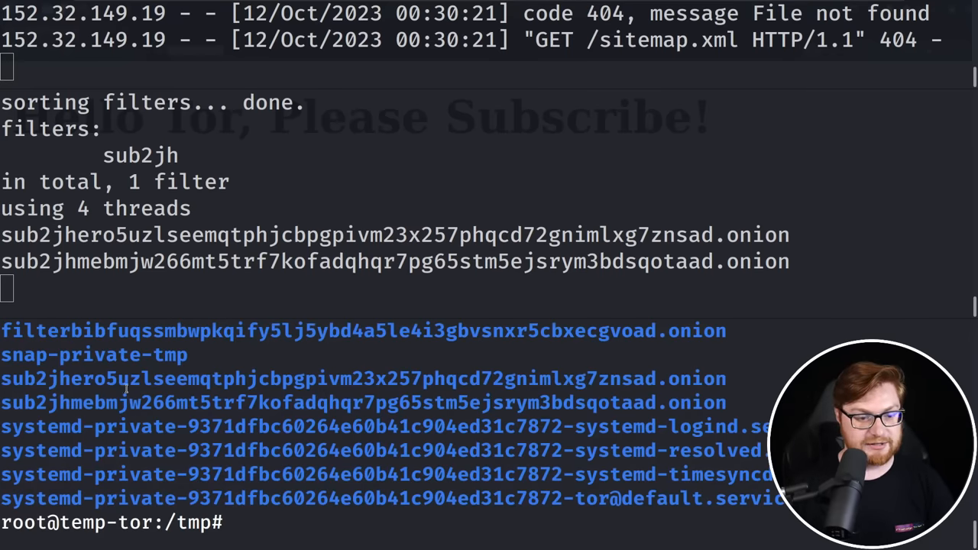
{"action": "left_click_drag", "start_coordinate": [259, 378], "coordinate": [726, 403]}
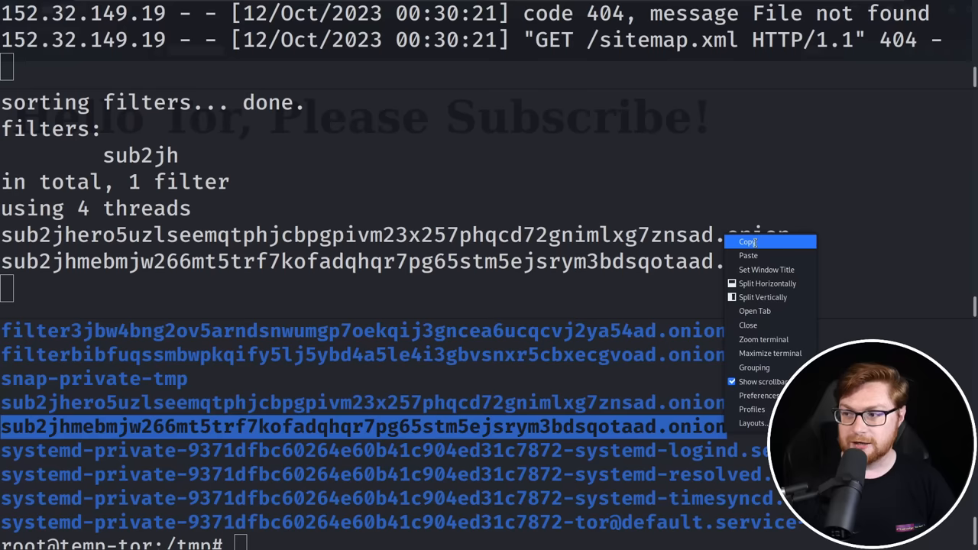
{"action": "left_click", "coordinate": [747, 242]}
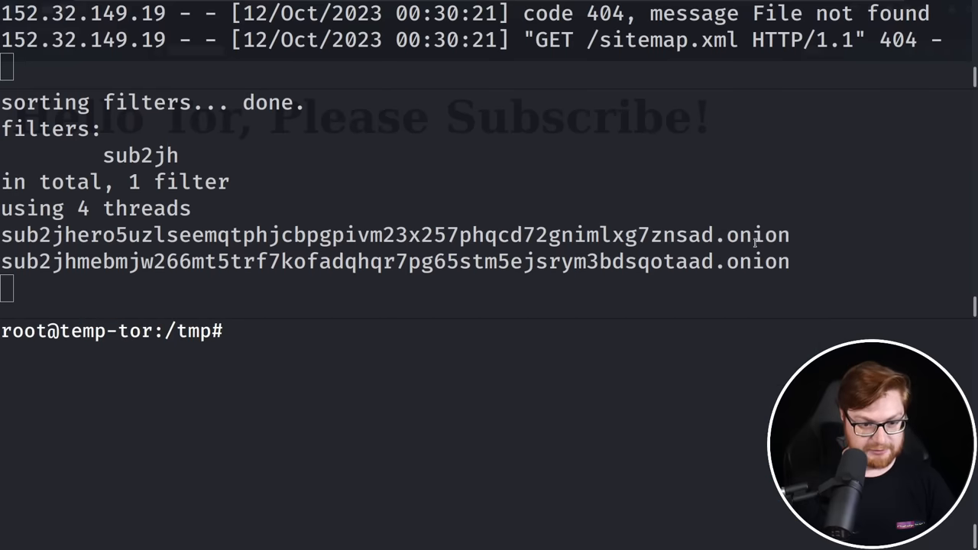
{"action": "type", "text": "cd sub2jhmebmjw266mt5trf7kofadqhqr7pg65stm5ejsrym3bdsqotaad.onion"}
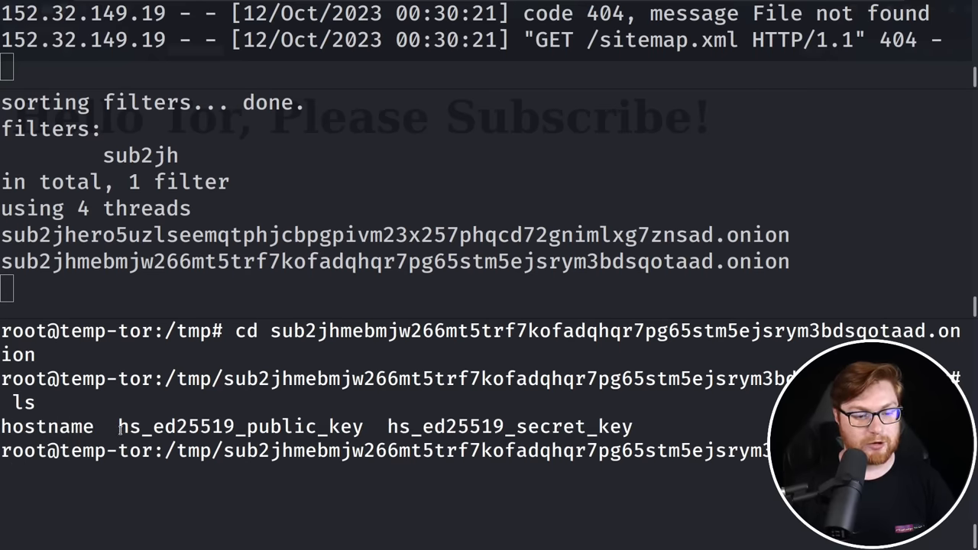
{"action": "double_click", "coordinate": [508, 427]}
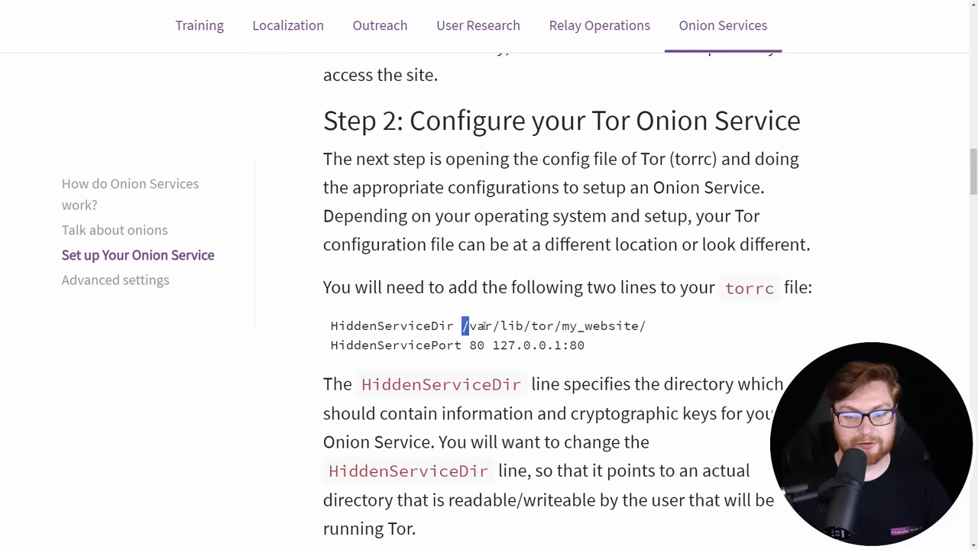
{"action": "left_click_drag", "start_coordinate": [462, 326], "coordinate": [644, 325]}
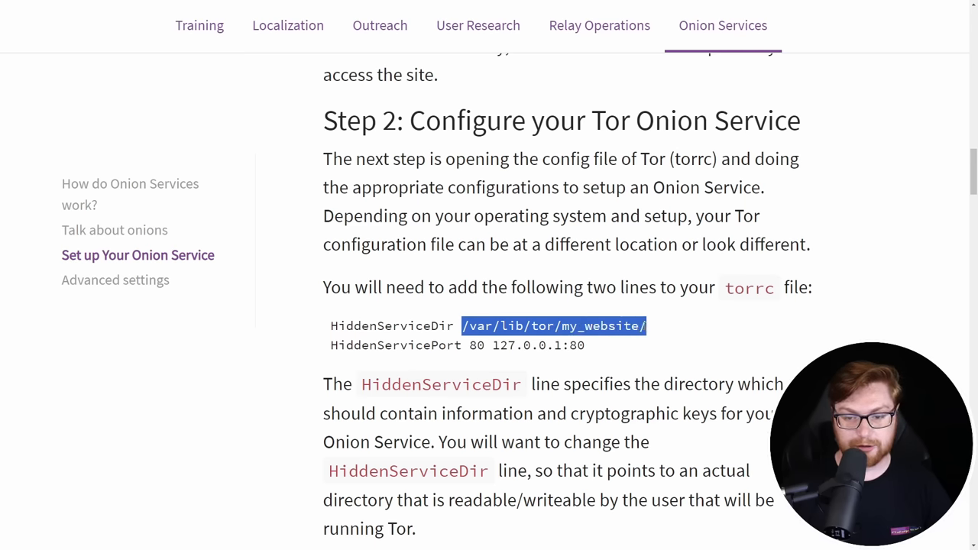
{"action": "double_click", "coordinate": [602, 326]}
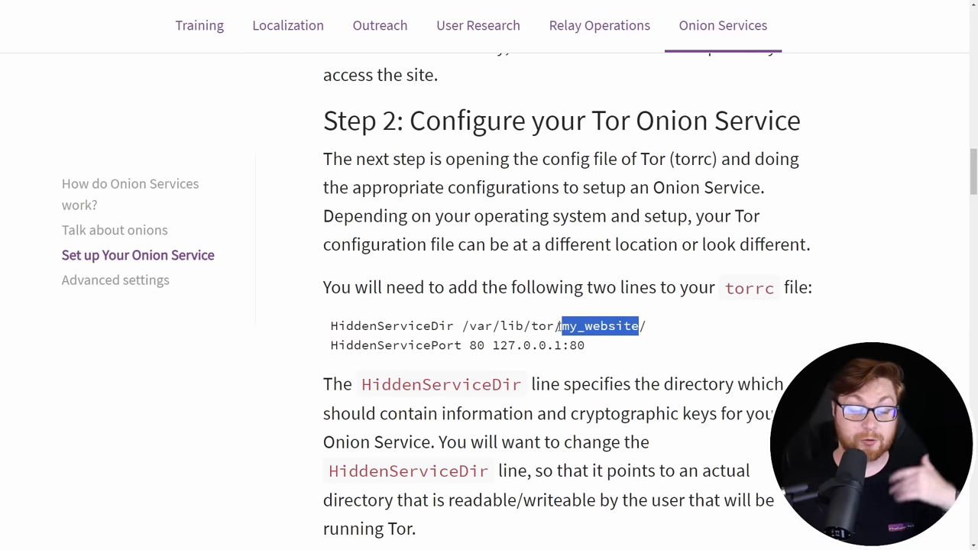
{"action": "left_click", "coordinate": [474, 329]}
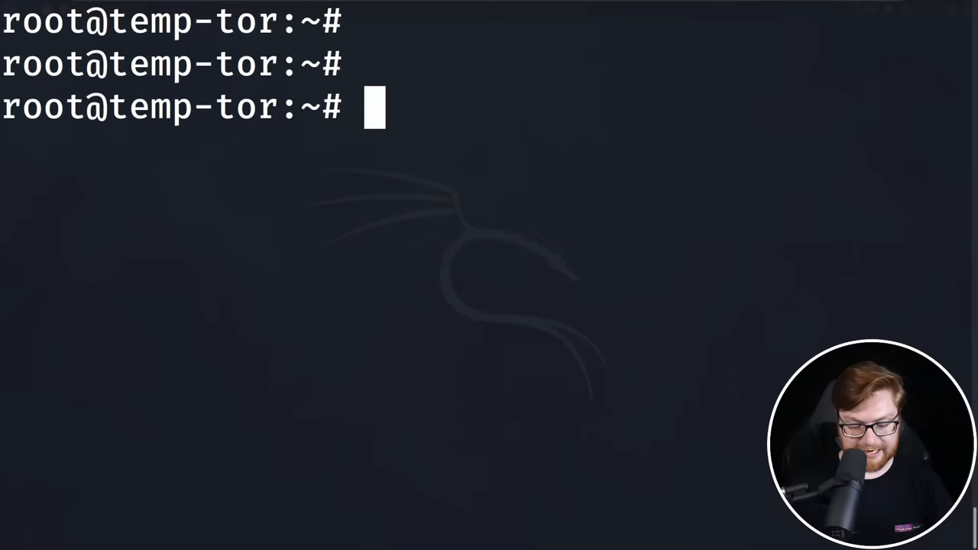
Make a sub2jh folder in /var/lib/tor, move the /tmp key files into it, and list them
{"action": "type", "text": "cd /var/lib/tor/my_website/"}
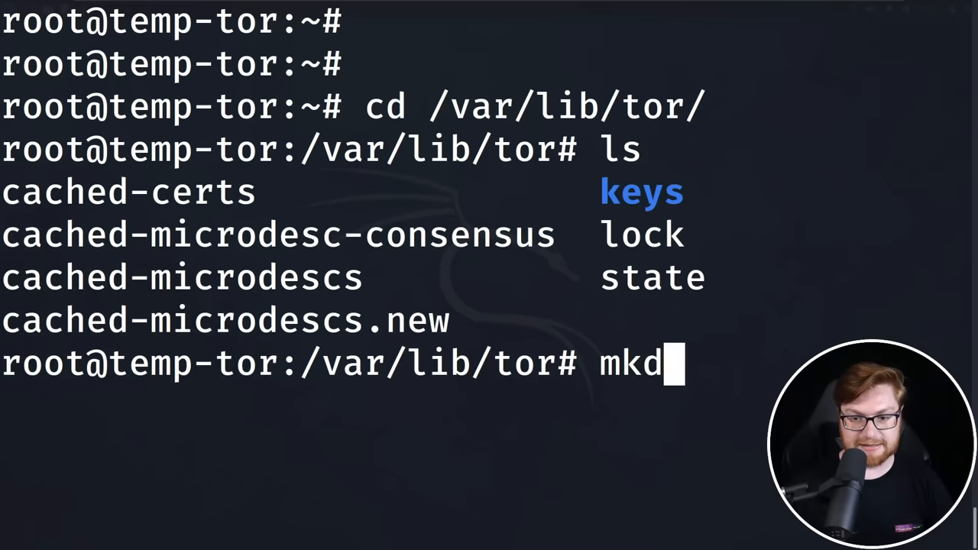
{"action": "type", "text": "ir"}
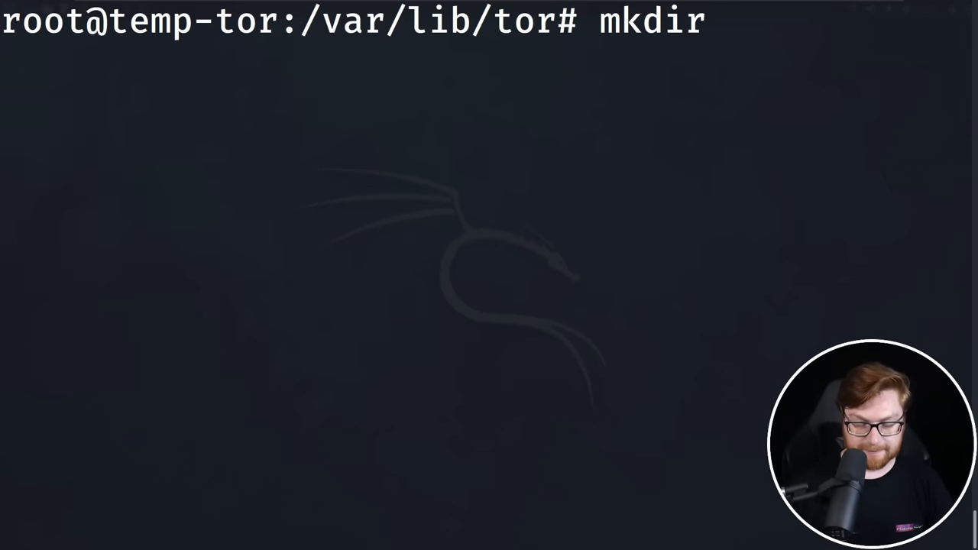
{"action": "type", "text": "jh"}
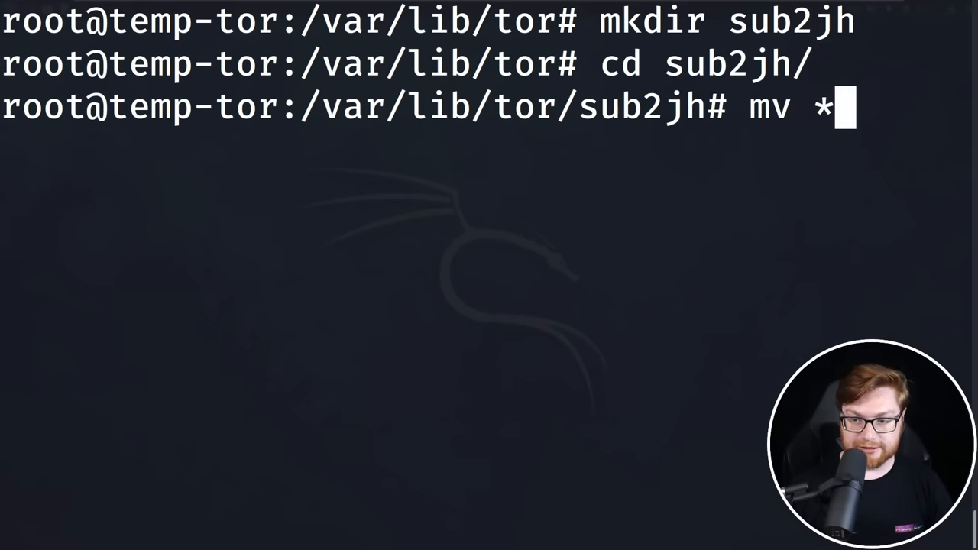
{"action": "type", "text": "/tmp/"}
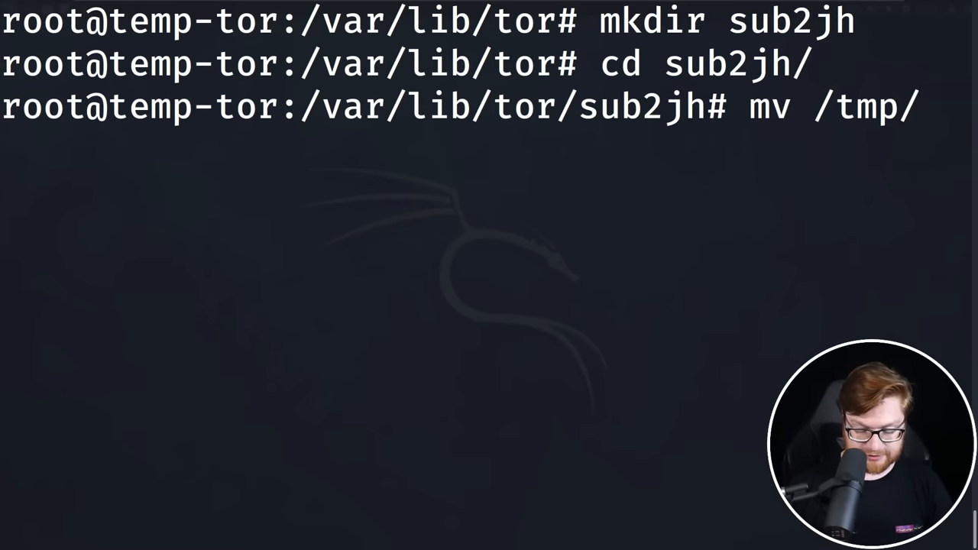
{"action": "type", "text": "sub2jhm"}
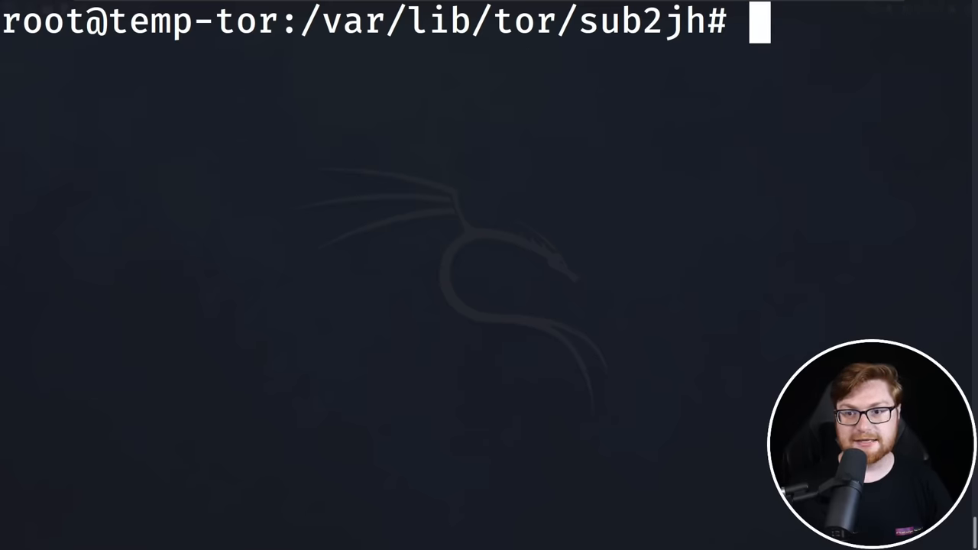
{"action": "type", "text": "ls"}
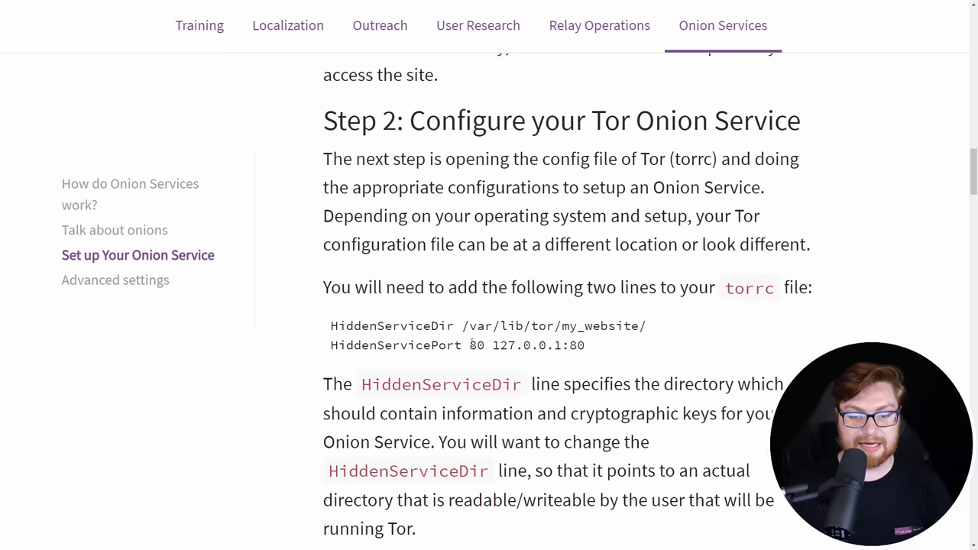
Copy the HiddenServiceDir and HiddenServicePort example lines from the guide's Step 2
{"action": "left_click_drag", "start_coordinate": [529, 345], "coordinate": [585, 345]}
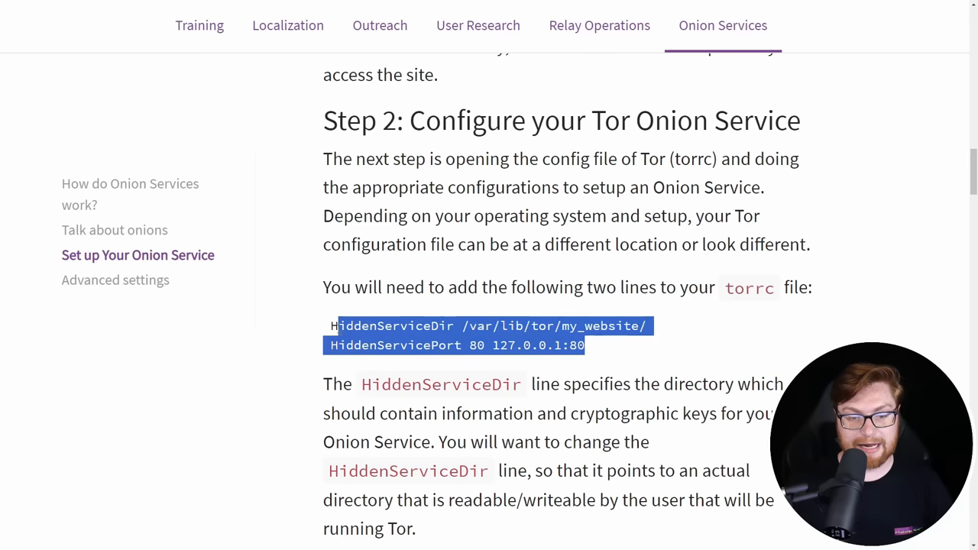
{"action": "left_click", "coordinate": [747, 288]}
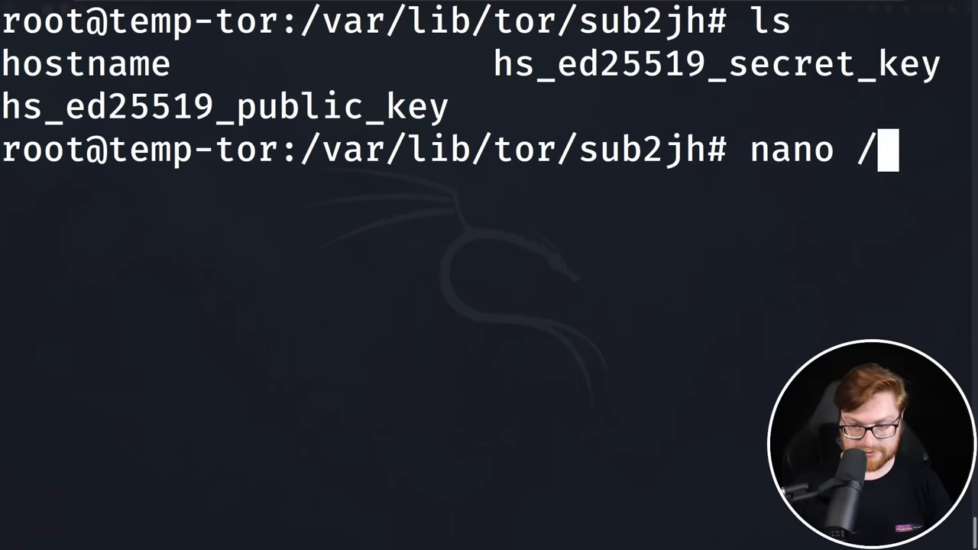
Add HiddenServiceDir /var/lib/tor/sub2jh/ and HiddenServicePort 80 127.0.0.1:80 to /etc/tor/torrc and save
{"action": "type", "text": "etc/to"}
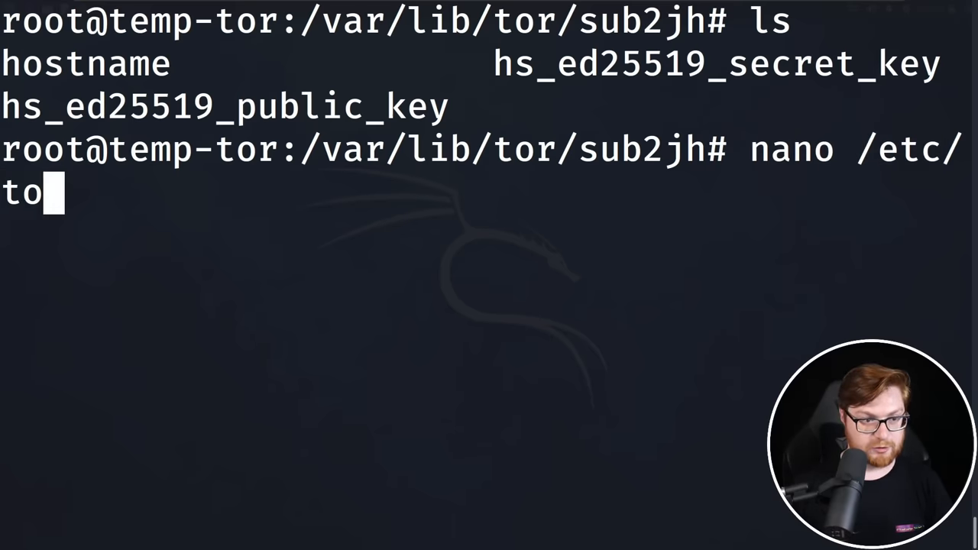
{"action": "type", "text": "r/torrc"}
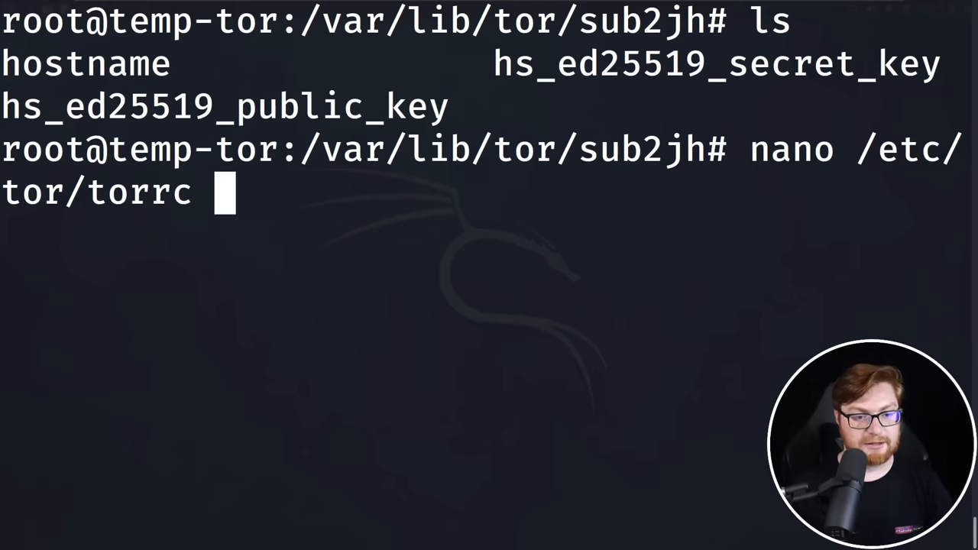
{"action": "key", "text": "Enter"}
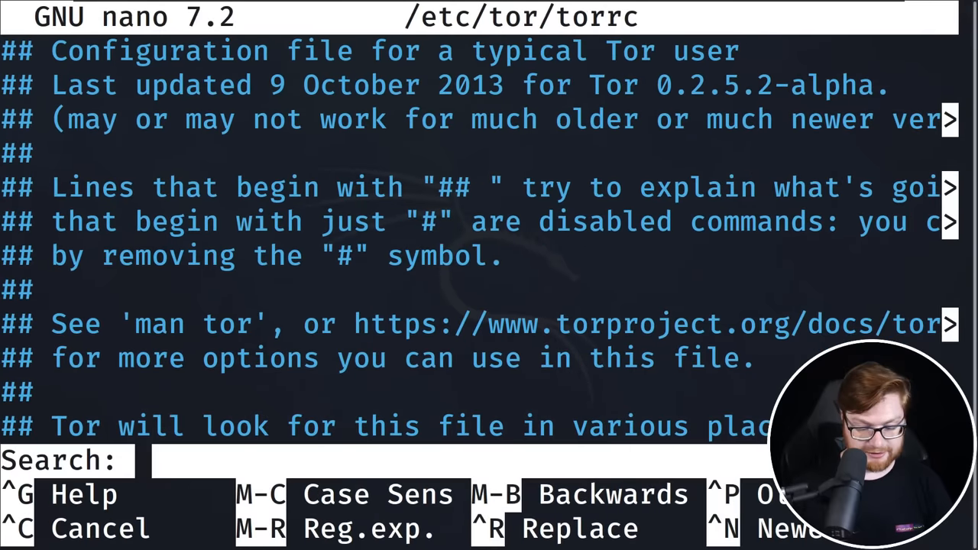
{"action": "type", "text": "HiddenD"}
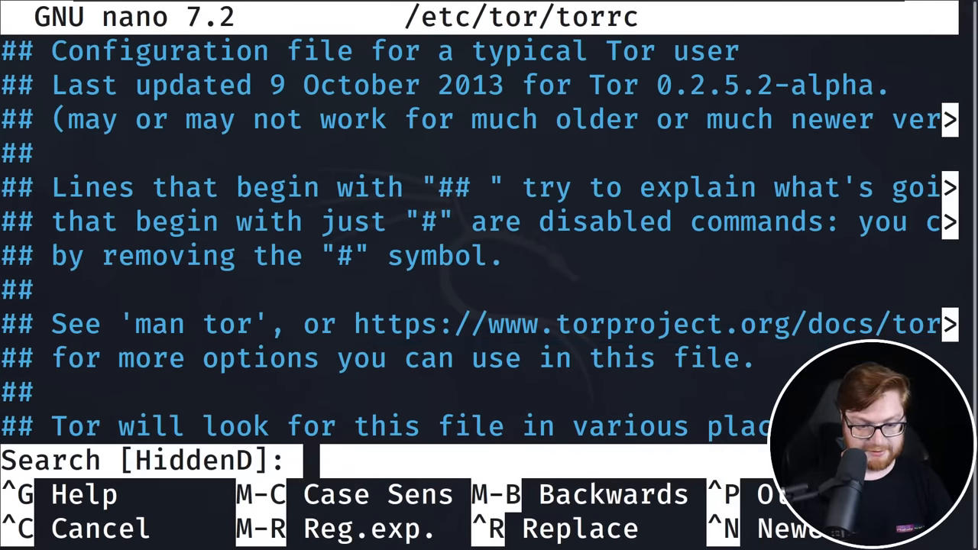
{"action": "key", "text": "Enter"}
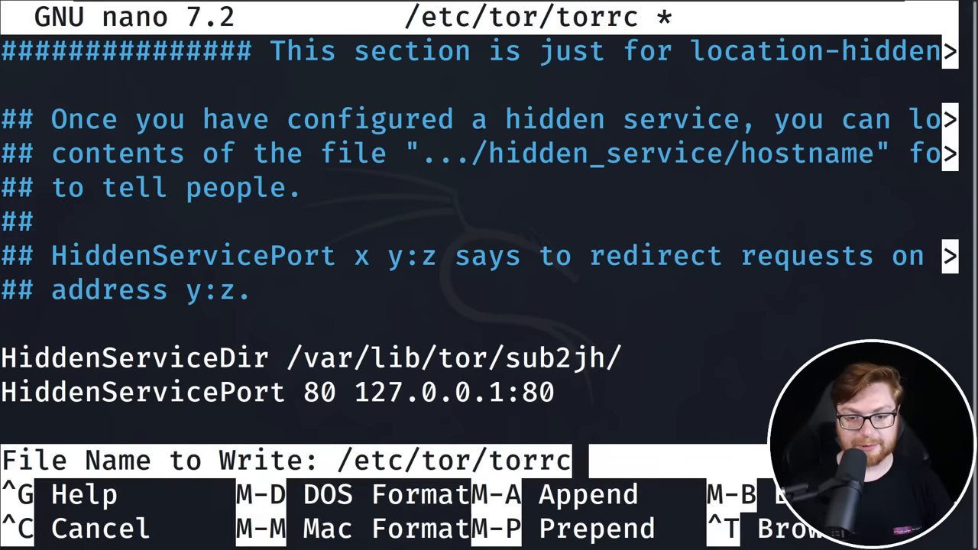
{"action": "key", "text": "Enter"}
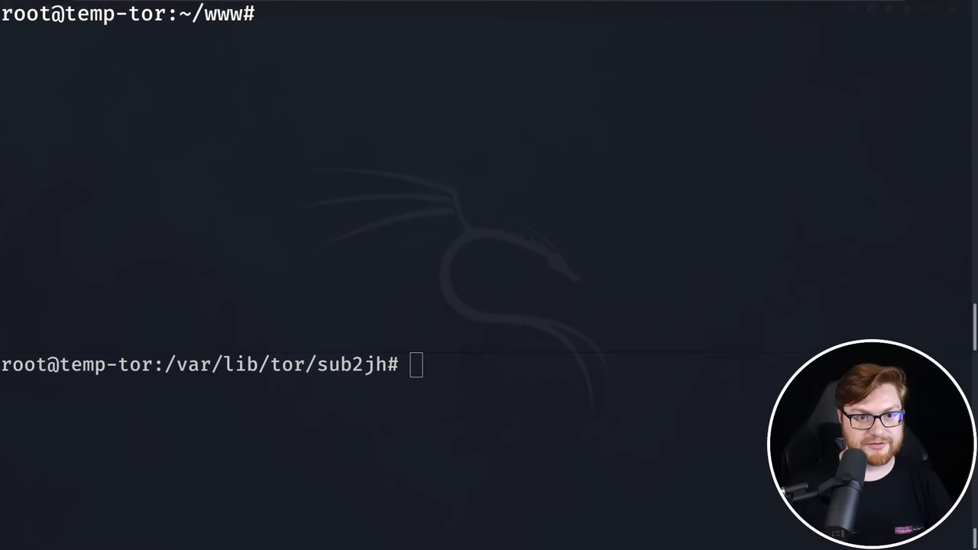
Start a Python http.server on 127.0.0.1 port 80
{"action": "type", "text": "python3 -m http.server 80"}
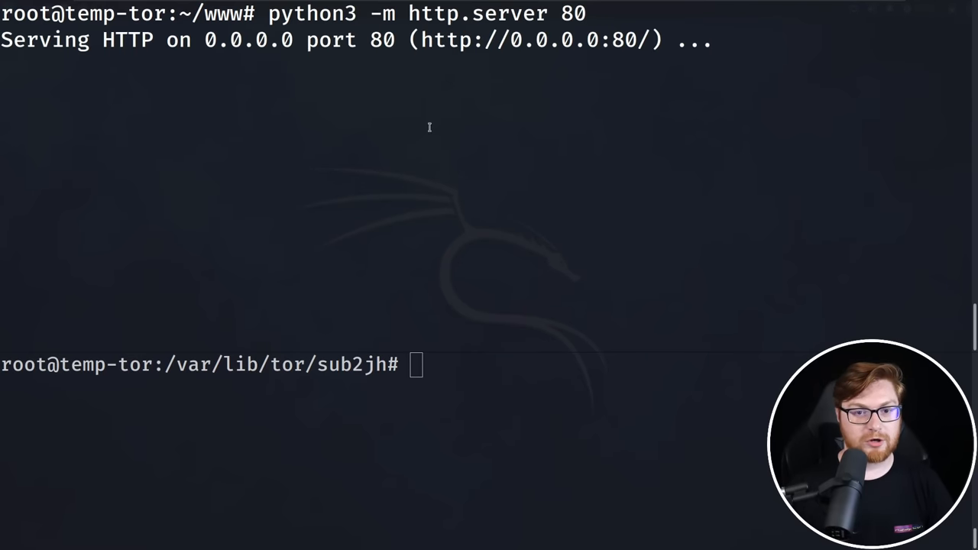
{"action": "double_click", "coordinate": [554, 42]}
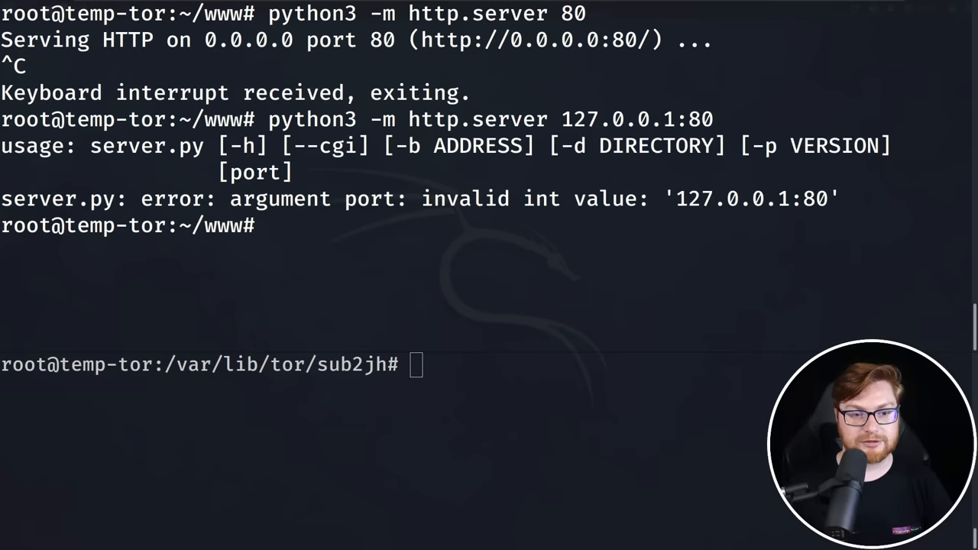
{"action": "type", "text": "python3 -m http.server 127.0.0.1 80"}
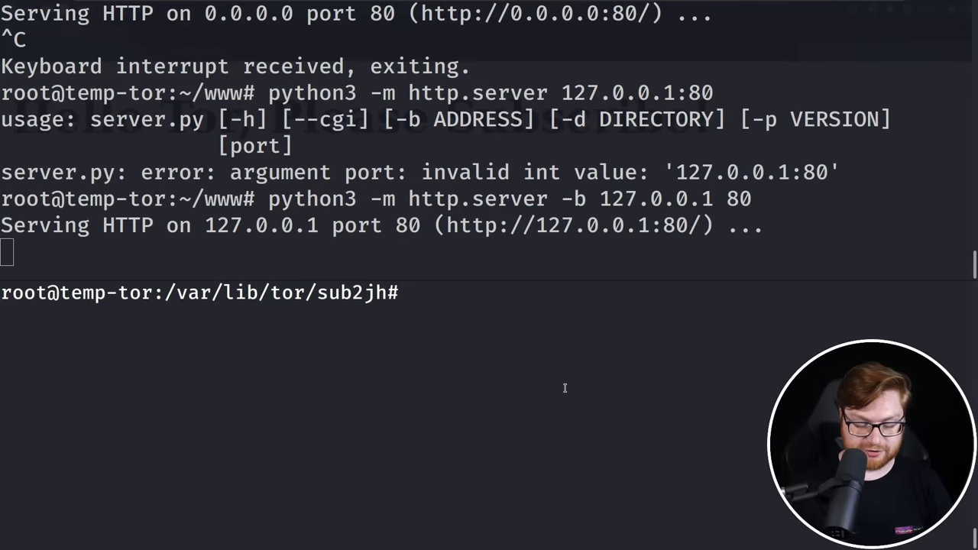
Restart the tor service and confirm its status shows active
{"action": "type", "text": "serv"}
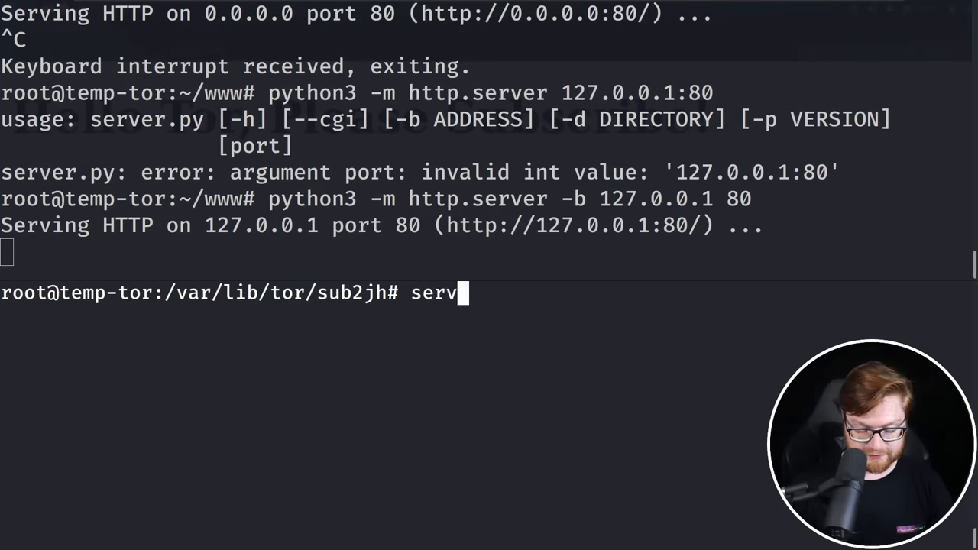
{"action": "type", "text": "ice tor status"}
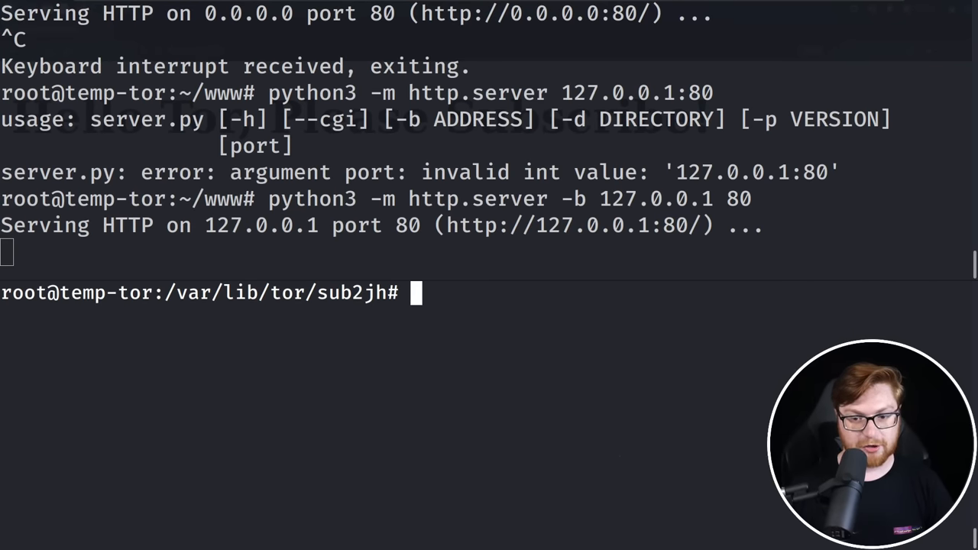
{"action": "type", "text": "service tor restart"}
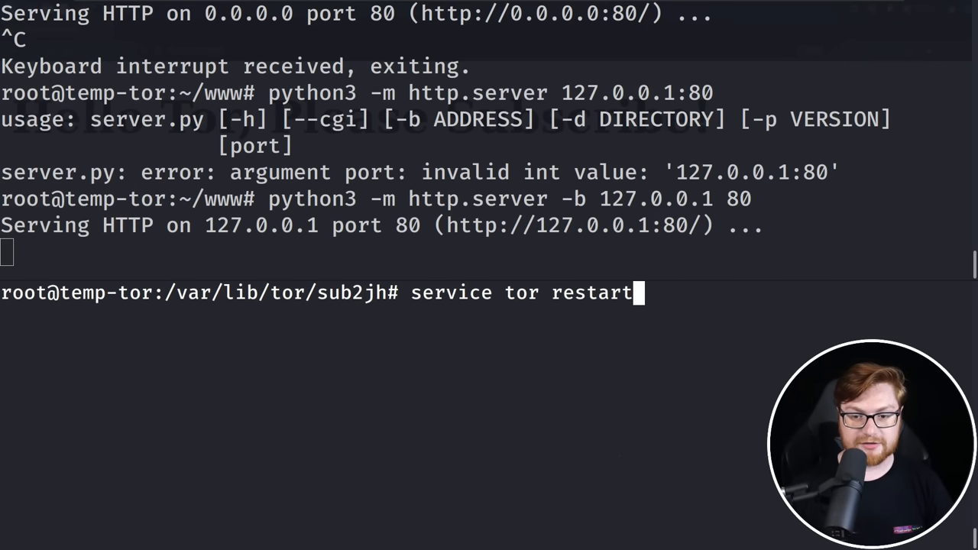
{"action": "type", "text": "service tor status"}
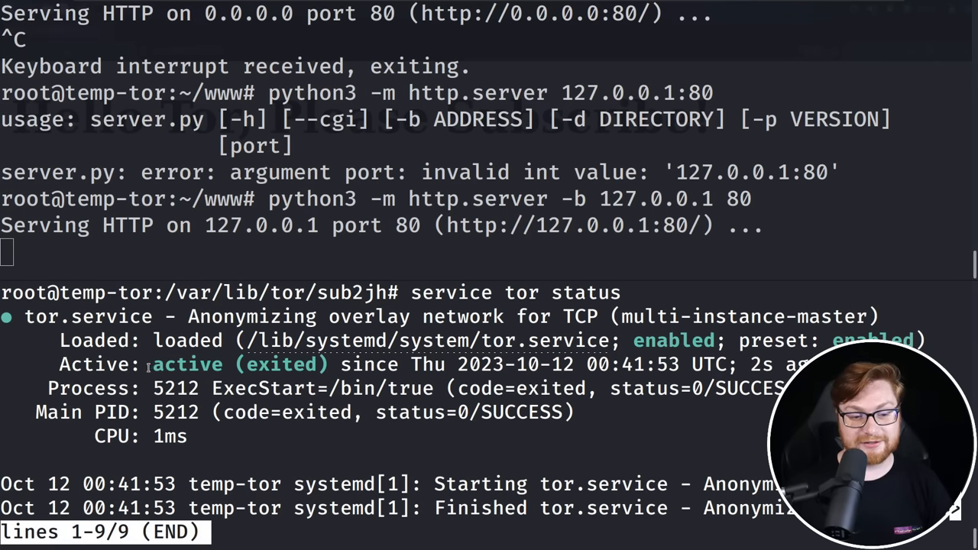
{"action": "double_click", "coordinate": [237, 365]}
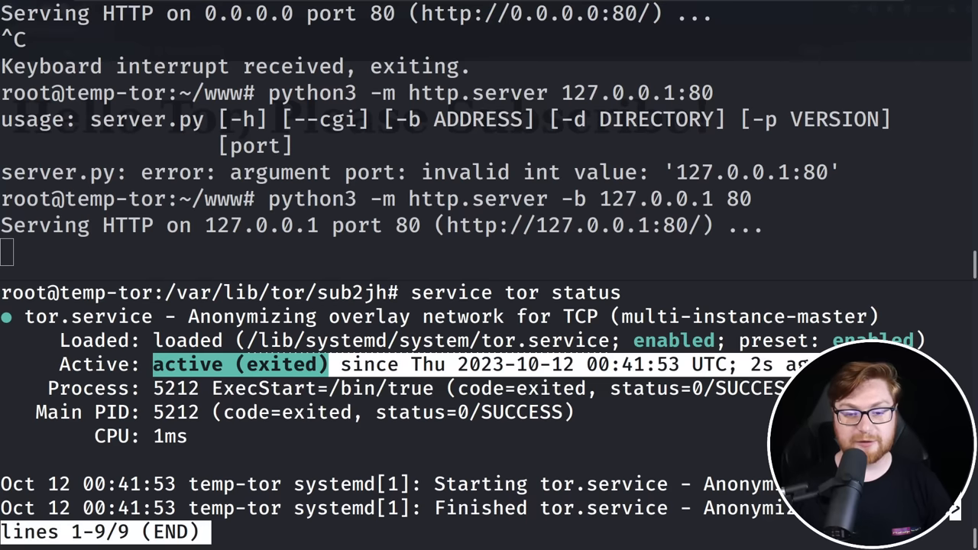
{"action": "key", "text": "q"}
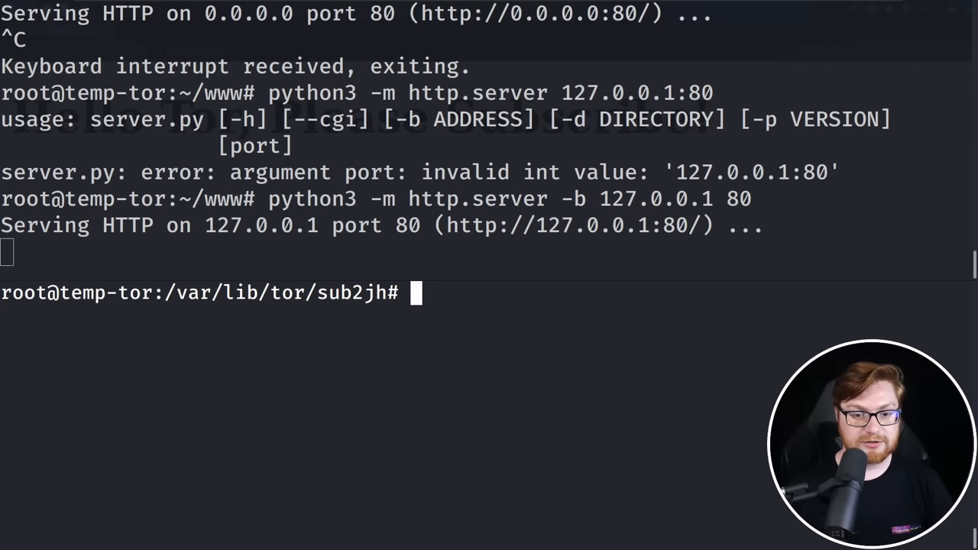
{"action": "type", "text": "service tor status"}
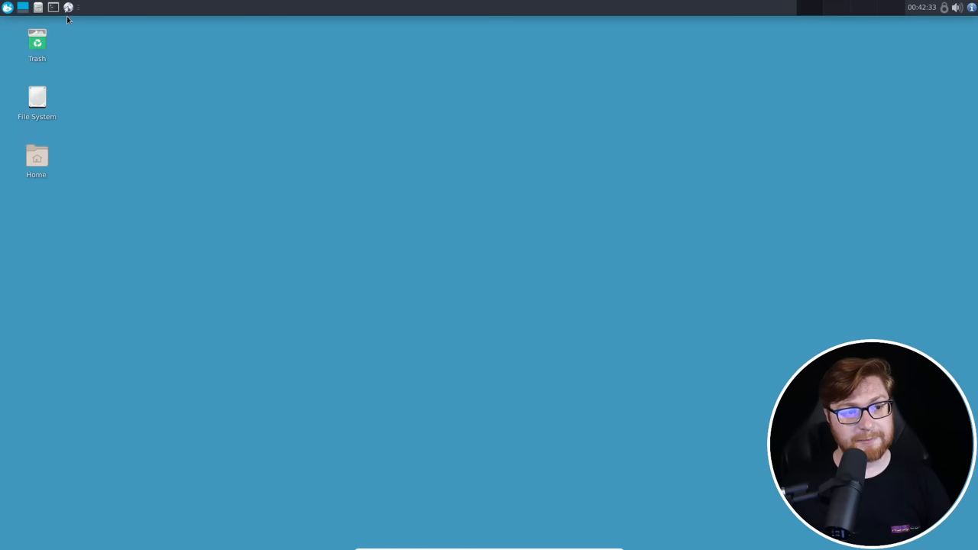
{"action": "mouse_move", "coordinate": [398, 215]}
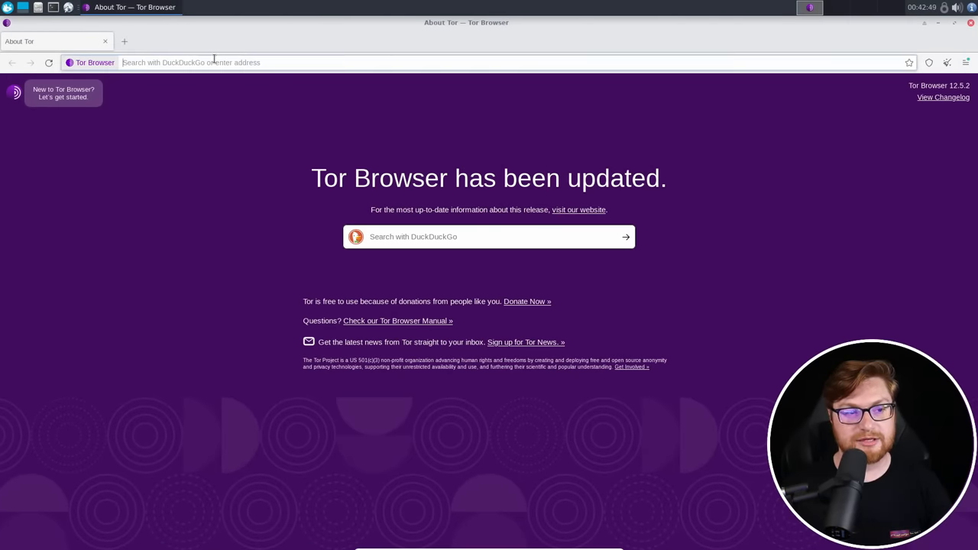
Begin entering an http address in Tor Browser's address bar
{"action": "type", "text": "http.server  80"}
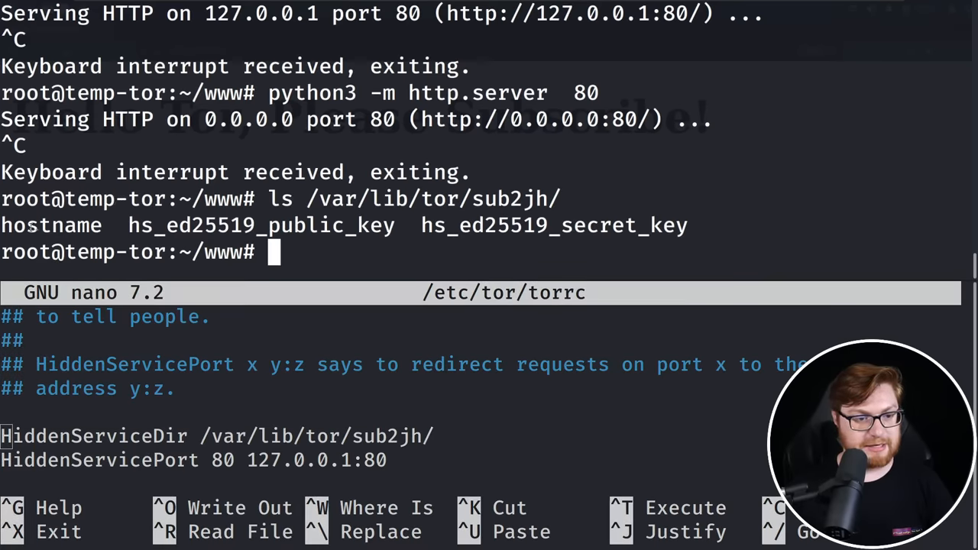
{"action": "mouse_move", "coordinate": [472, 425]}
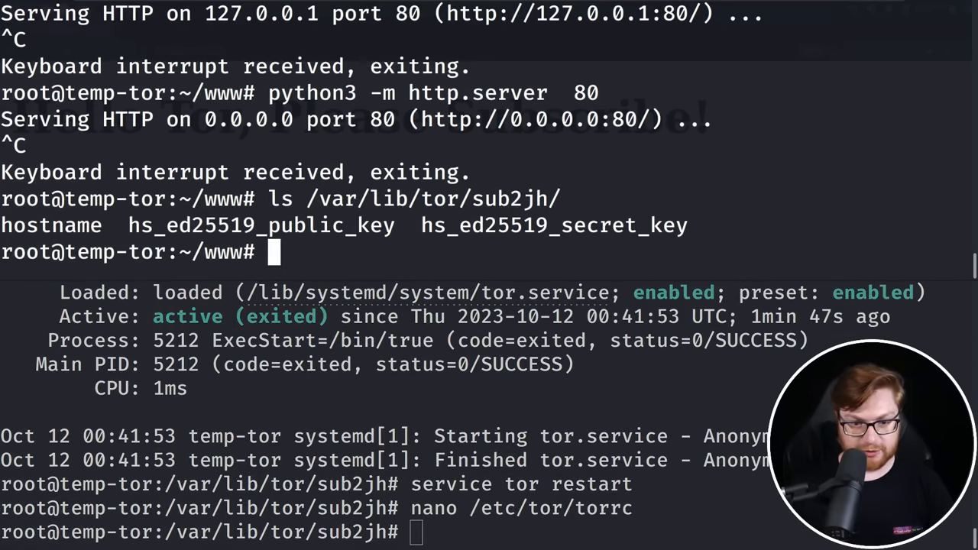
Rename the sub2jh folder to old_sub2jh and restart tor
{"action": "right_click", "coordinate": [428, 199]}
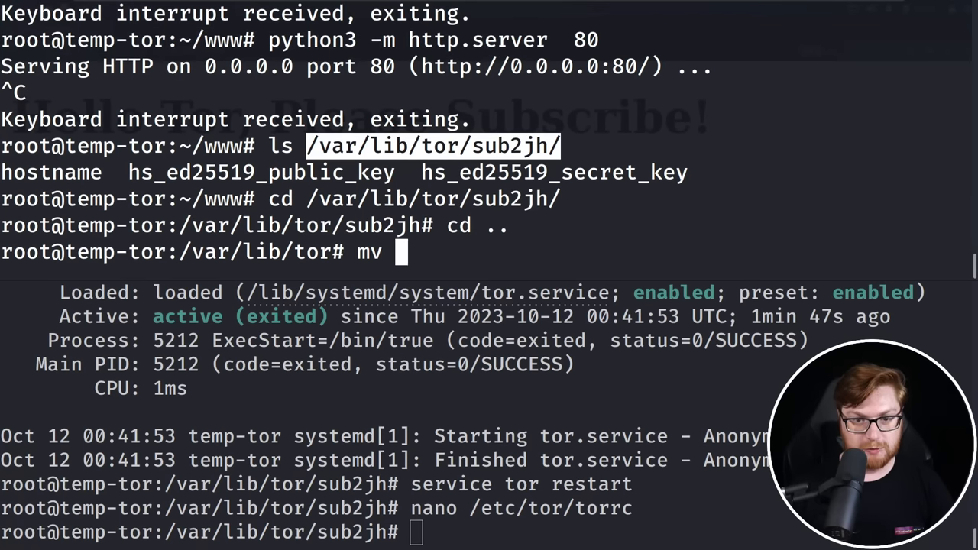
{"action": "type", "text": "sub2jh/"}
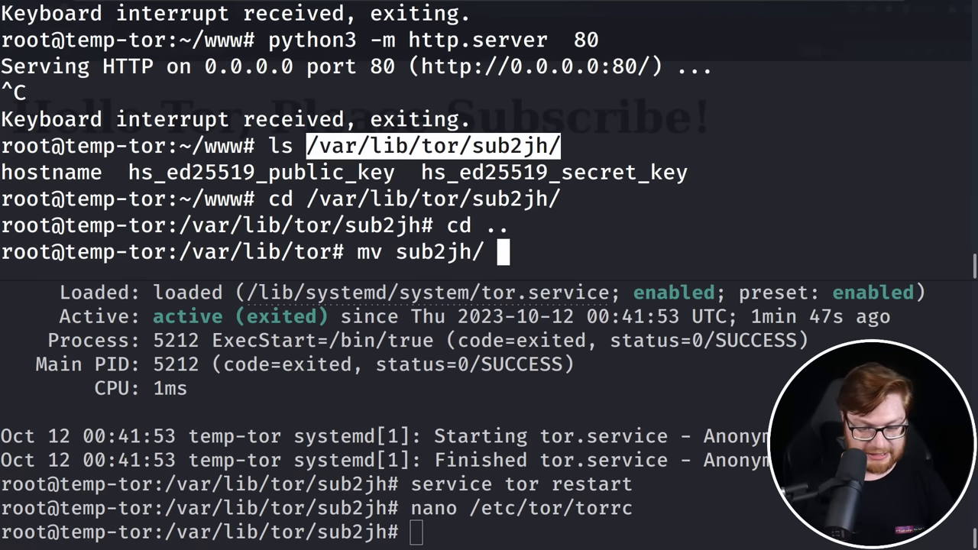
{"action": "type", "text": "old_sui"}
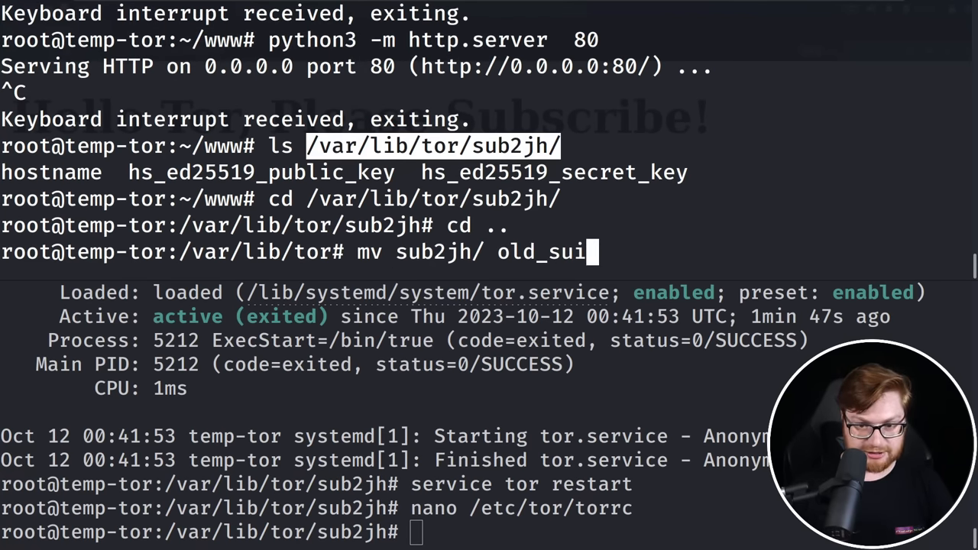
{"action": "key", "text": "Return"}
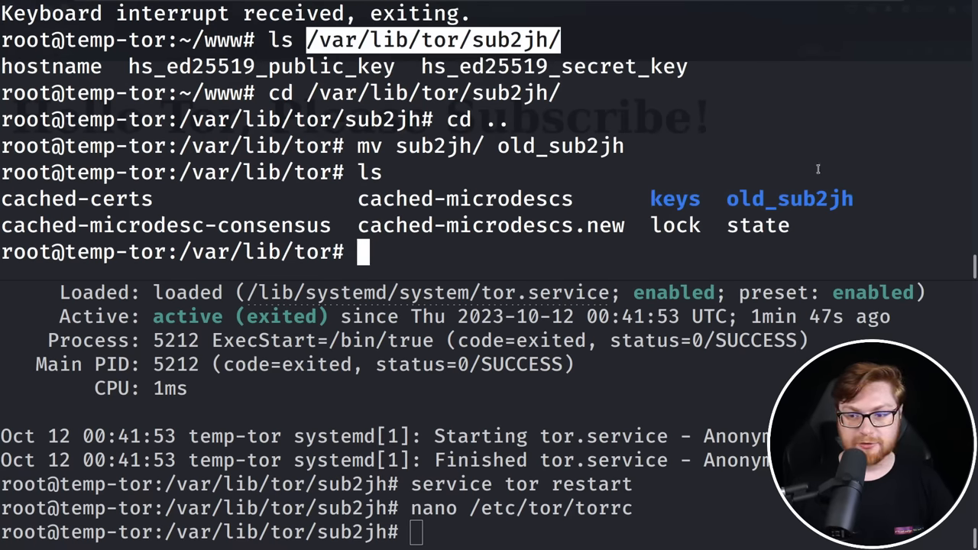
{"action": "double_click", "coordinate": [789, 199]}
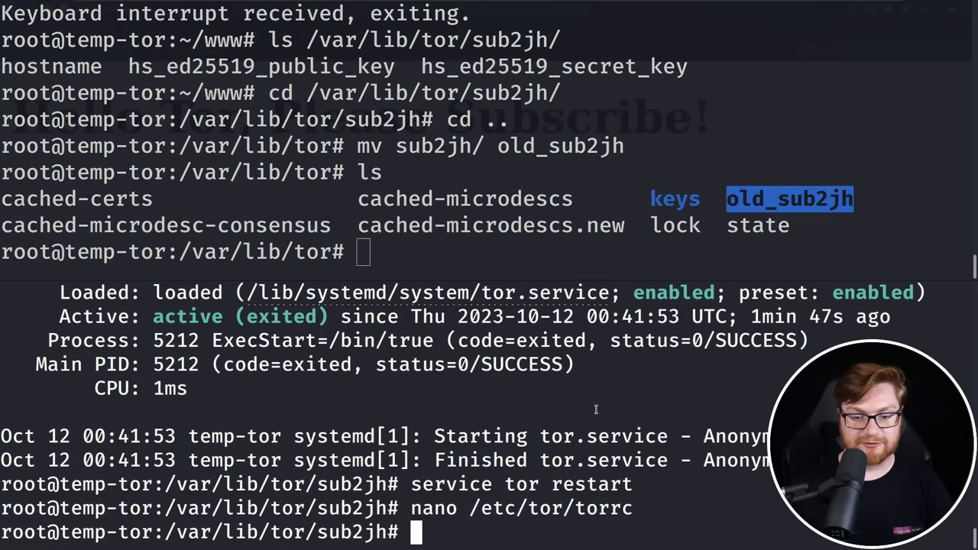
{"action": "type", "text": "service tor restart"}
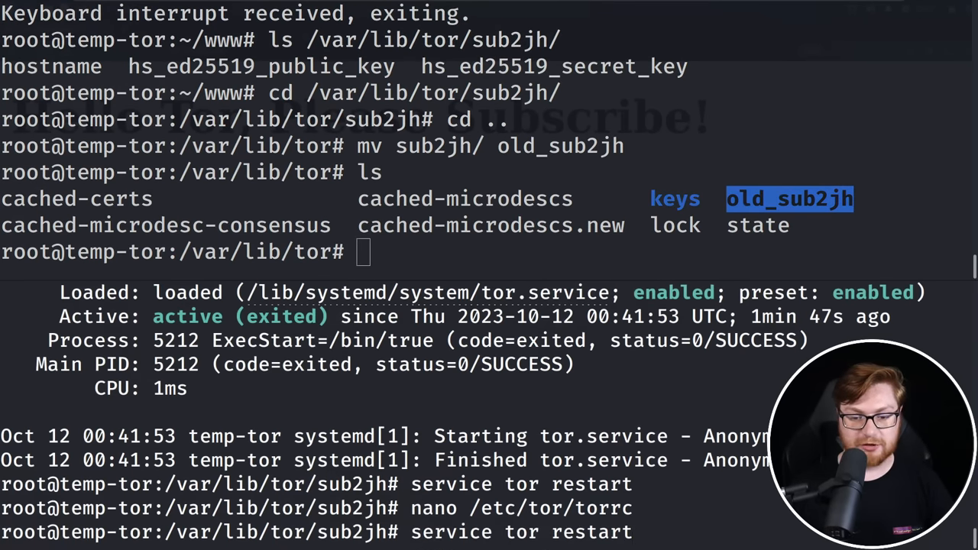
{"action": "mouse_move", "coordinate": [586, 422]}
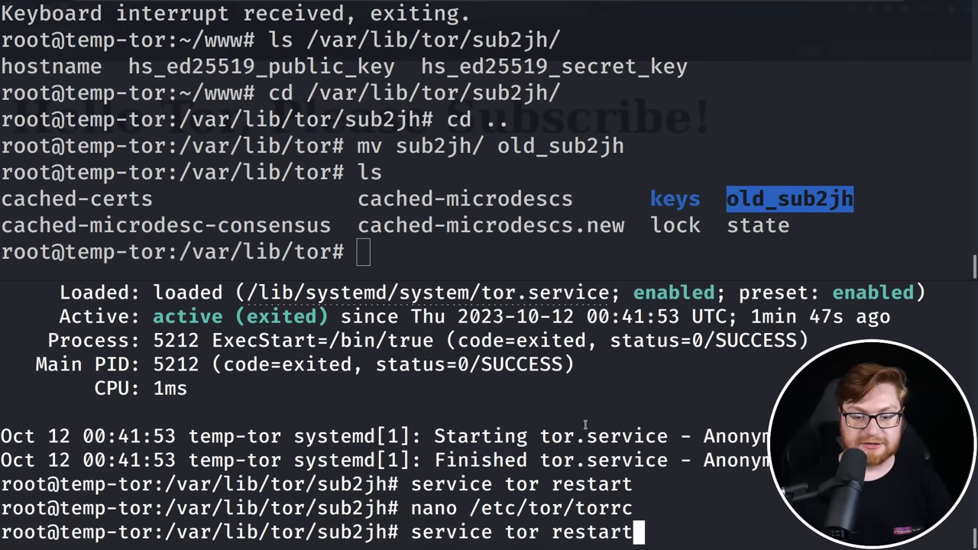
{"action": "key", "text": "Return"}
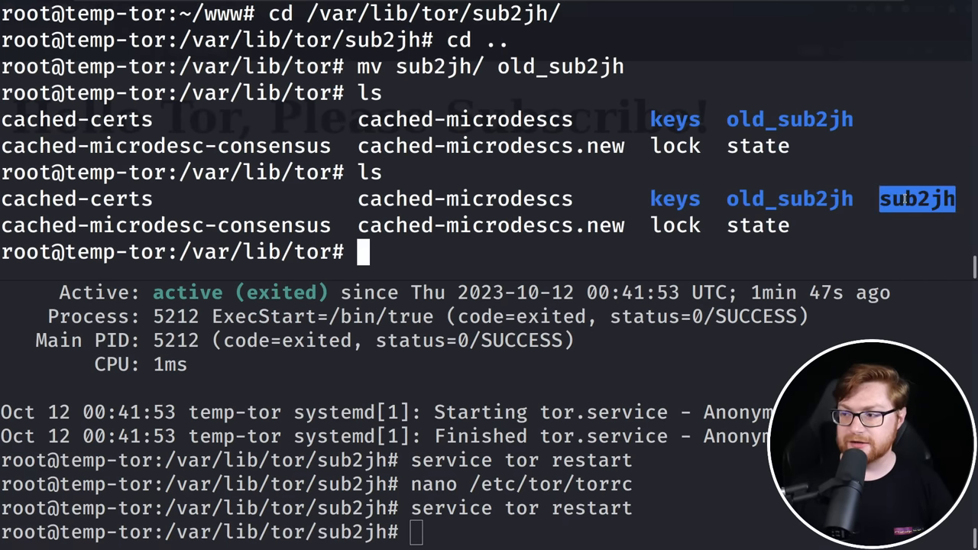
Copy the vanity keys from old_sub2jh into the new sub2jh folder
{"action": "type", "text": "cd sub2jh/"}
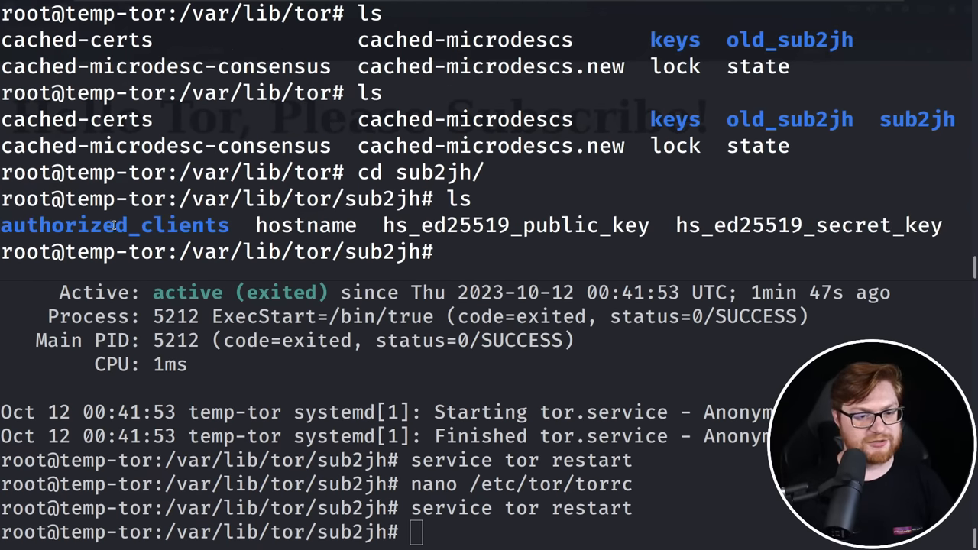
{"action": "double_click", "coordinate": [115, 225]}
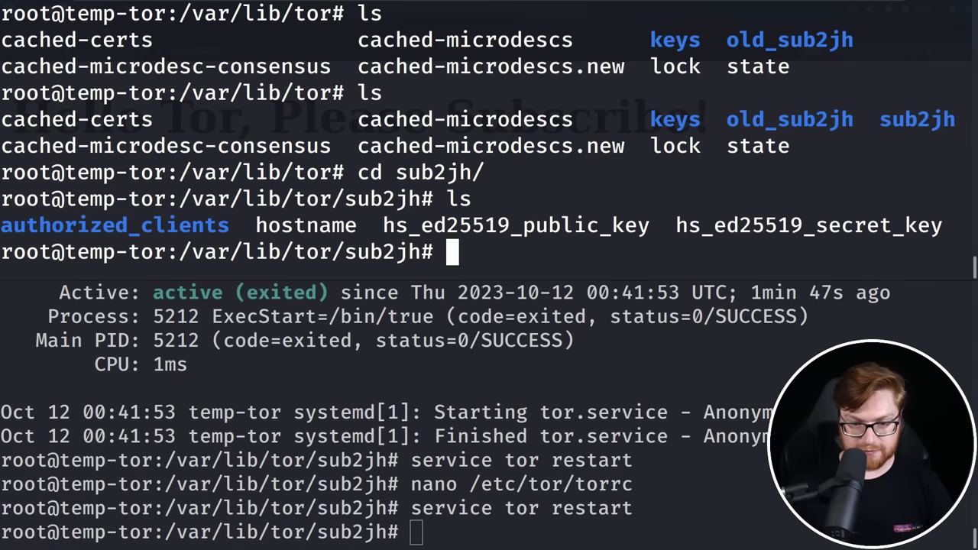
{"action": "type", "text": "cp ../old_sub2jh/"}
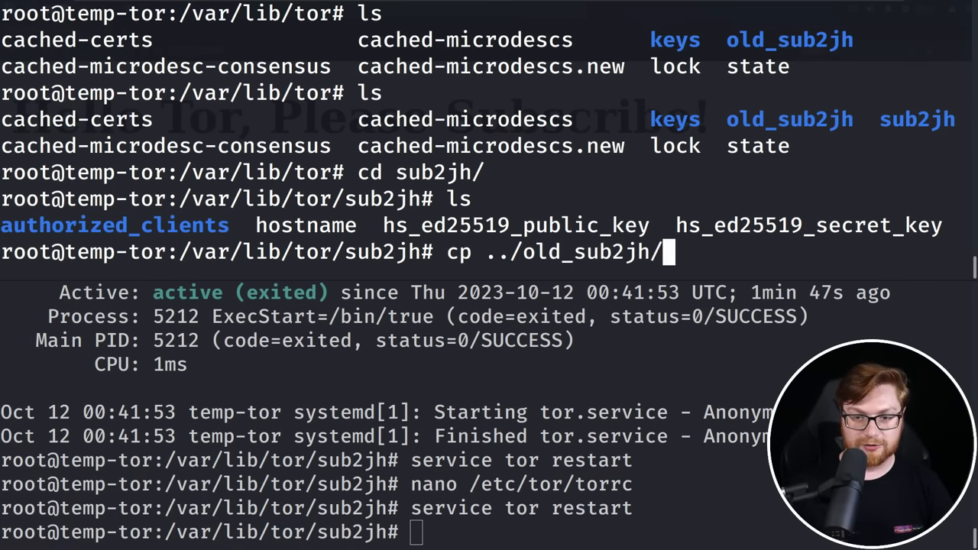
{"action": "type", "text": "* ."}
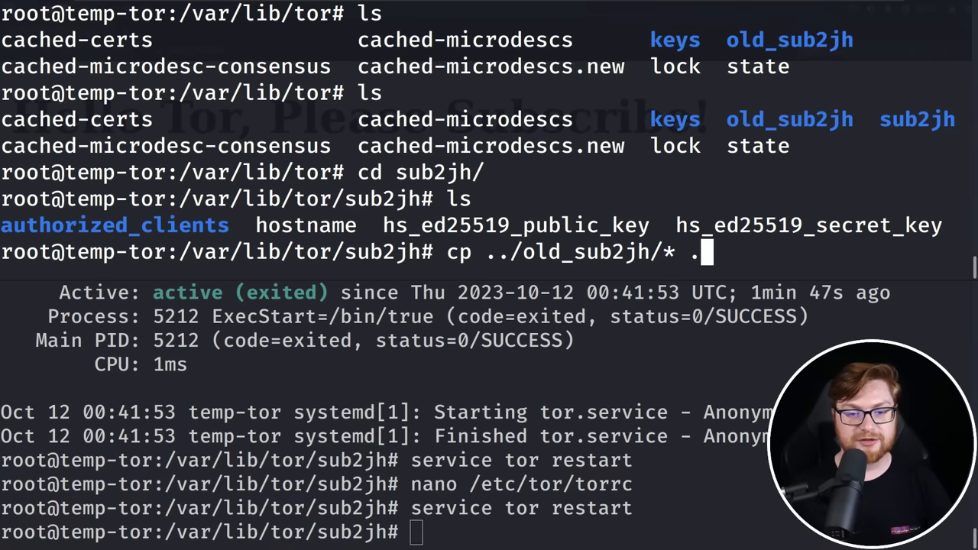
{"action": "key", "text": "Return"}
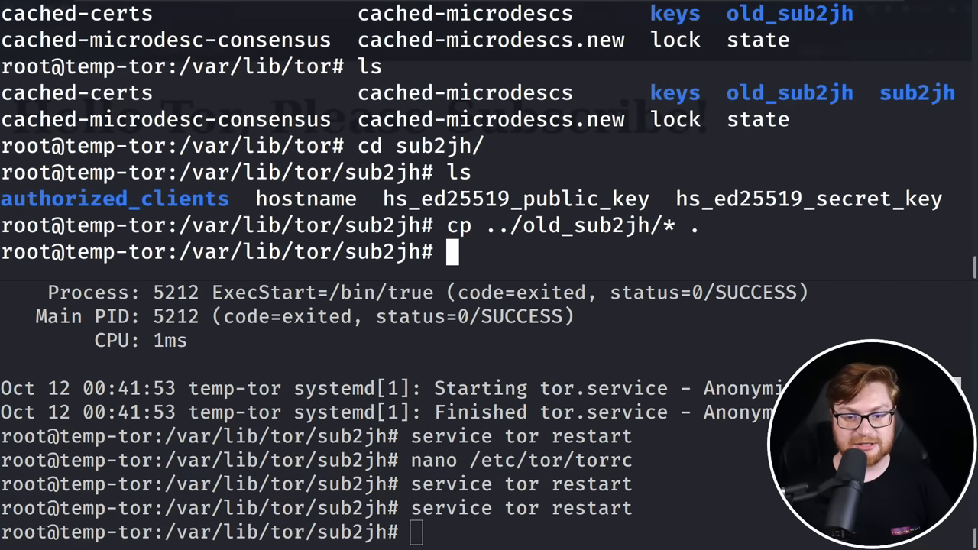
{"action": "type", "text": "mv sub2jh/ old_sub2jh"}
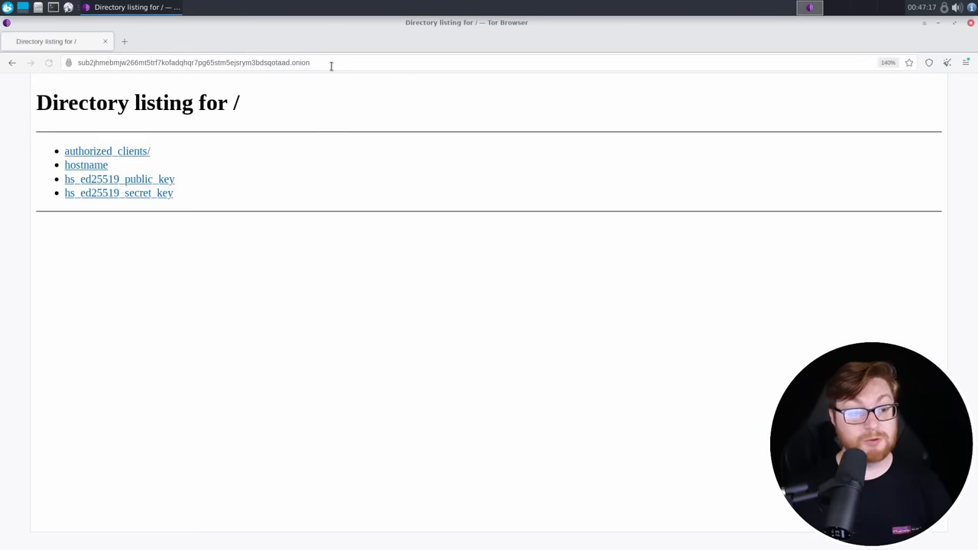
{"action": "mouse_move", "coordinate": [395, 171]}
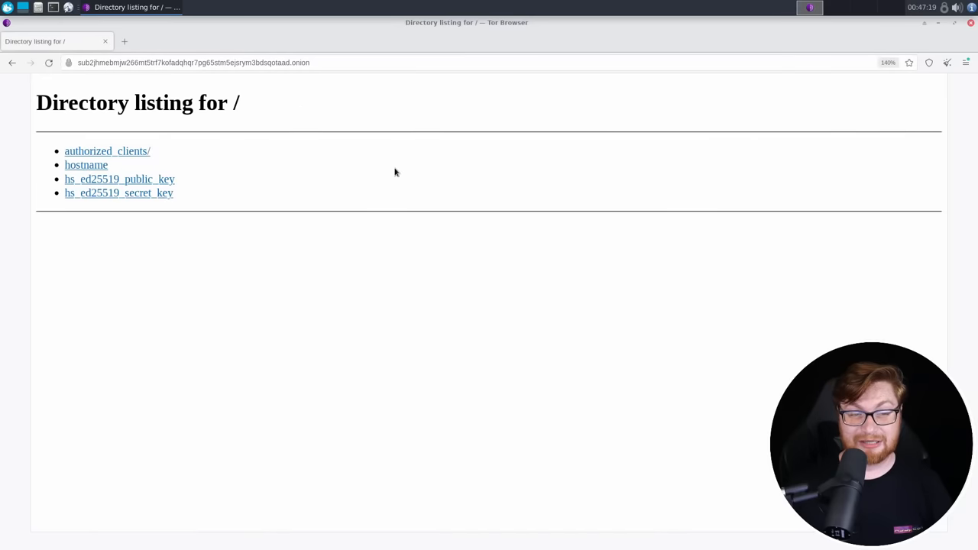
{"action": "mouse_move", "coordinate": [136, 176]}
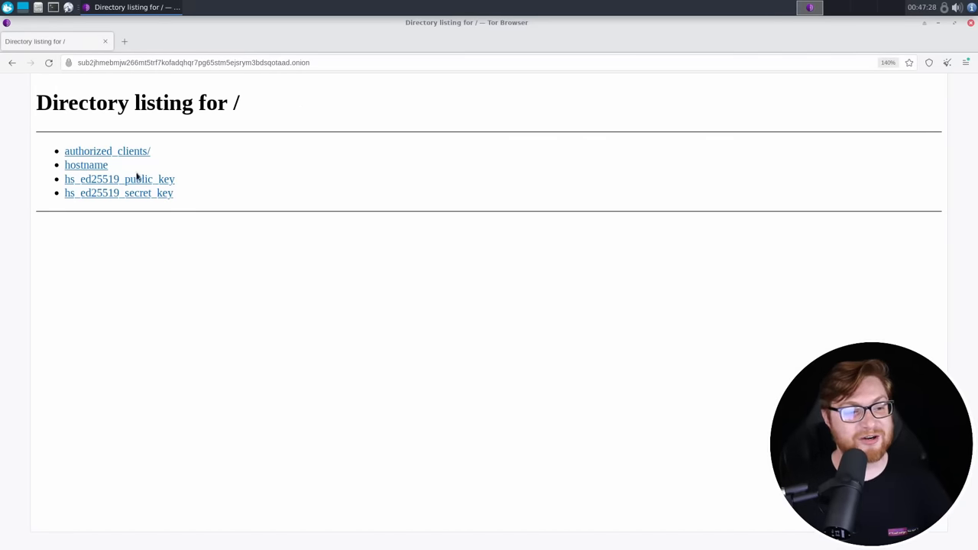
{"action": "mouse_move", "coordinate": [339, 118]}
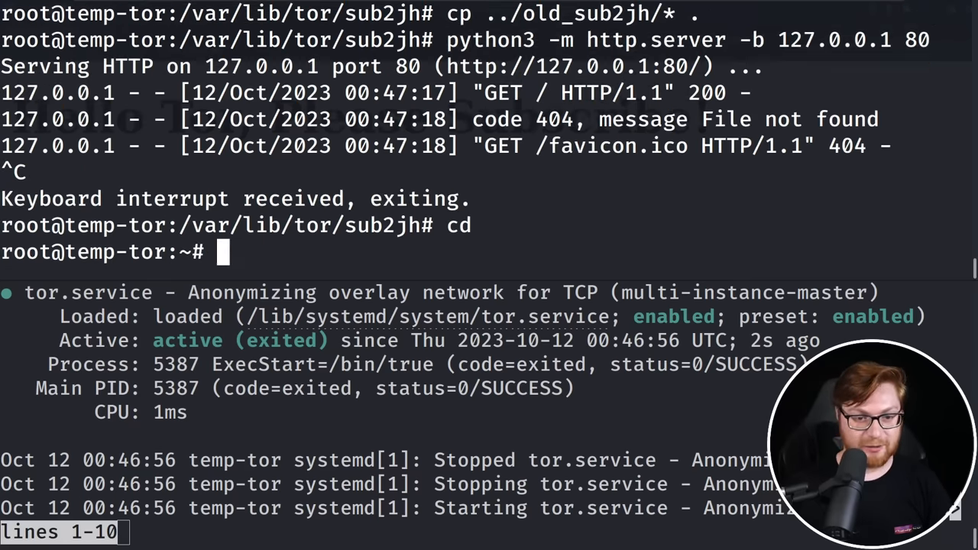
Serve the www folder with python3 http.server bound to 127.0.0.1:80
{"action": "type", "text": "cd www/"}
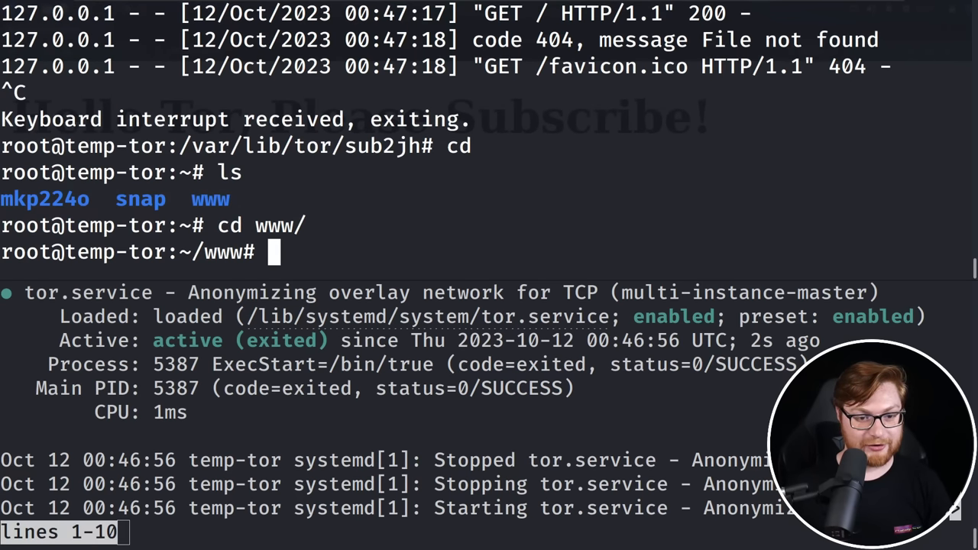
{"action": "type", "text": "python3 -m http.server -b 127.0.0.1 80"}
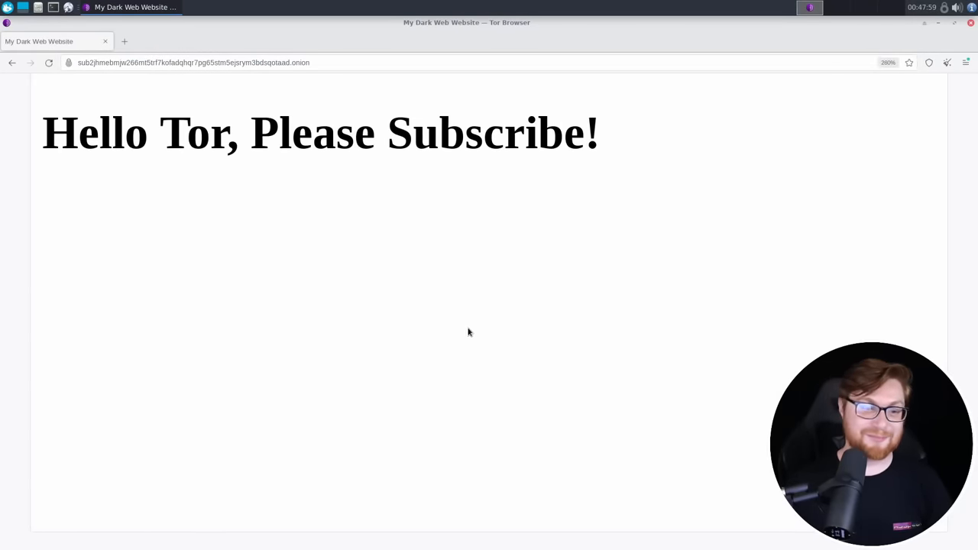
Reload the vanity .onion address to show 'Hello Tor, Please Subscribe!'
{"action": "left_click_drag", "start_coordinate": [149, 132], "coordinate": [600, 132]}
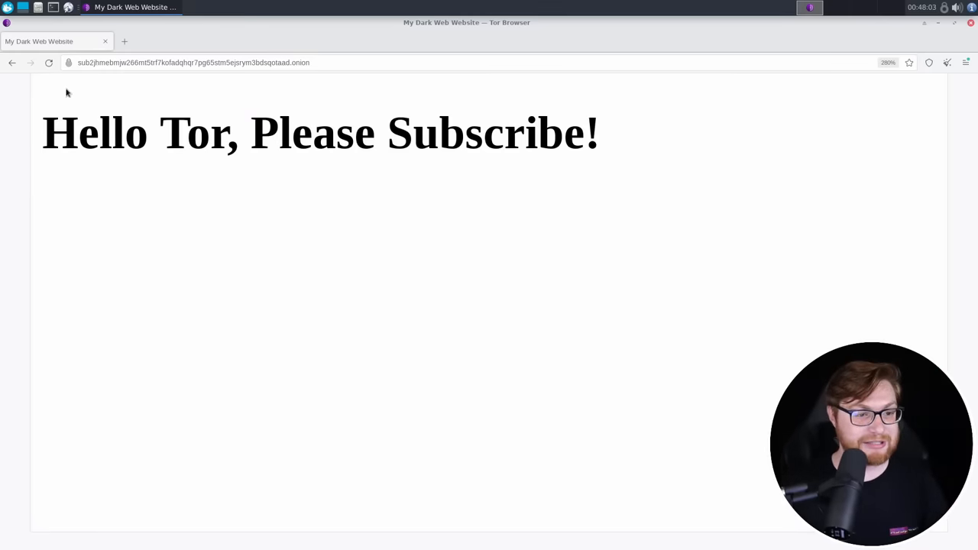
{"action": "left_click", "coordinate": [191, 63]}
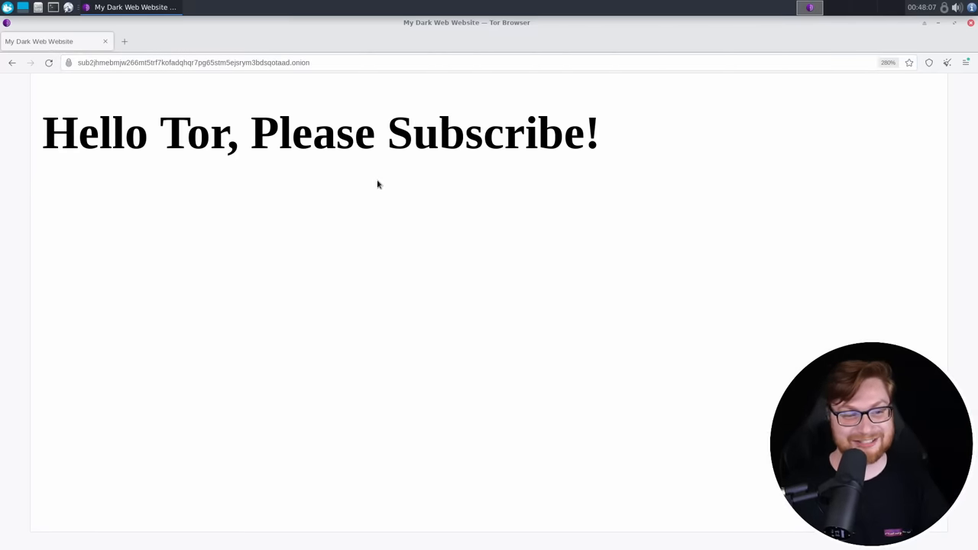
{"action": "left_click", "coordinate": [187, 63]}
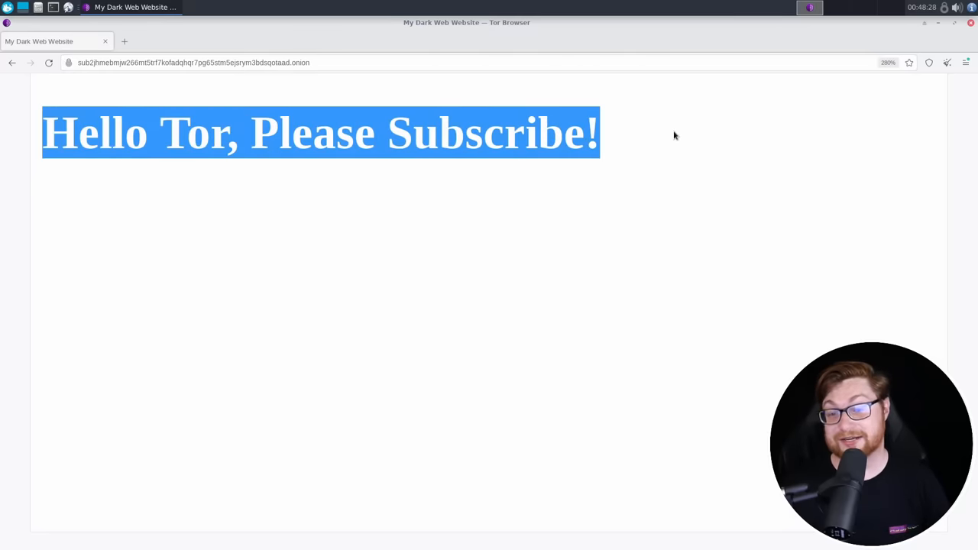
{"action": "left_click", "coordinate": [666, 135]}
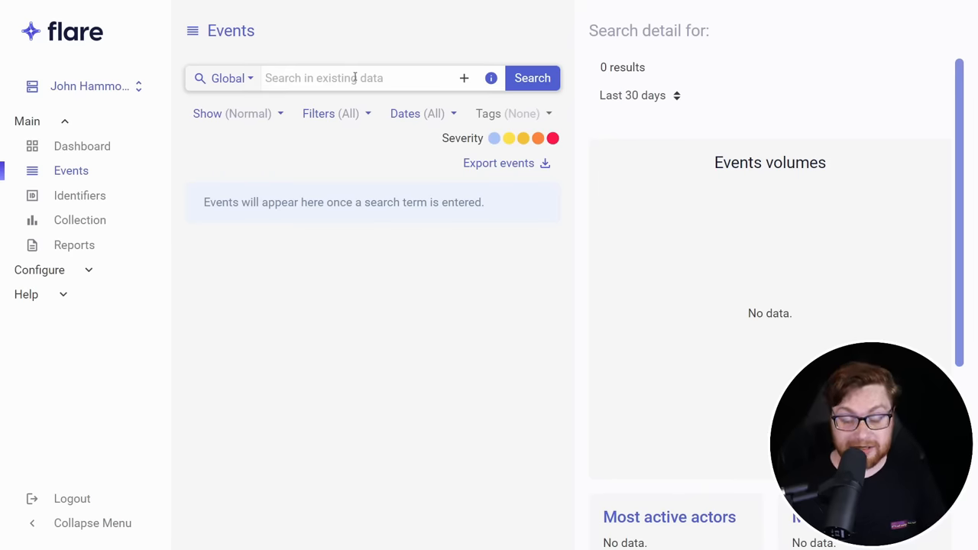
Search Flare events globally for "please subscribe" and scroll through the 15,206 results
{"action": "type", "text": "\""}
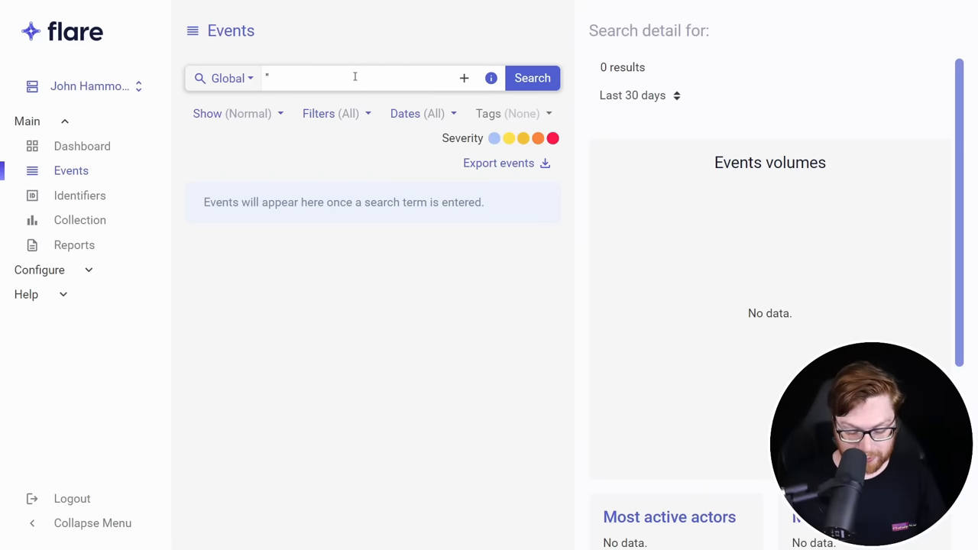
{"action": "type", "text": "my darkweb websie"}
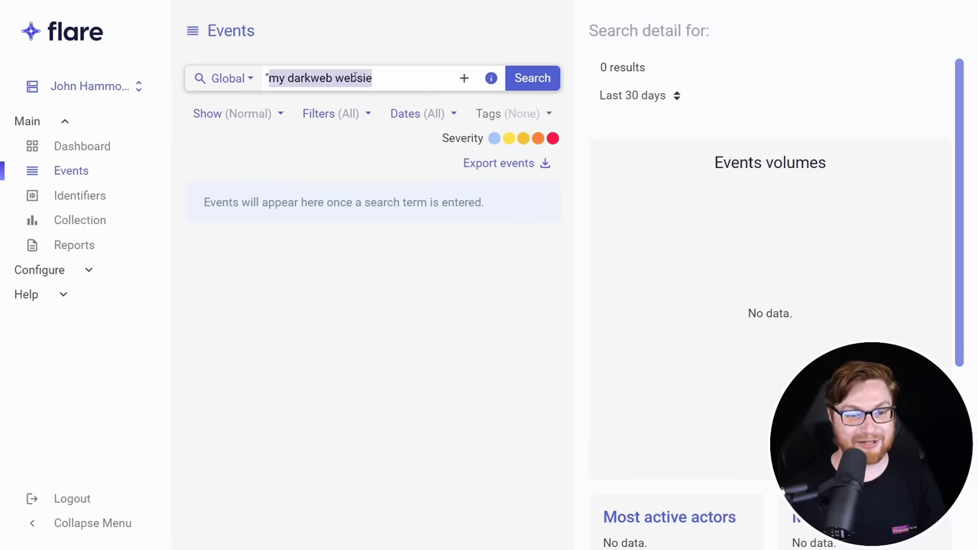
{"action": "type", "text": "\"please subscribe\""}
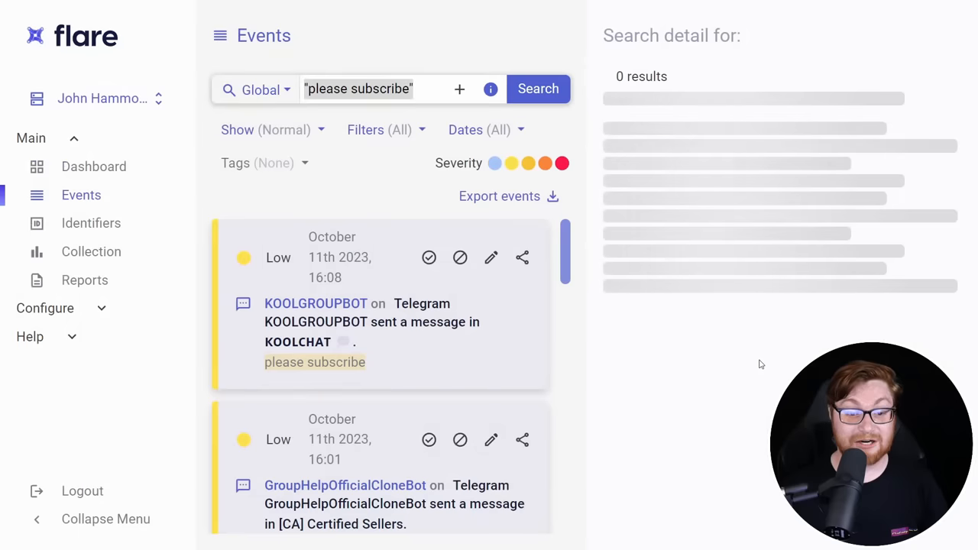
{"action": "scroll", "scroll_direction": "down", "scroll_amount": 3}
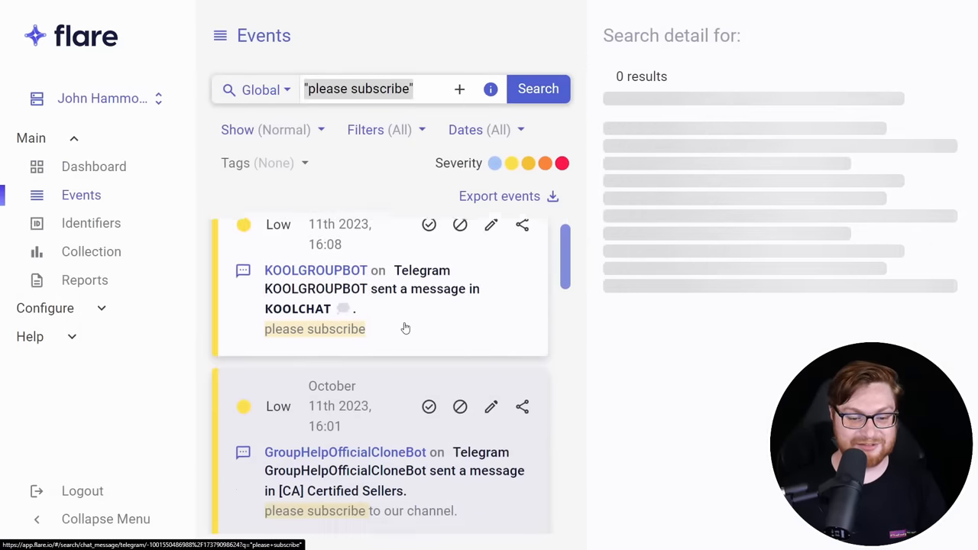
{"action": "left_click", "coordinate": [538, 89]}
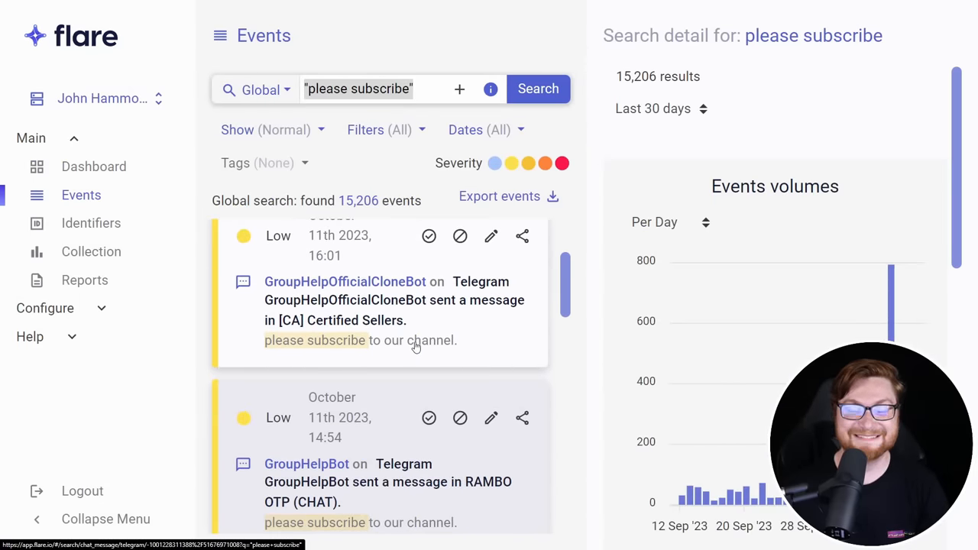
{"action": "scroll", "scroll_direction": "down", "scroll_amount": 3}
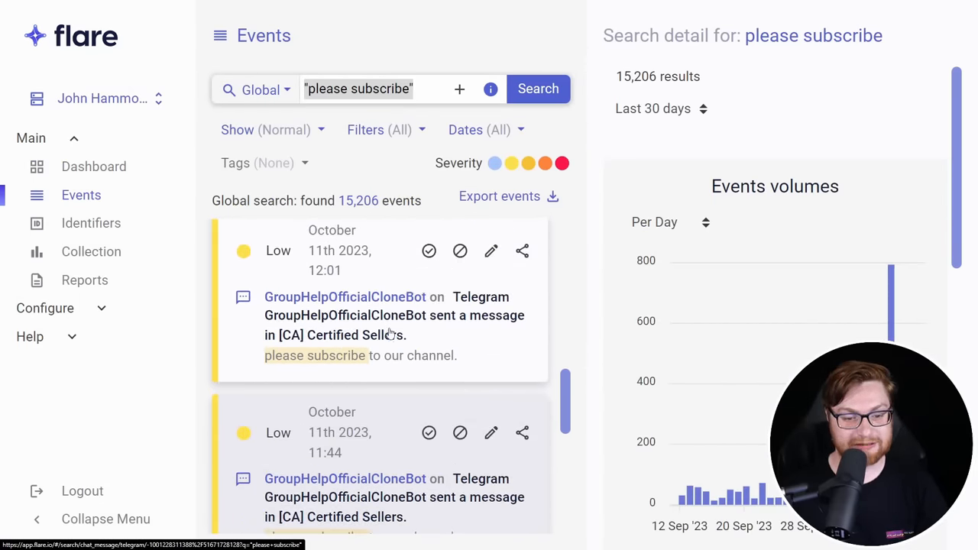
{"action": "scroll", "scroll_direction": "down", "scroll_amount": 3}
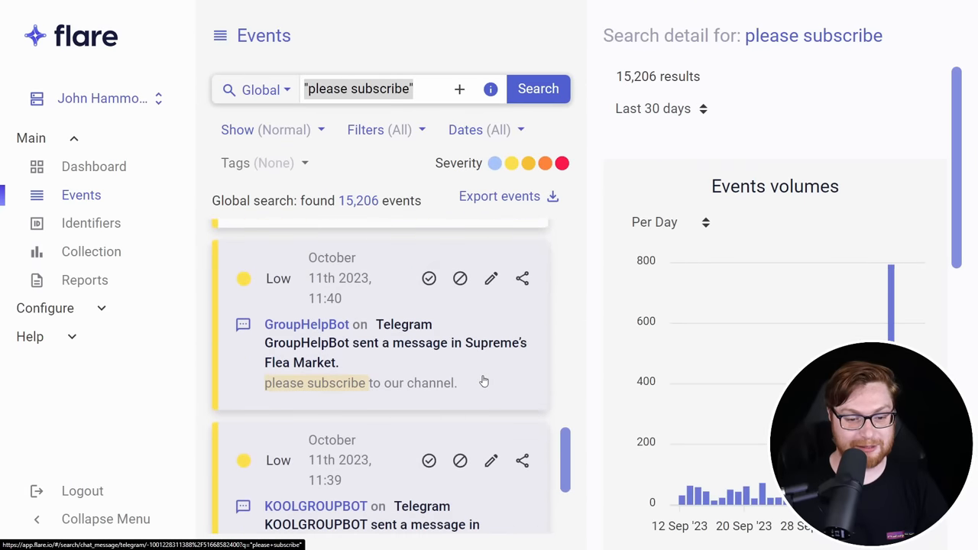
{"action": "scroll", "scroll_direction": "down", "scroll_amount": 3}
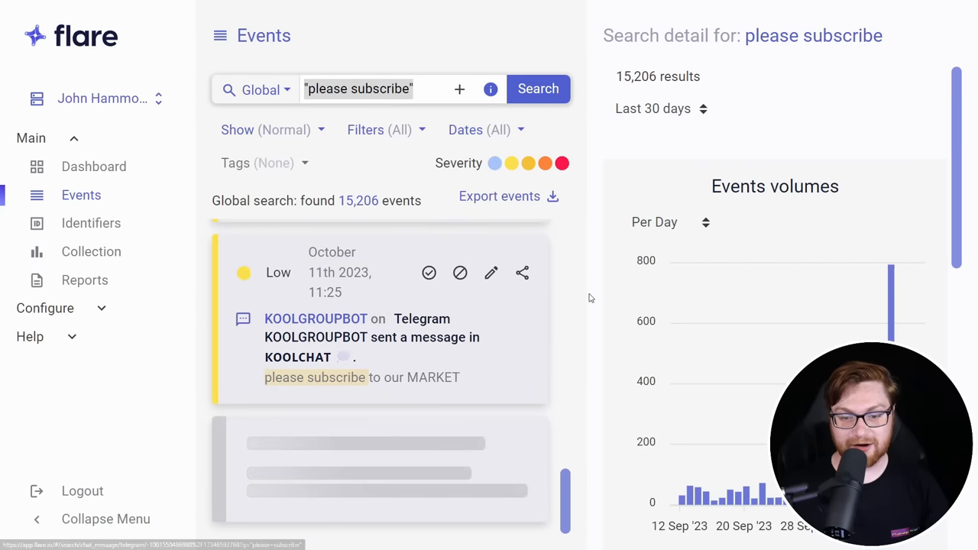